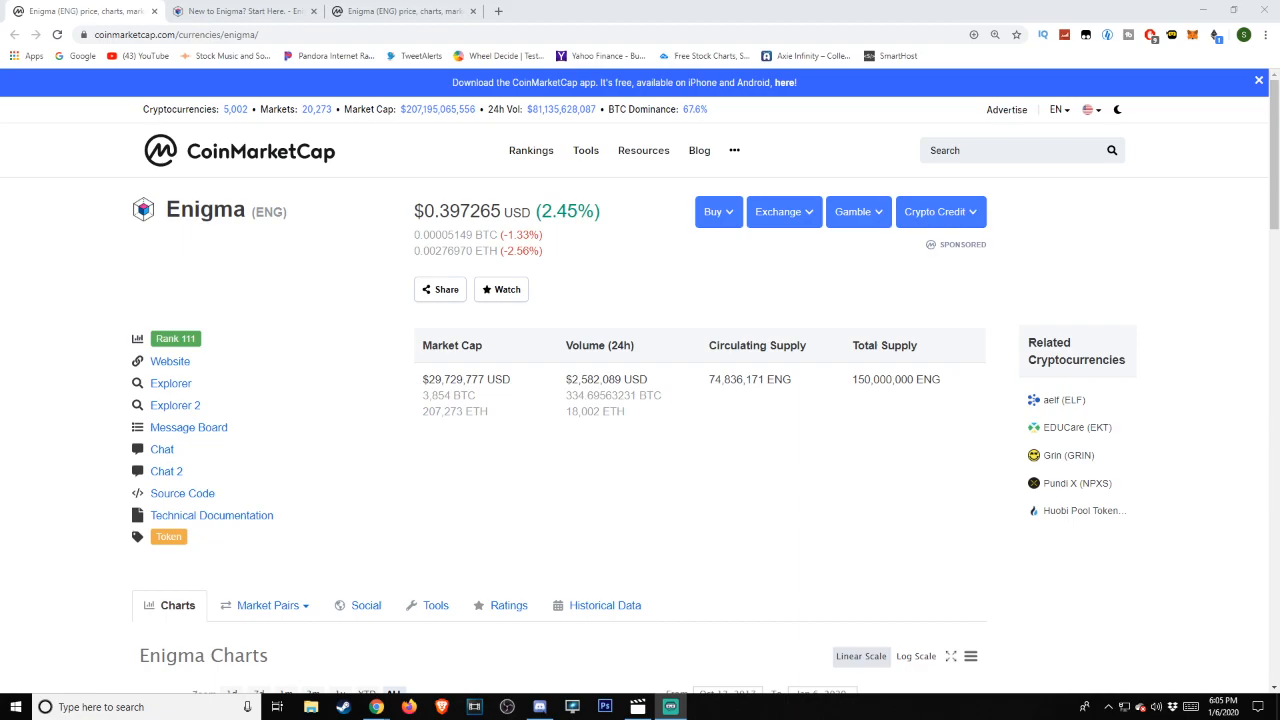
pyautogui.moveTo(252, 320)
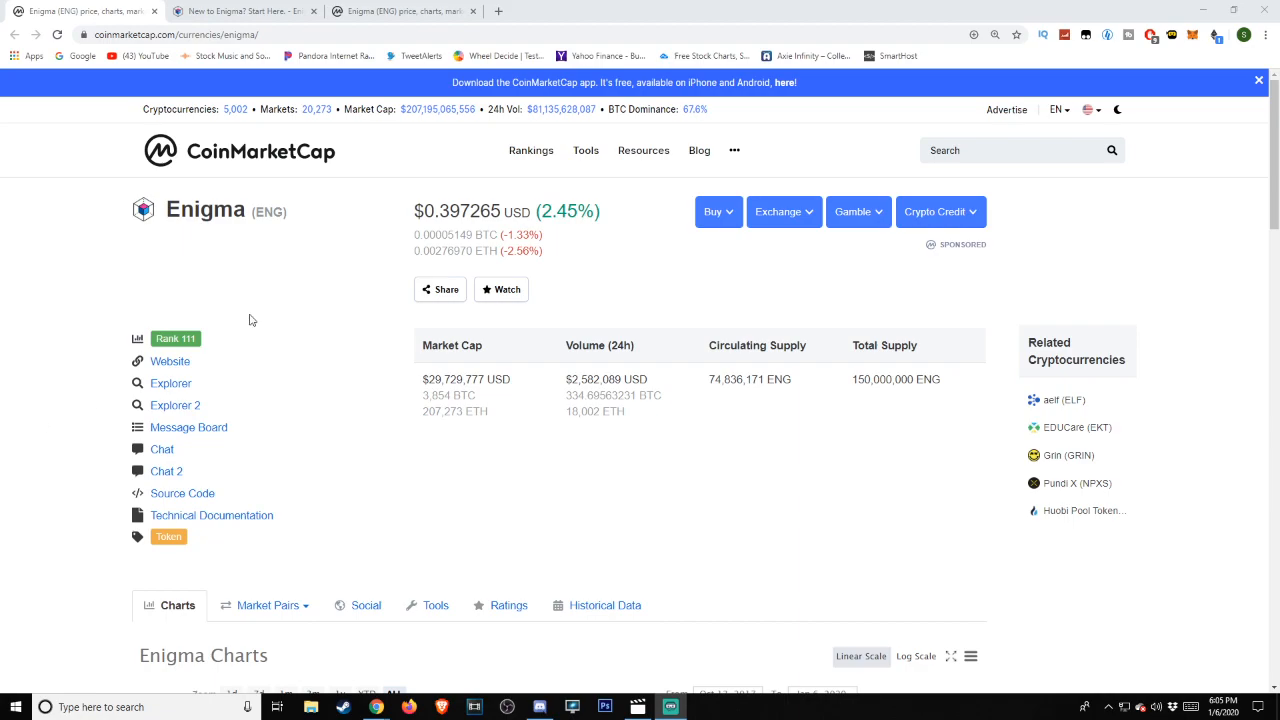
pyautogui.moveTo(320, 136)
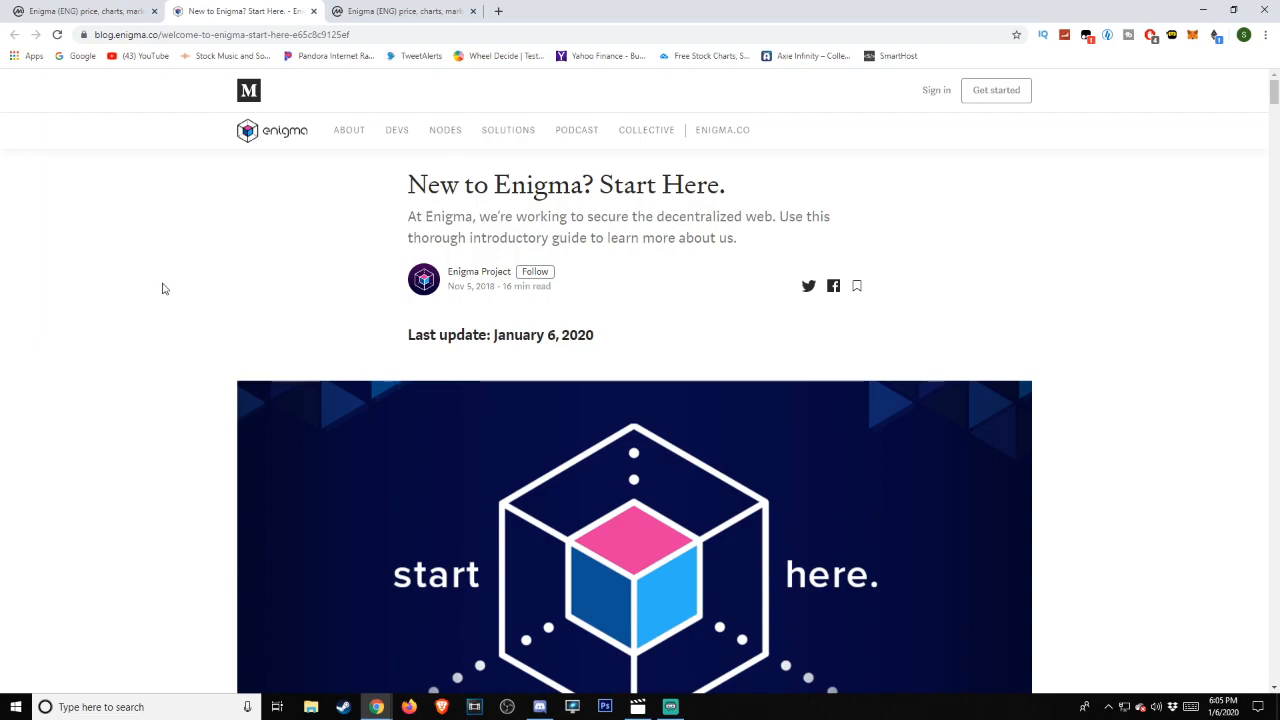
pyautogui.moveTo(156, 326)
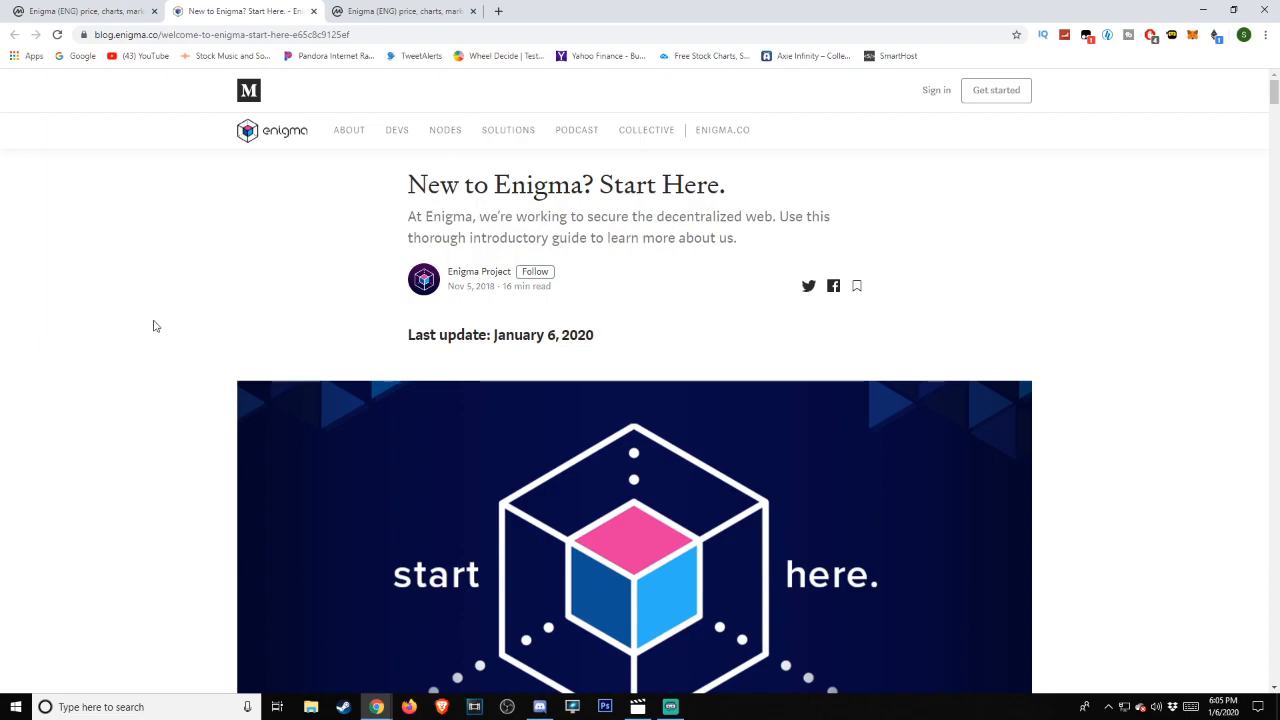
pyautogui.moveTo(156, 332)
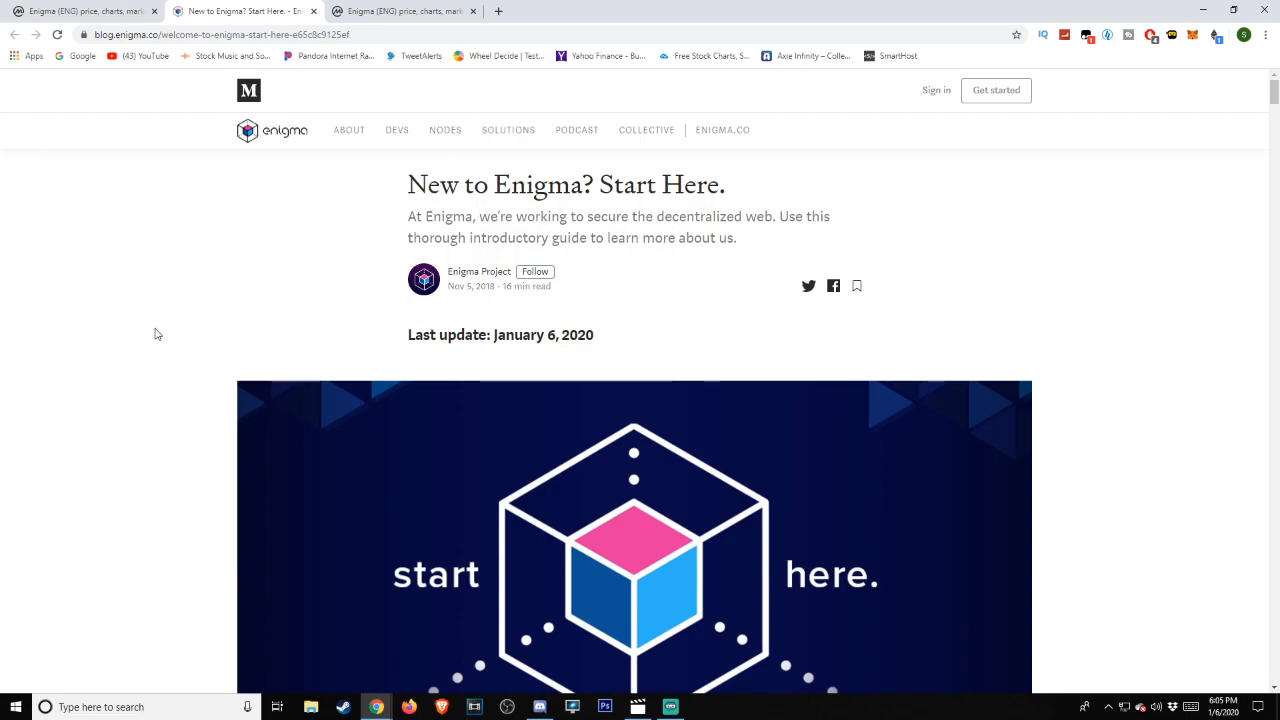
# - Scroll past the header image to the Welcome to the Enigma Blog paragraphs
pyautogui.scroll(-3)
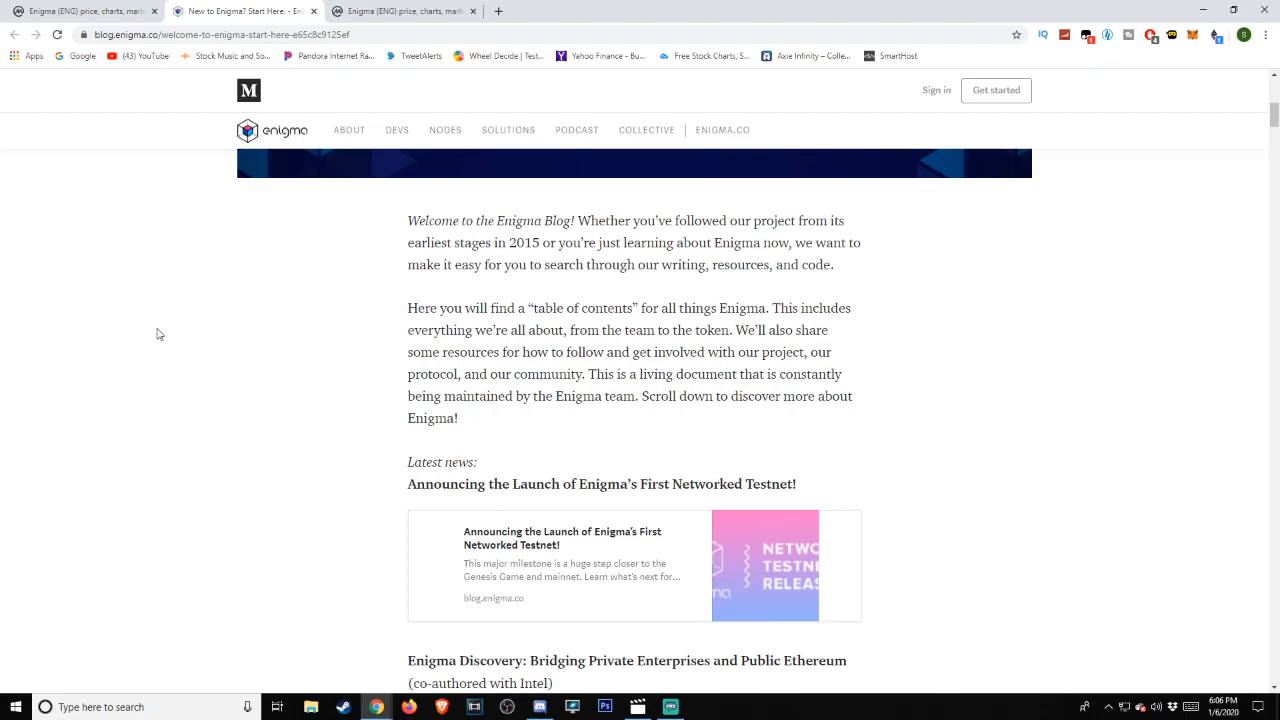
# - Scroll through the Table of Contents into the What is the Enigma Protocol section
pyautogui.scroll(-3)
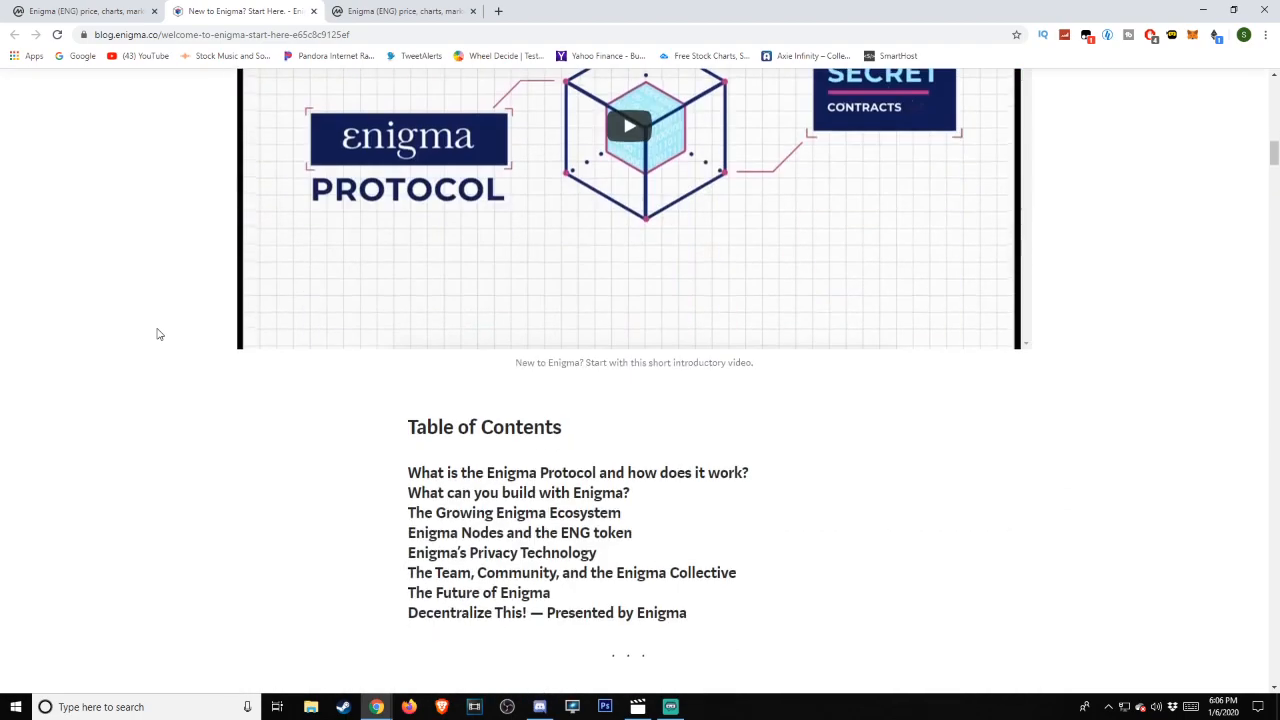
pyautogui.scroll(-3)
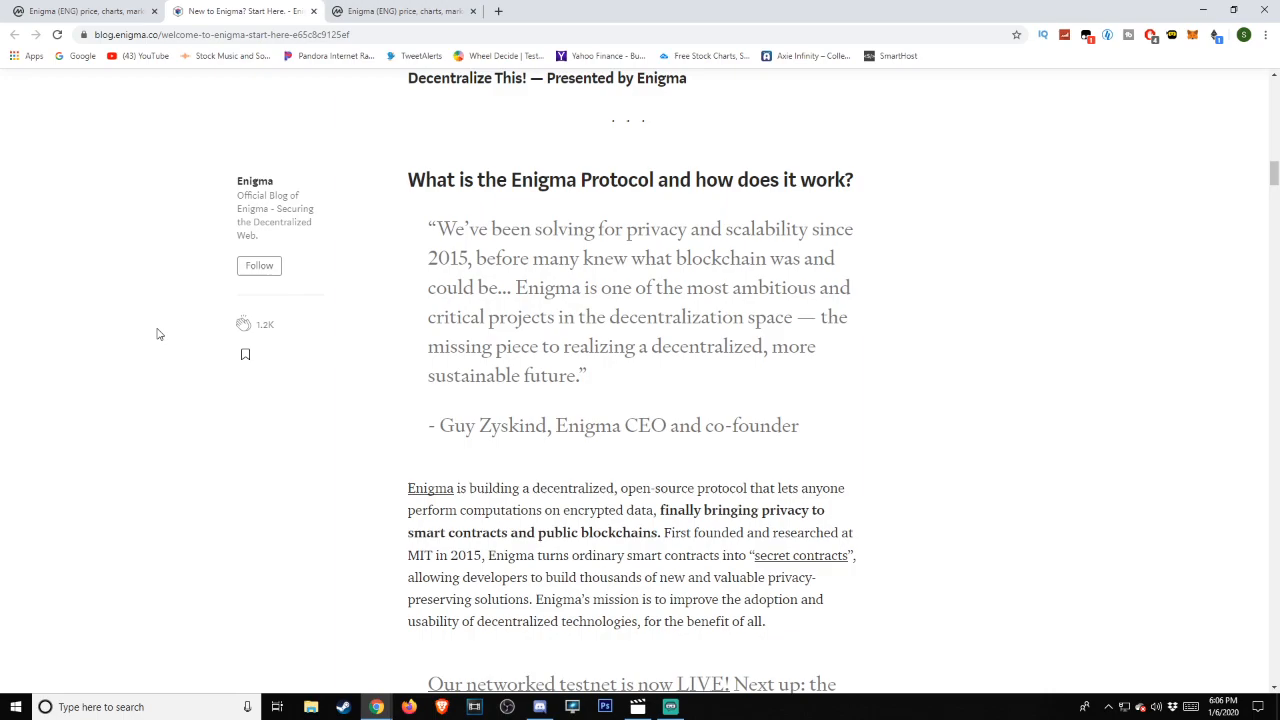
pyautogui.scroll(-3)
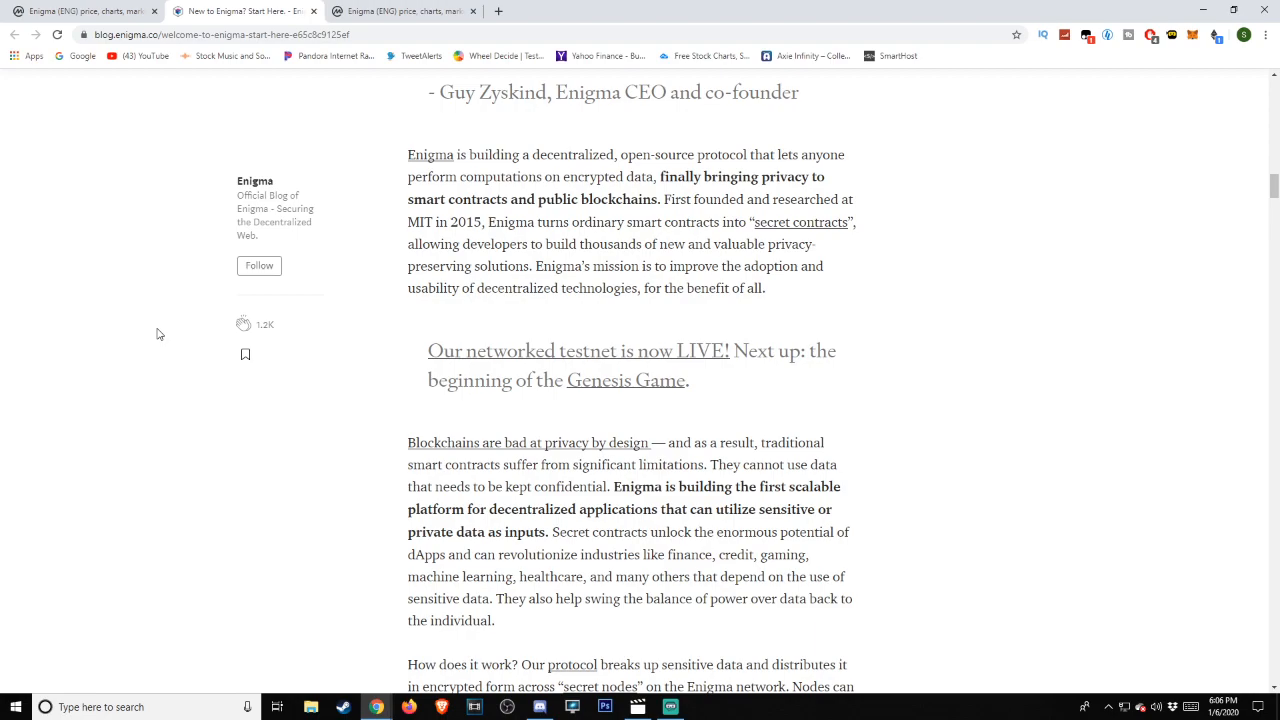
pyautogui.scroll(-3)
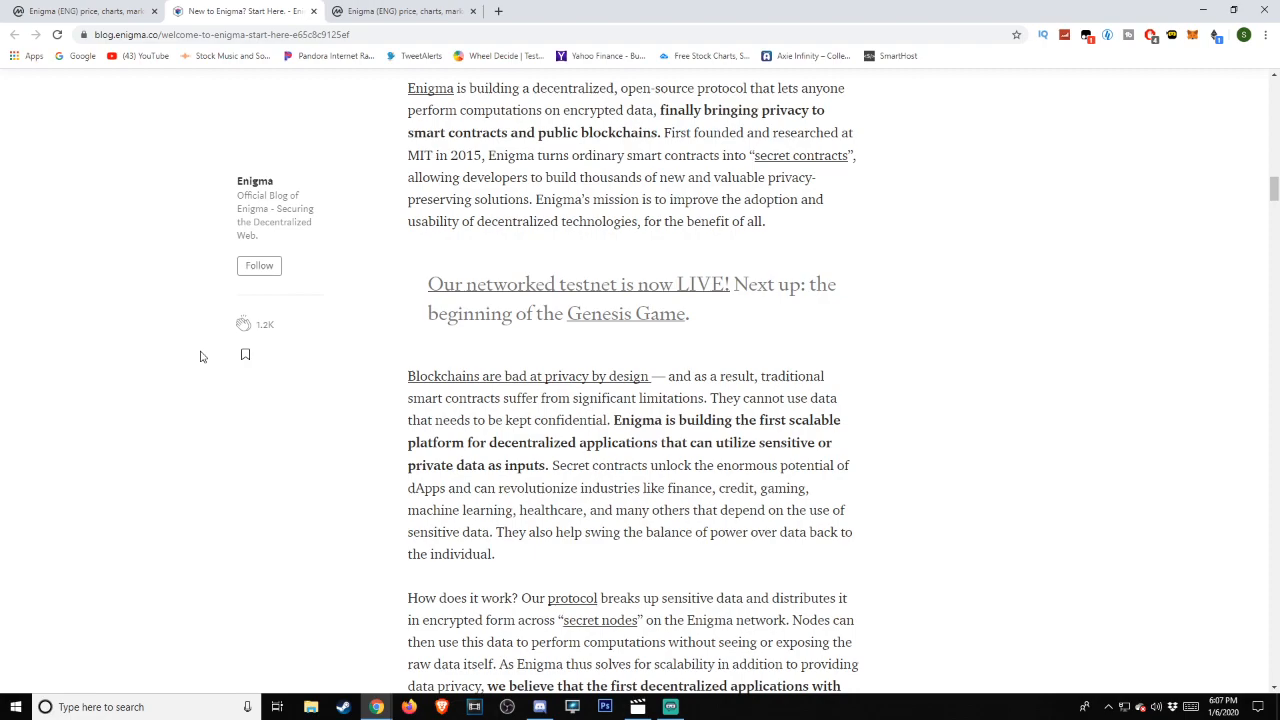
pyautogui.scroll(-3)
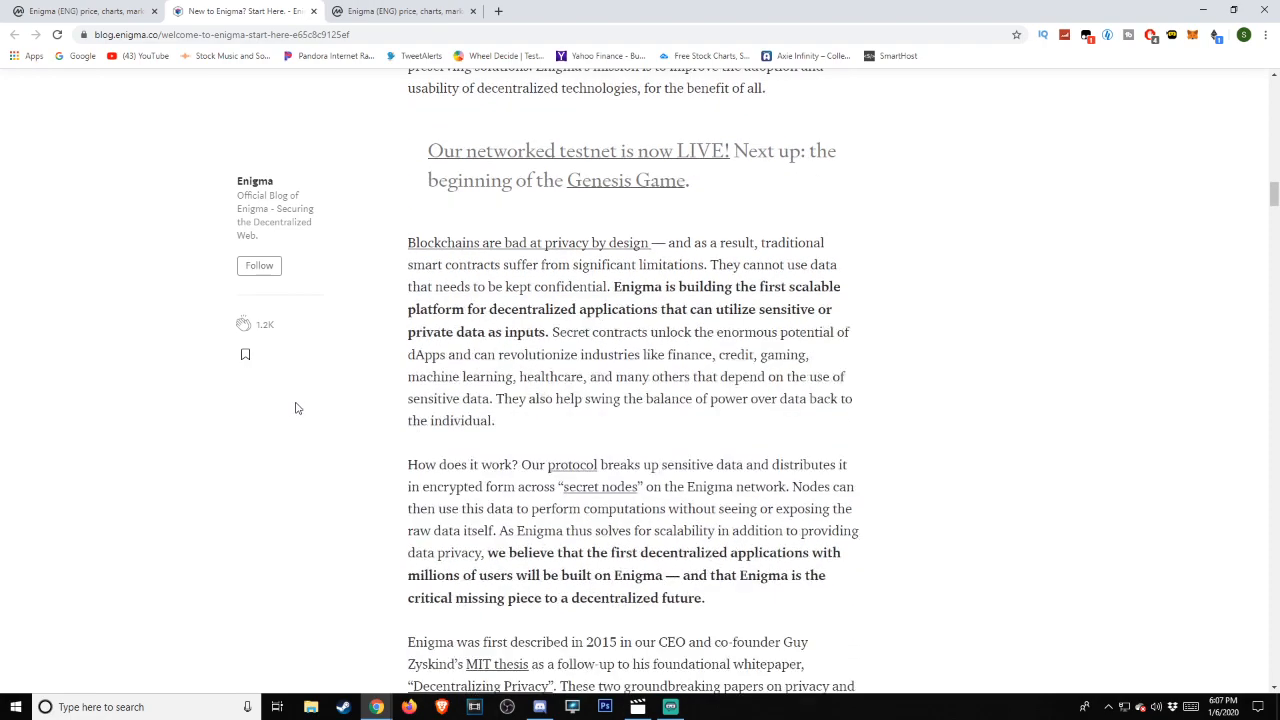
pyautogui.scroll(-3)
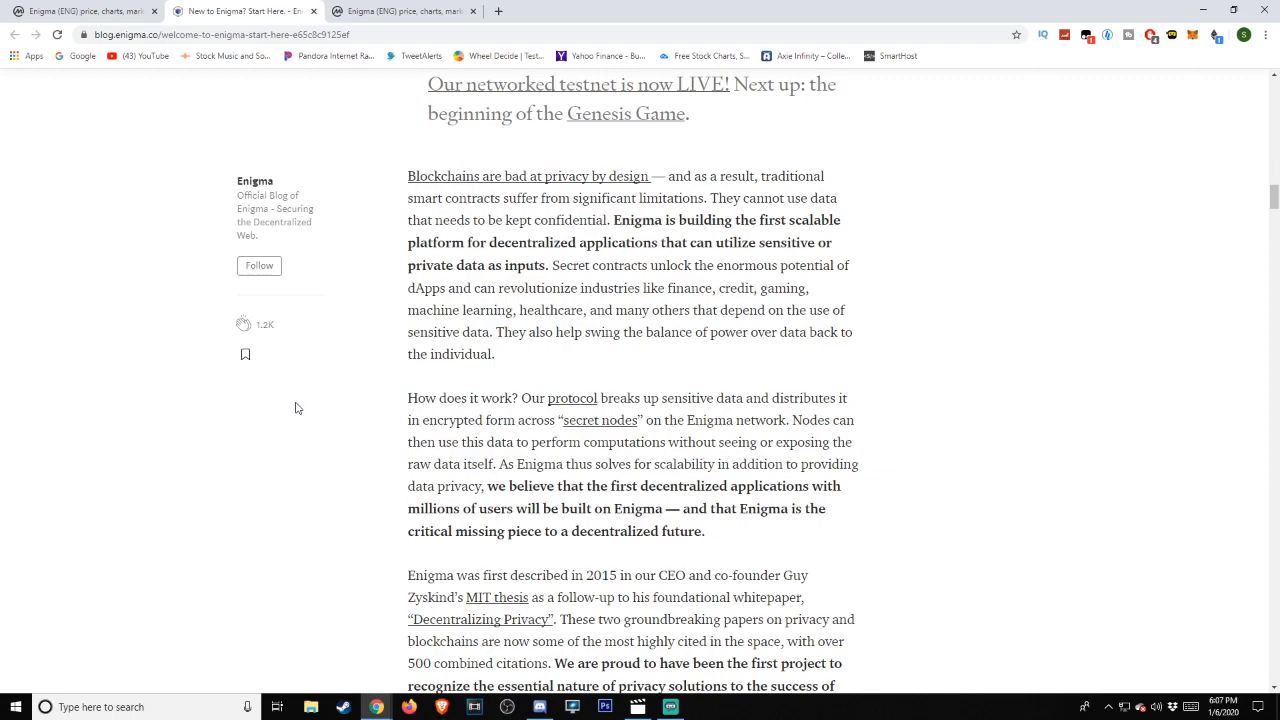
# - Scroll through history and openness paragraphs to the 2019 Development Update cards
pyautogui.scroll(-3)
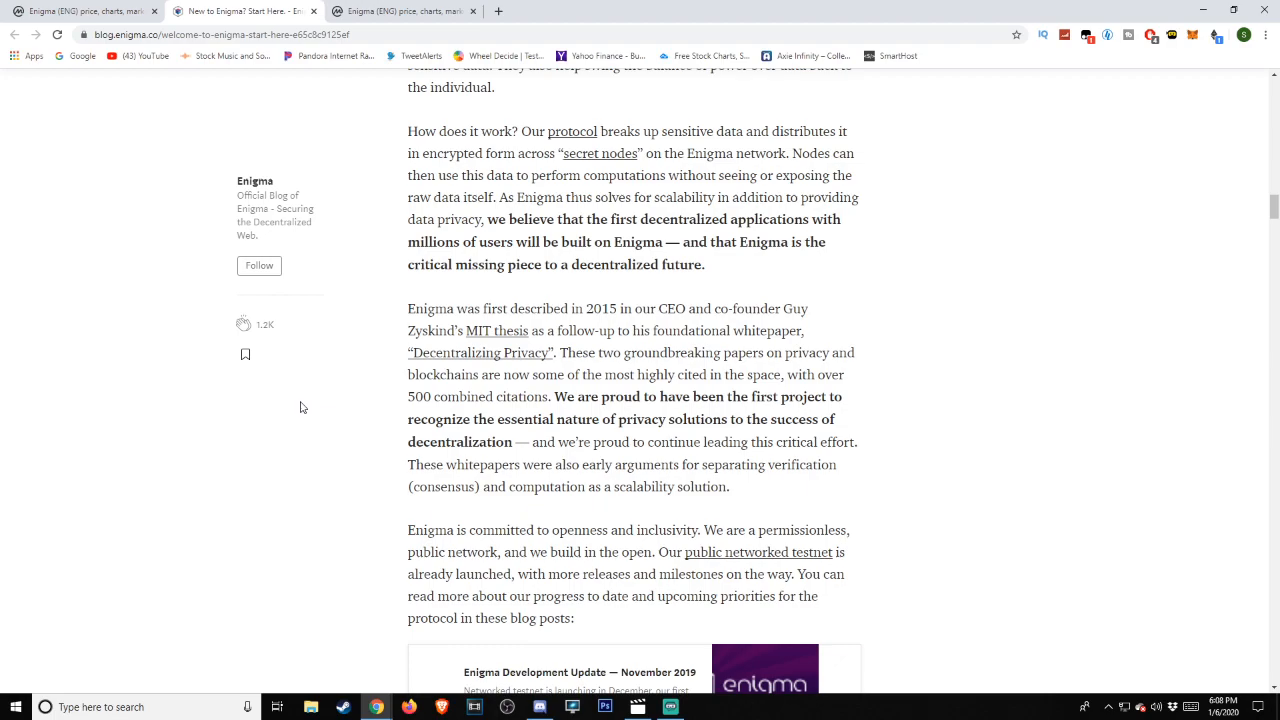
pyautogui.scroll(-3)
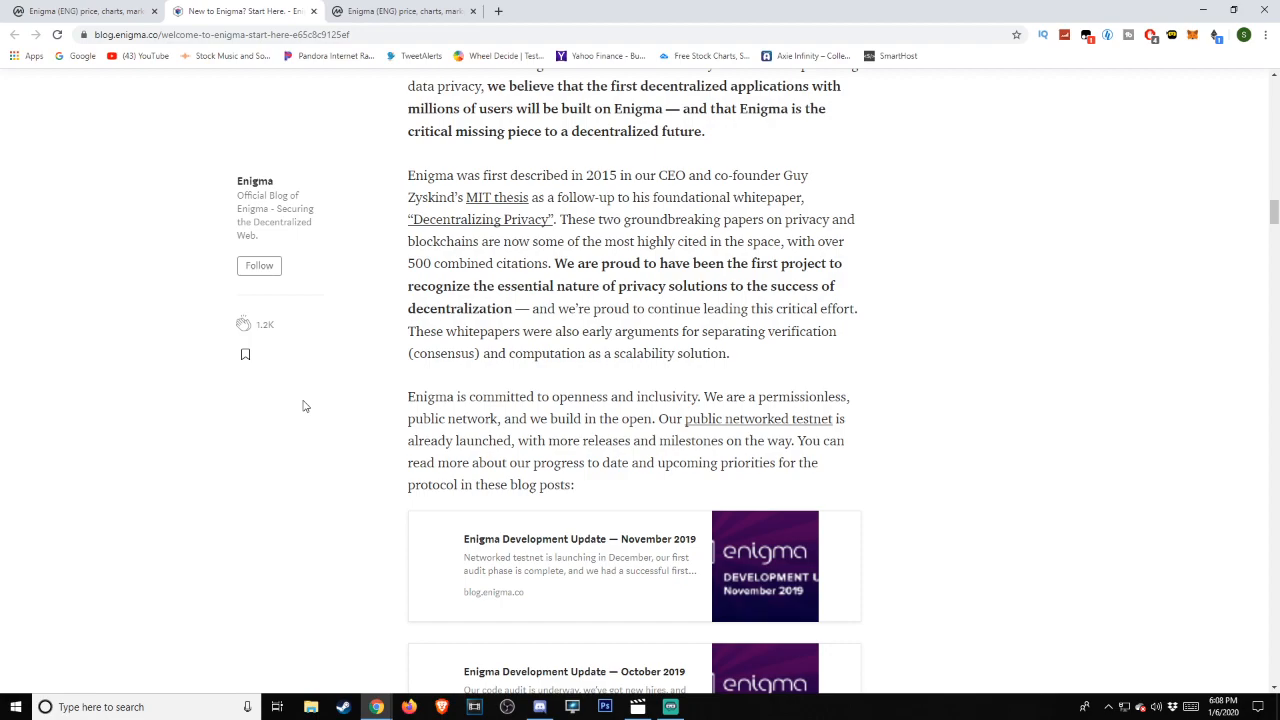
pyautogui.moveTo(310, 394)
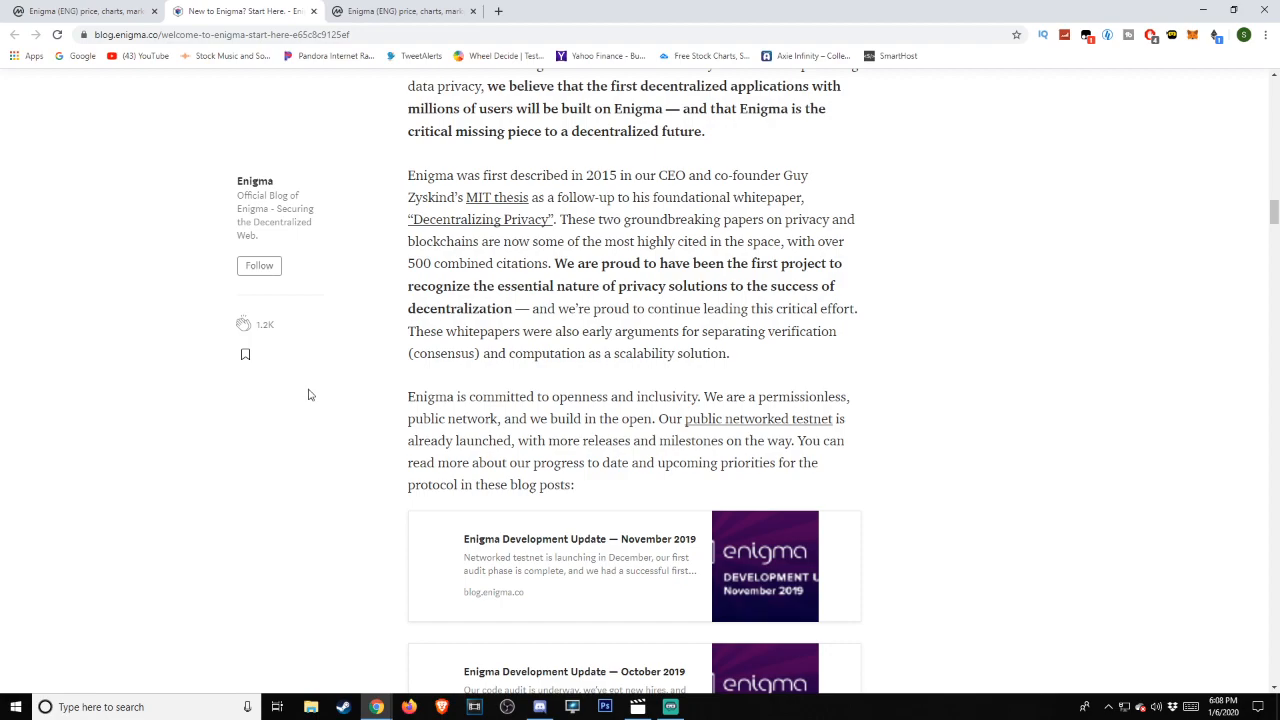
pyautogui.moveTo(388, 432)
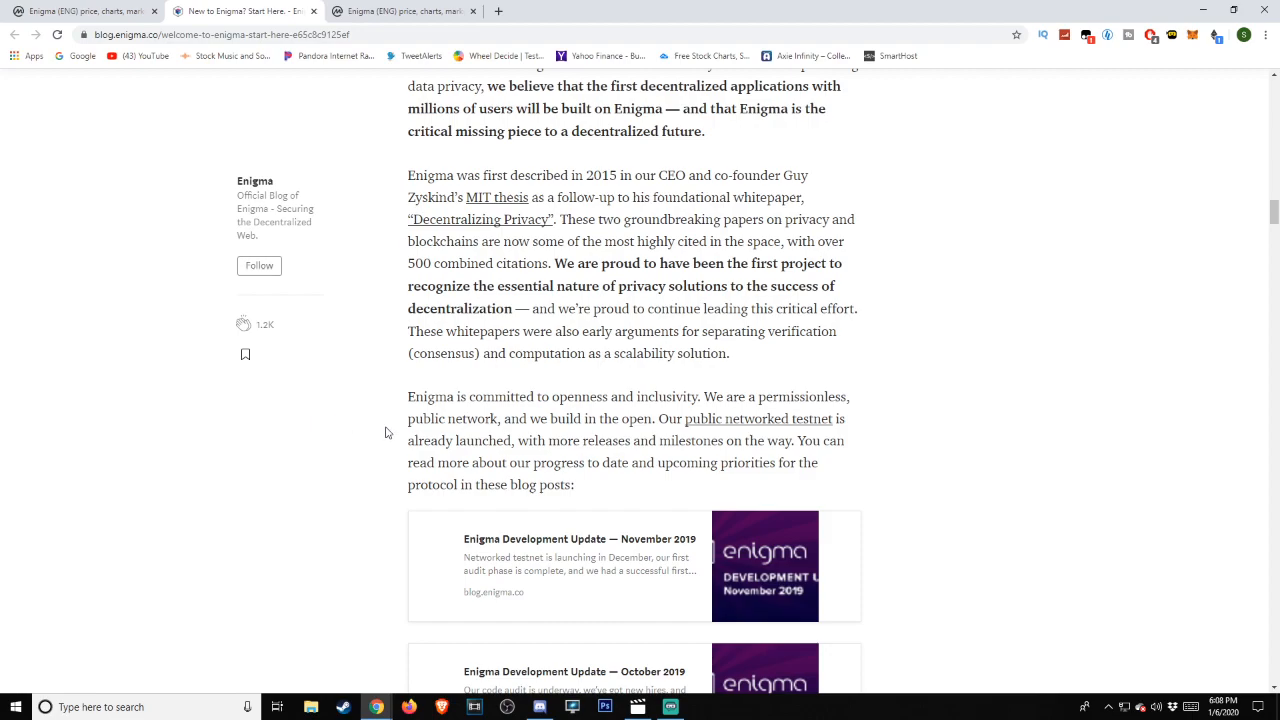
pyautogui.moveTo(392, 436)
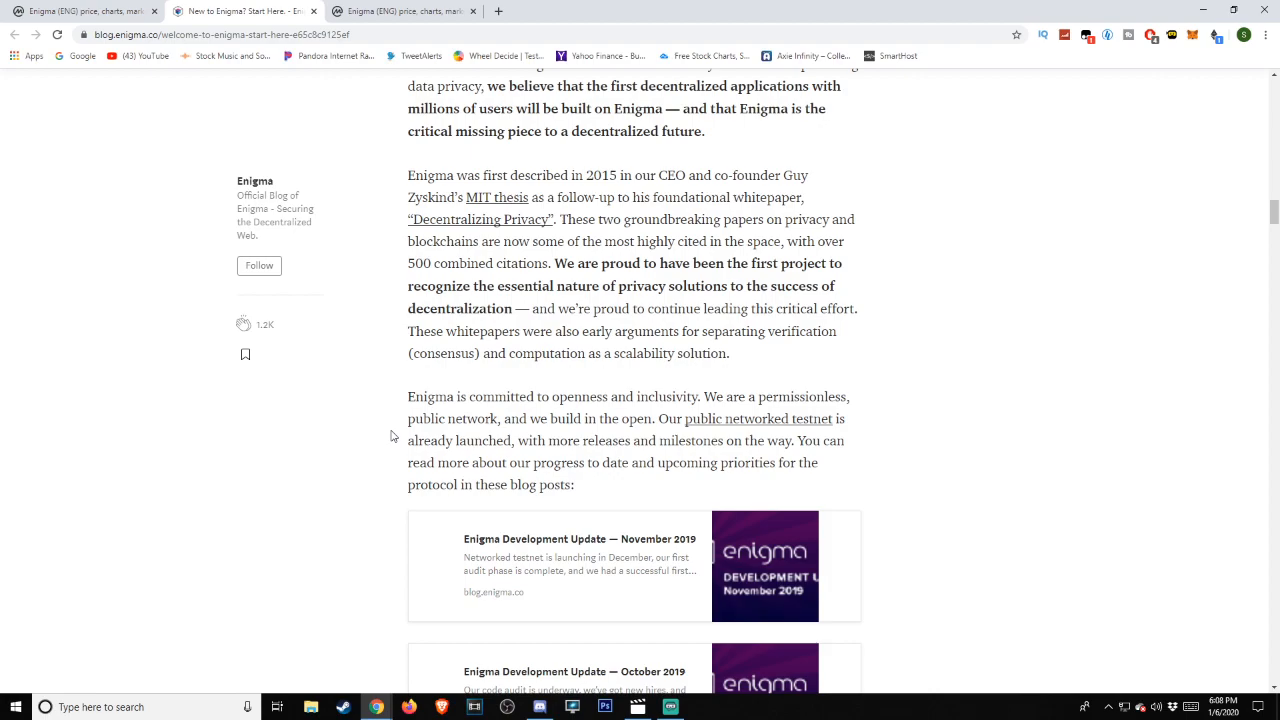
pyautogui.scroll(-3)
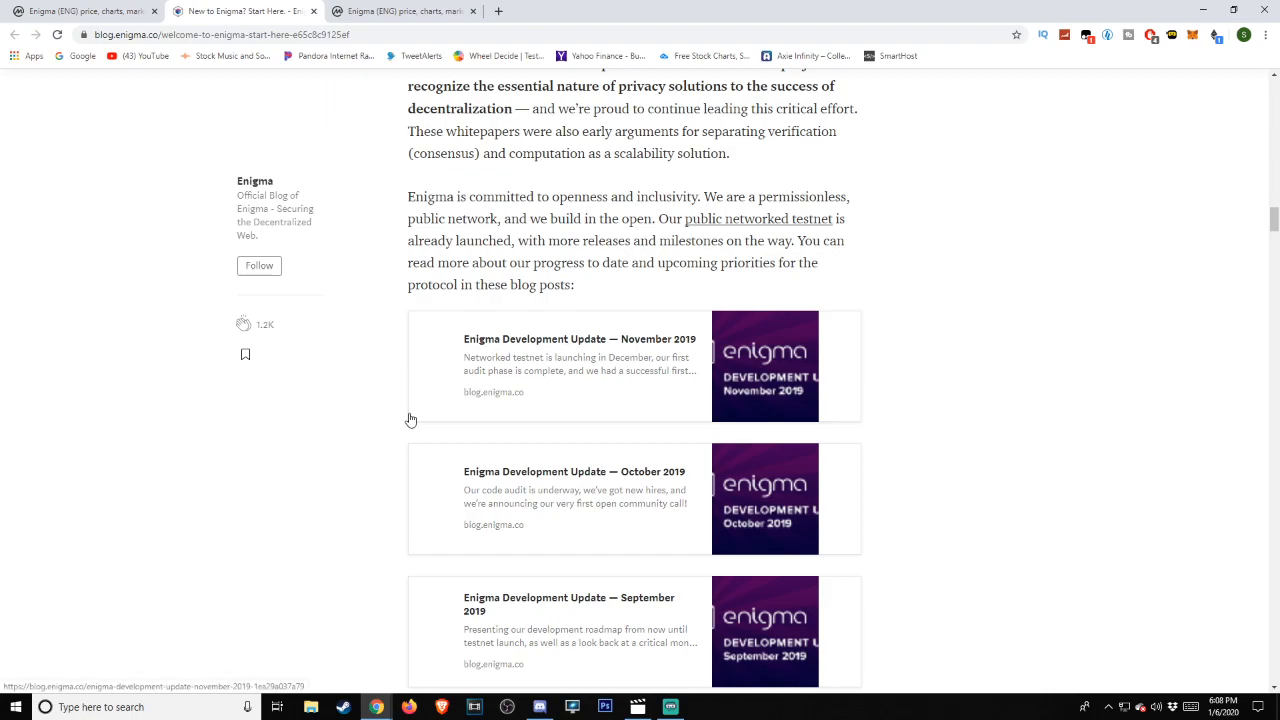
# - Scroll through the Enigma Solutions section down to the How can you build with Enigma? heading
pyautogui.scroll(-3)
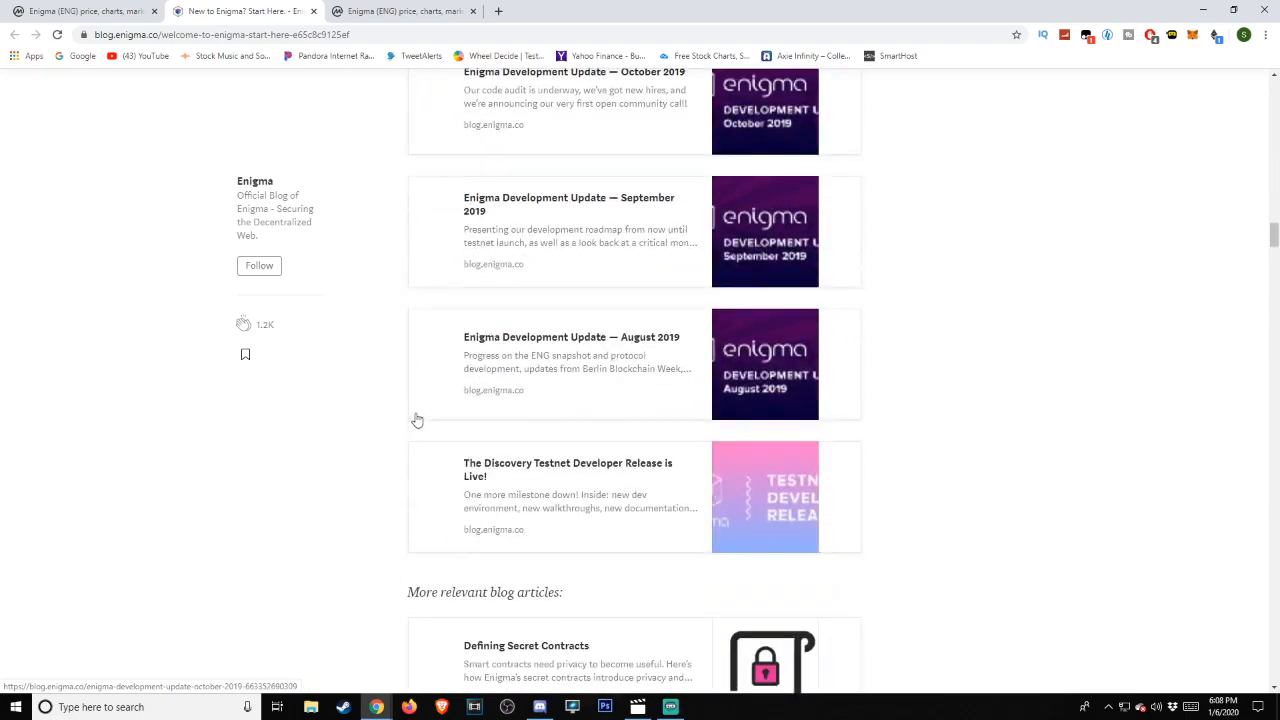
pyautogui.scroll(-3)
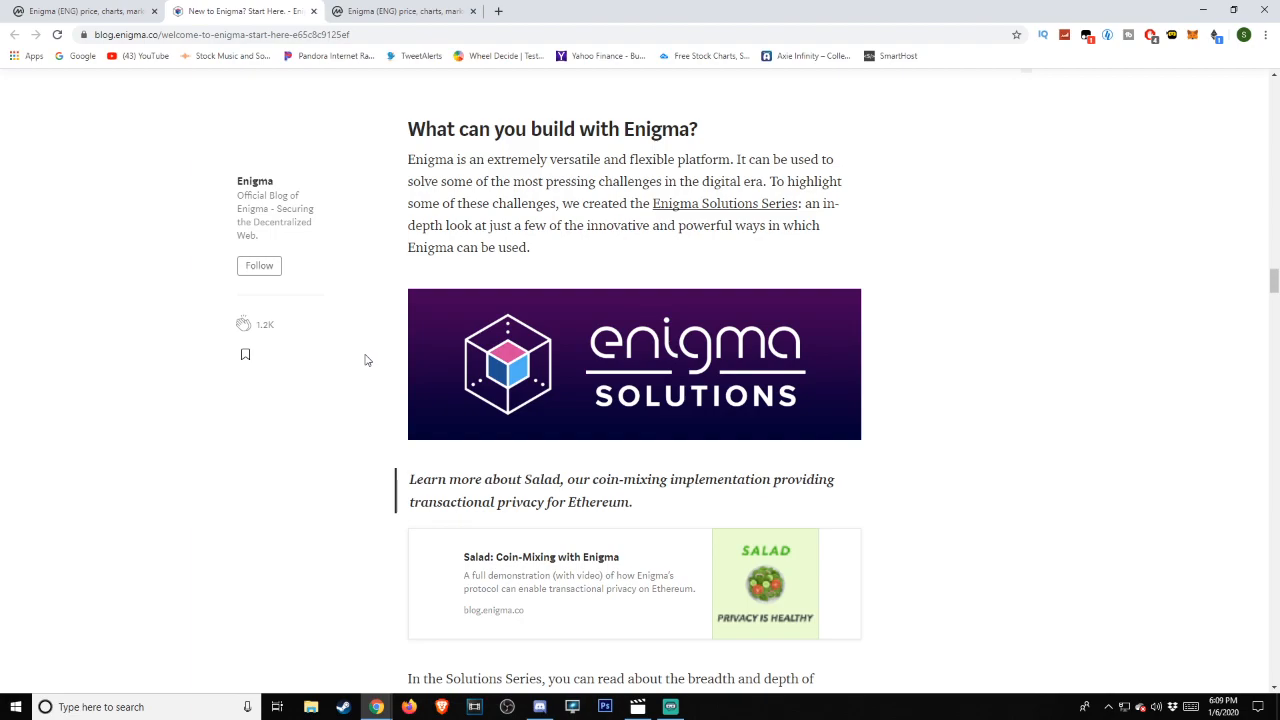
pyautogui.scroll(-3)
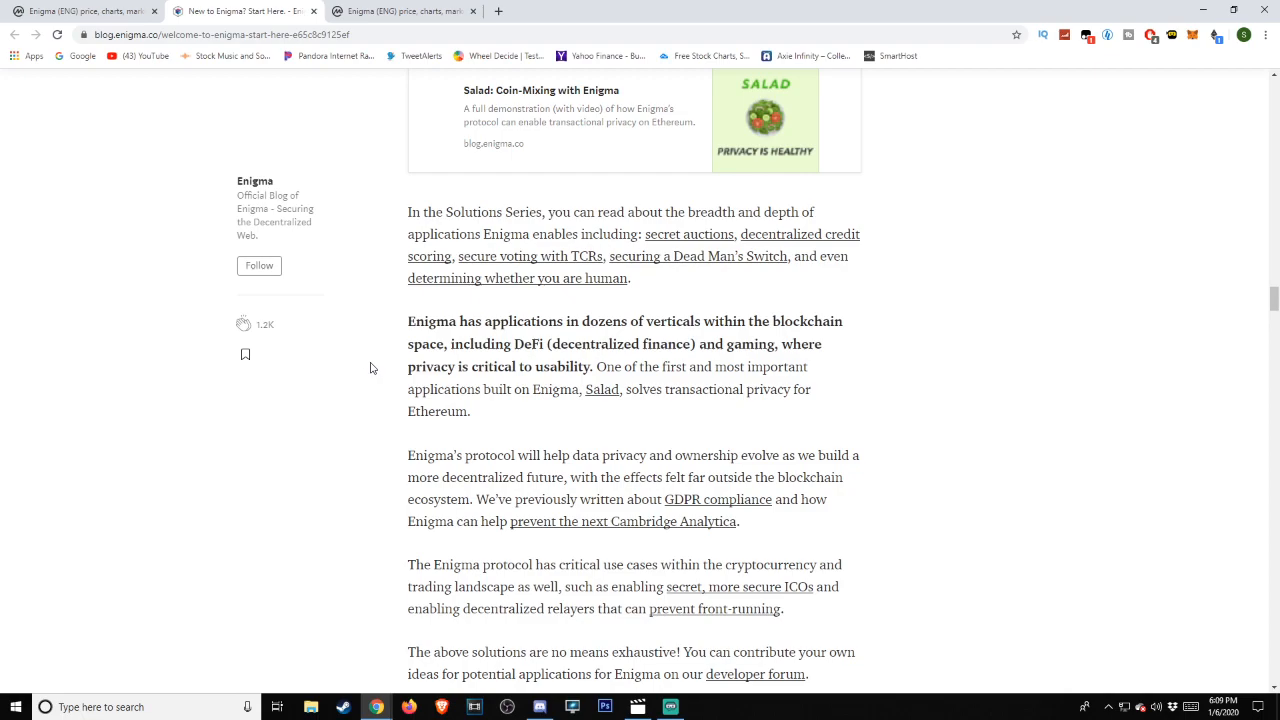
pyautogui.scroll(-3)
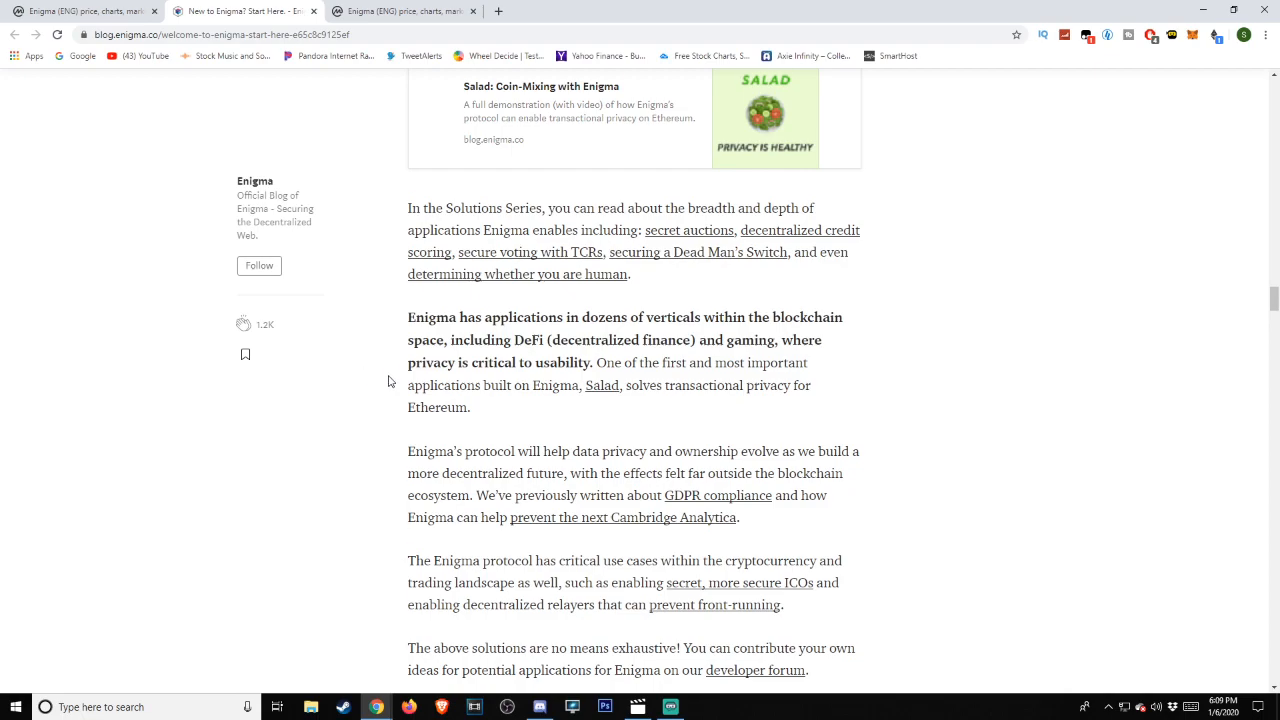
pyautogui.scroll(-3)
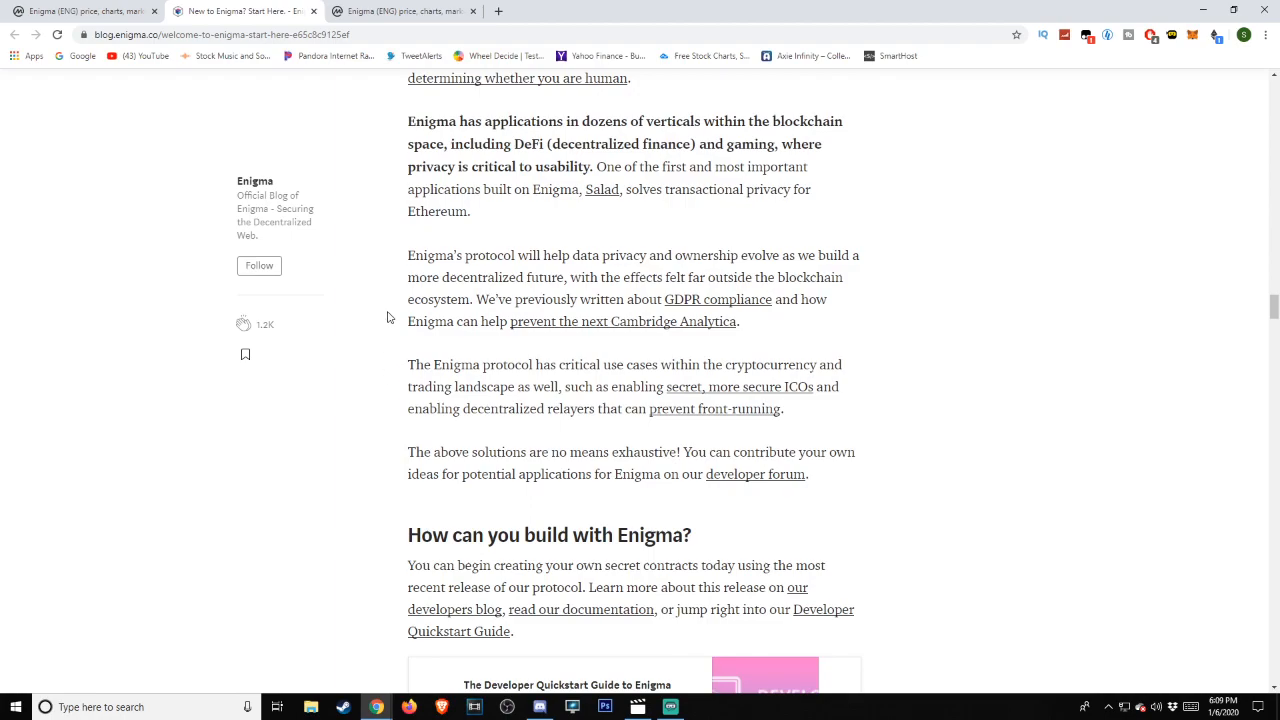
pyautogui.moveTo(388, 296)
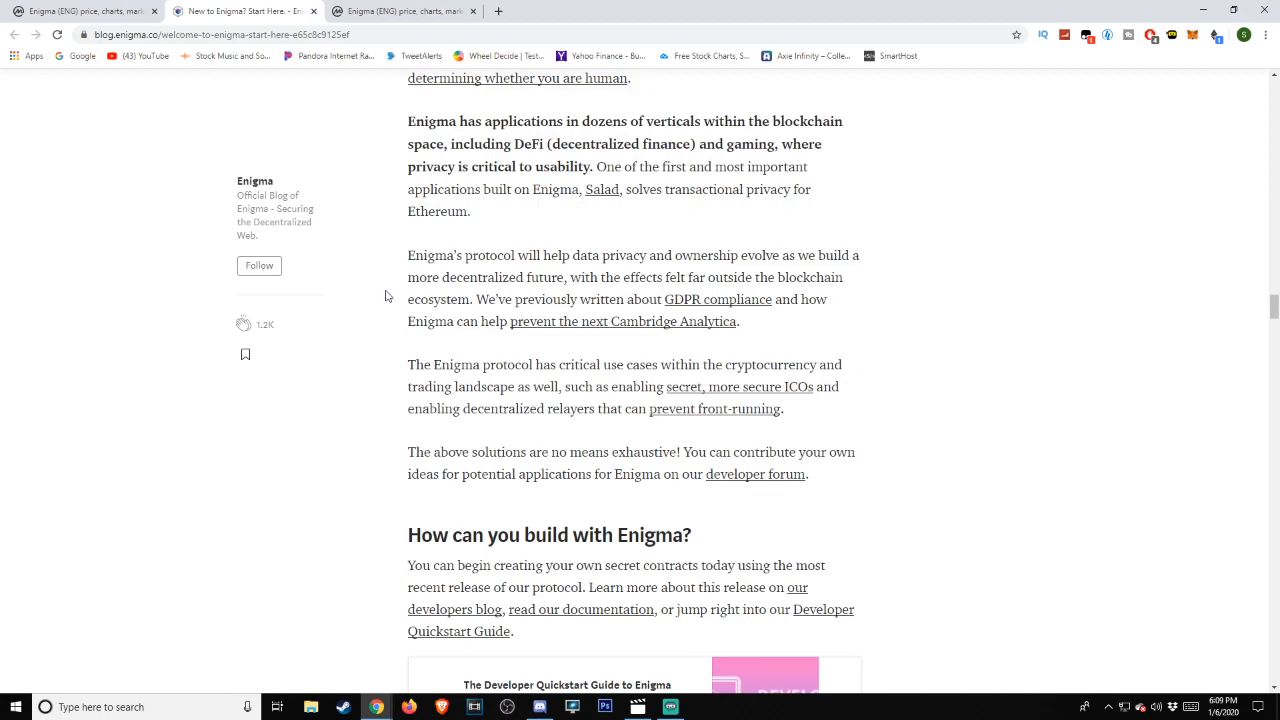
pyautogui.scroll(-3)
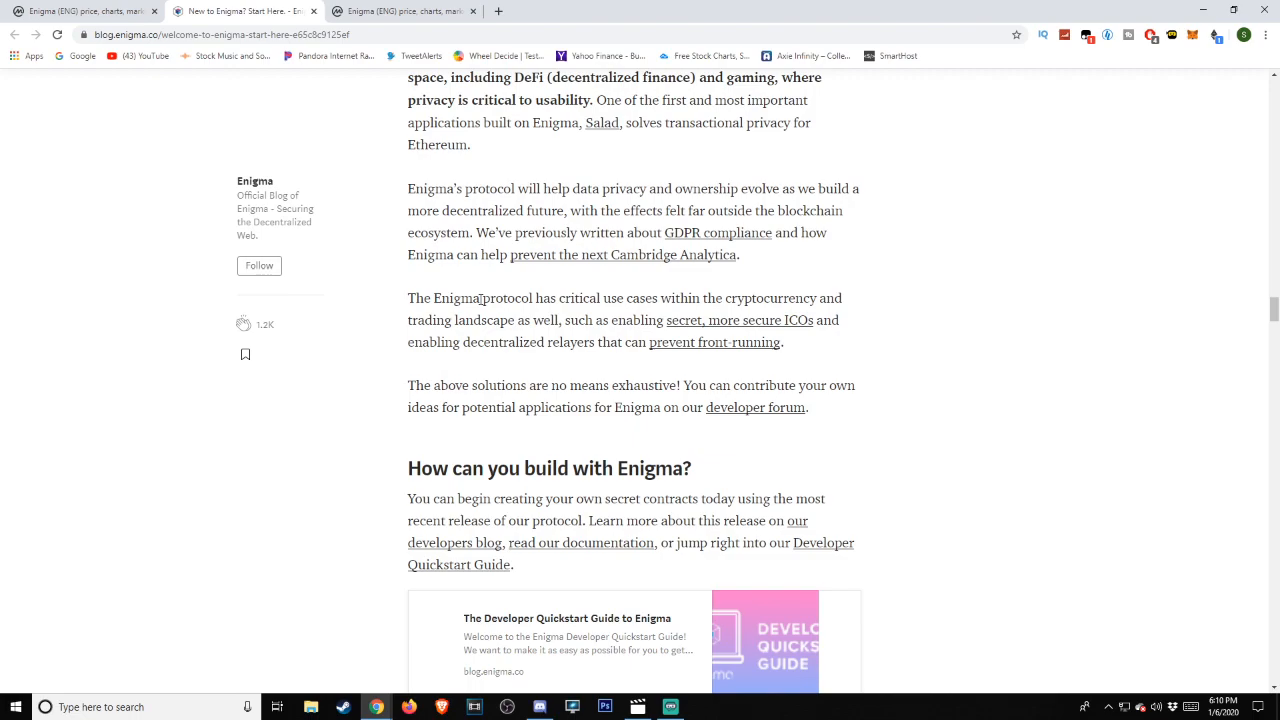
# - Scroll past the Gitcoin bounty and Technical Resource Index cards to The Growing Enigma Ecosystem
pyautogui.scroll(-3)
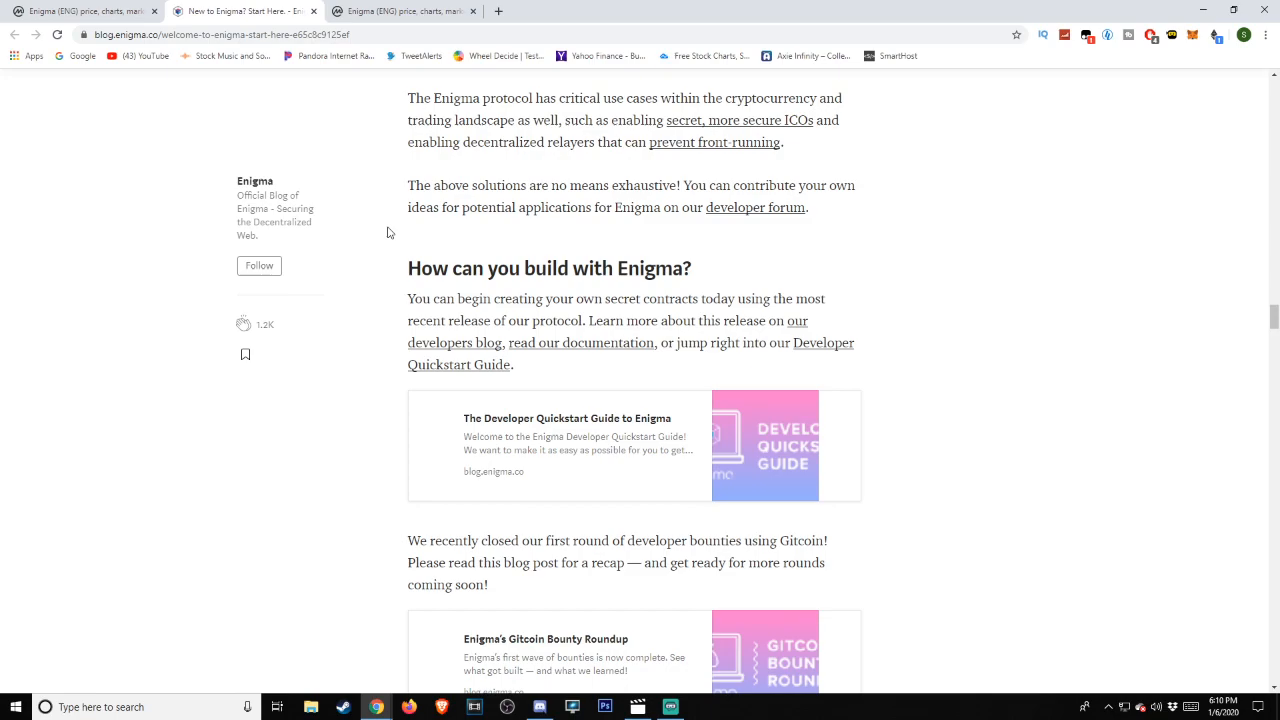
pyautogui.scroll(-3)
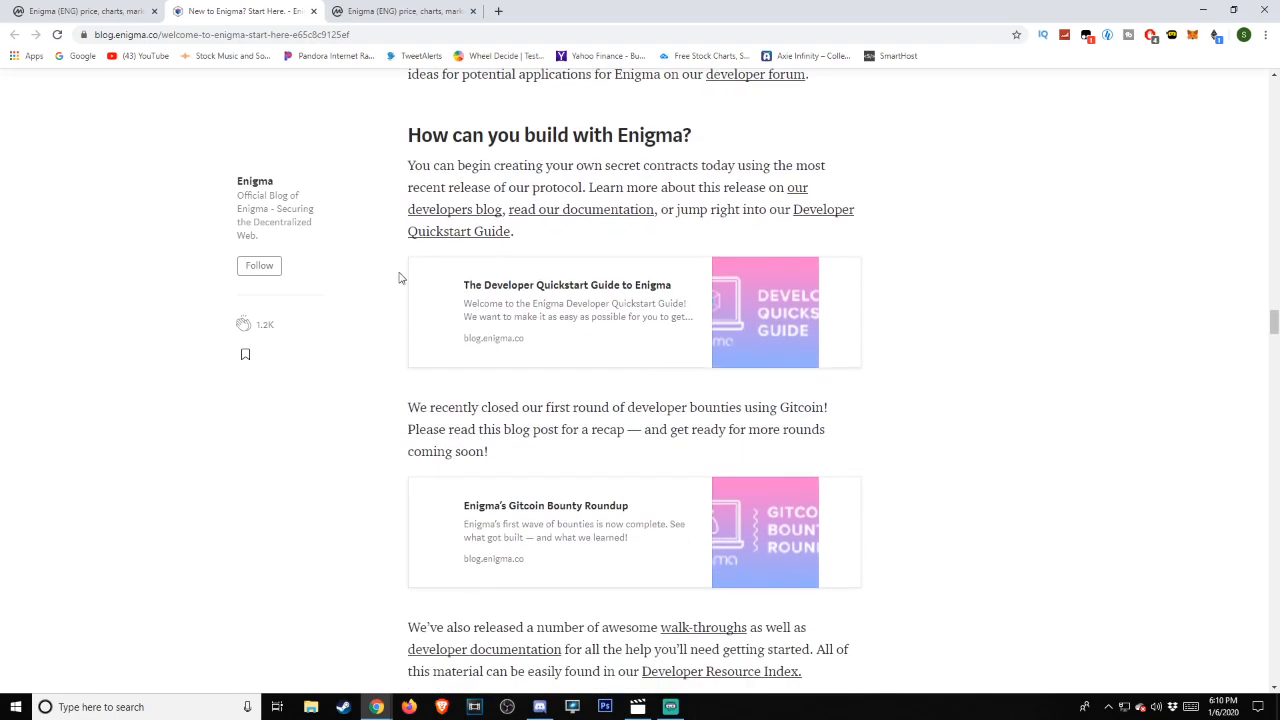
pyautogui.moveTo(406, 276)
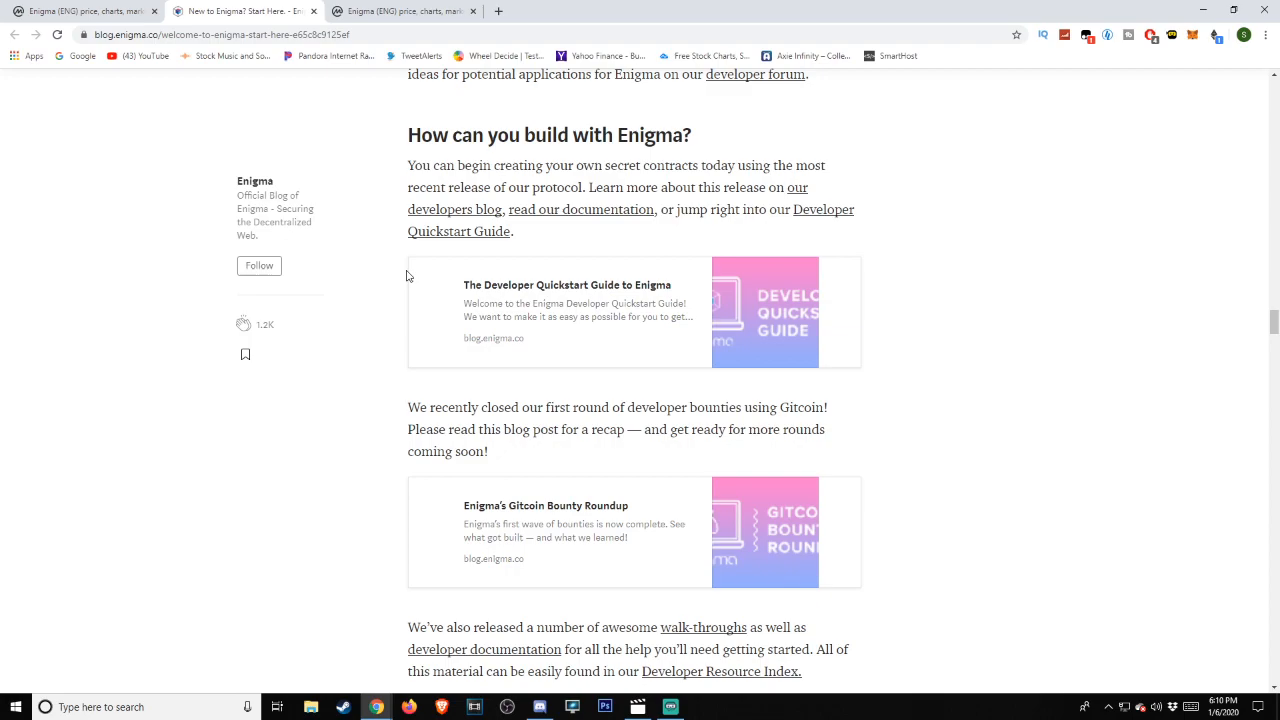
pyautogui.scroll(-3)
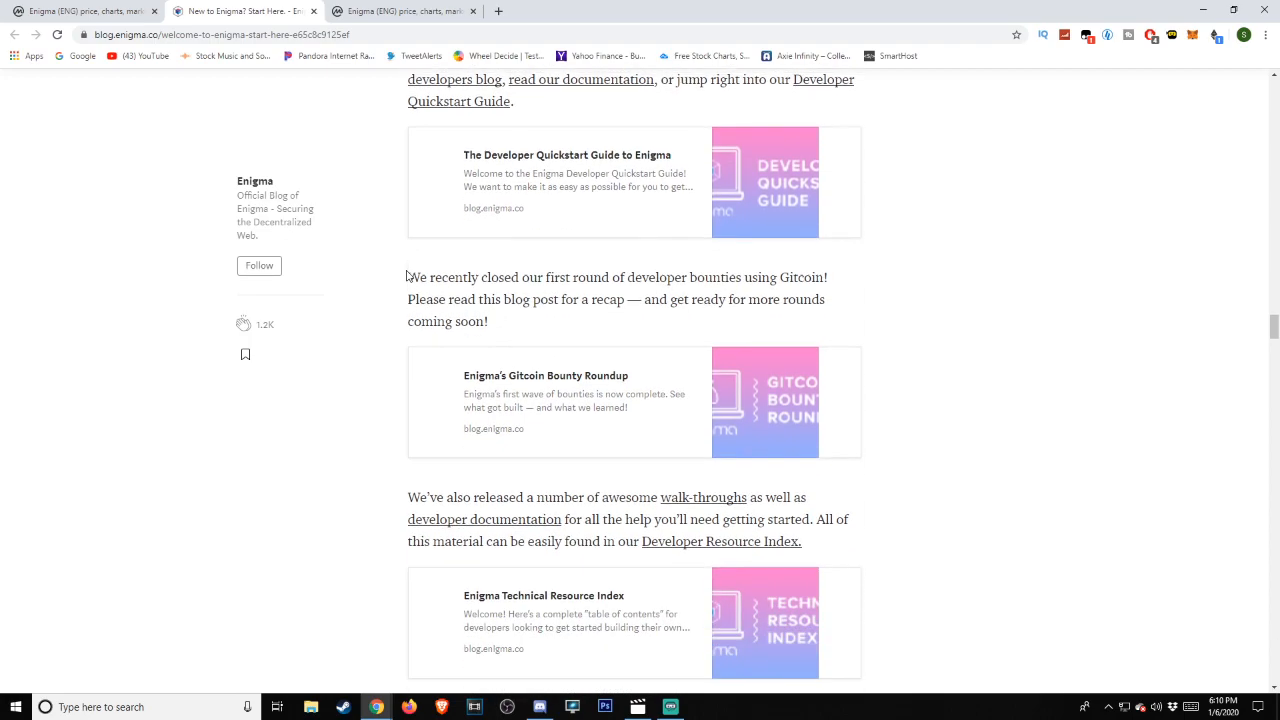
pyautogui.scroll(-3)
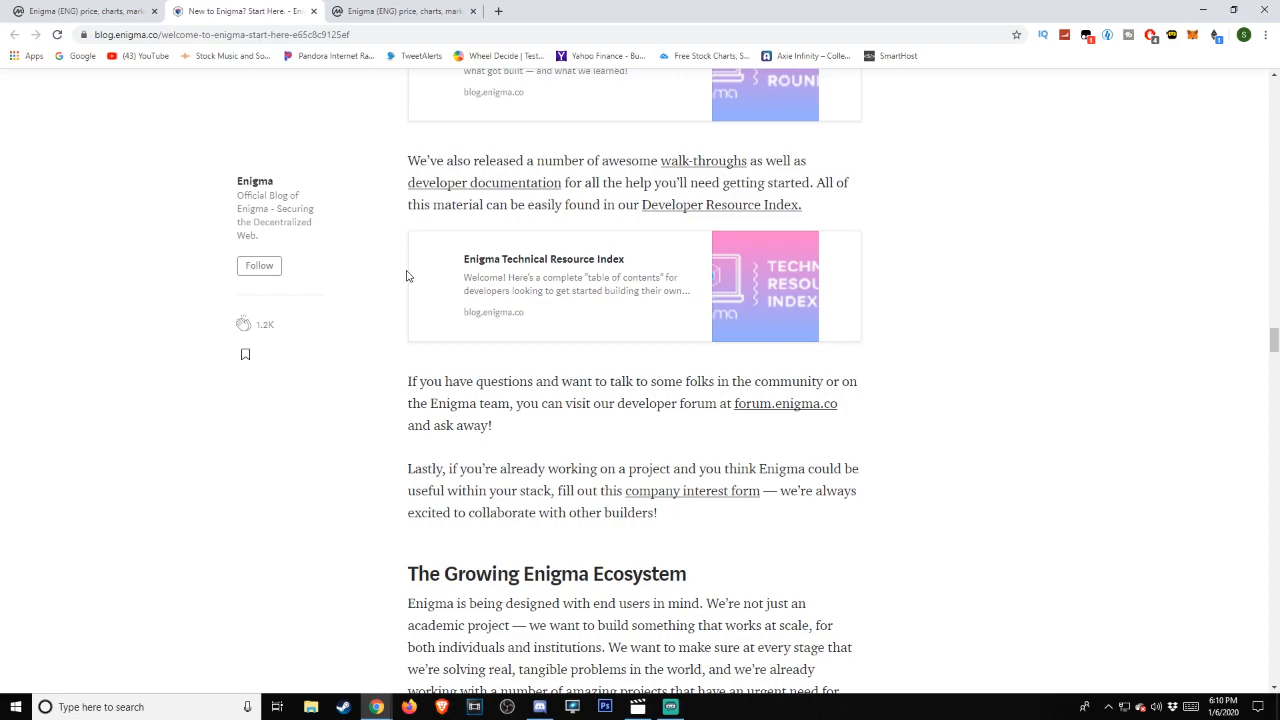
pyautogui.scroll(-3)
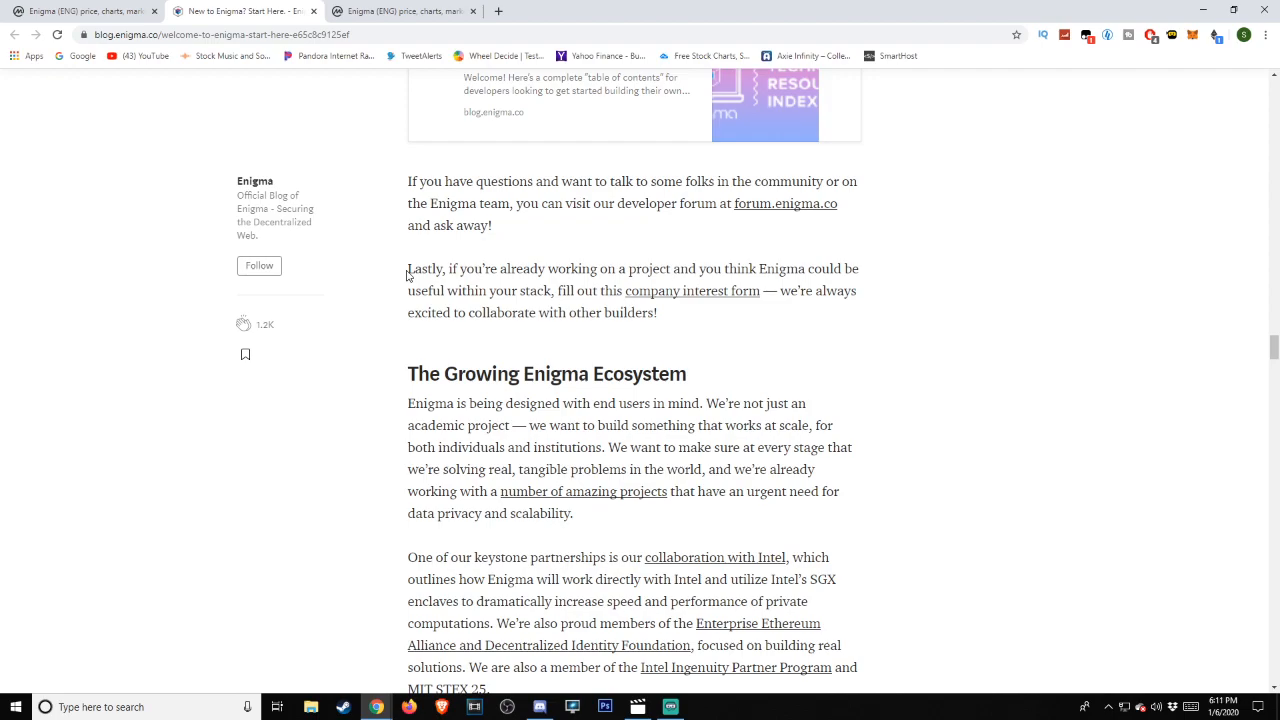
pyautogui.scroll(-3)
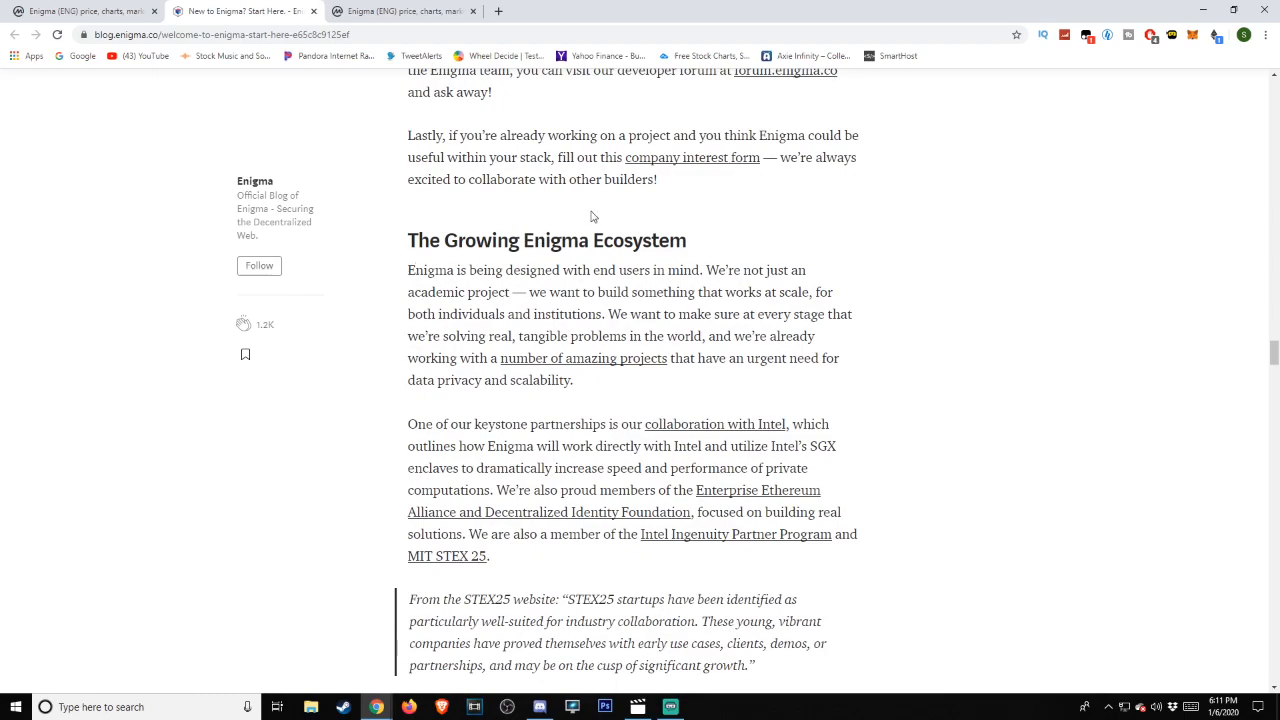
pyautogui.moveTo(600, 212)
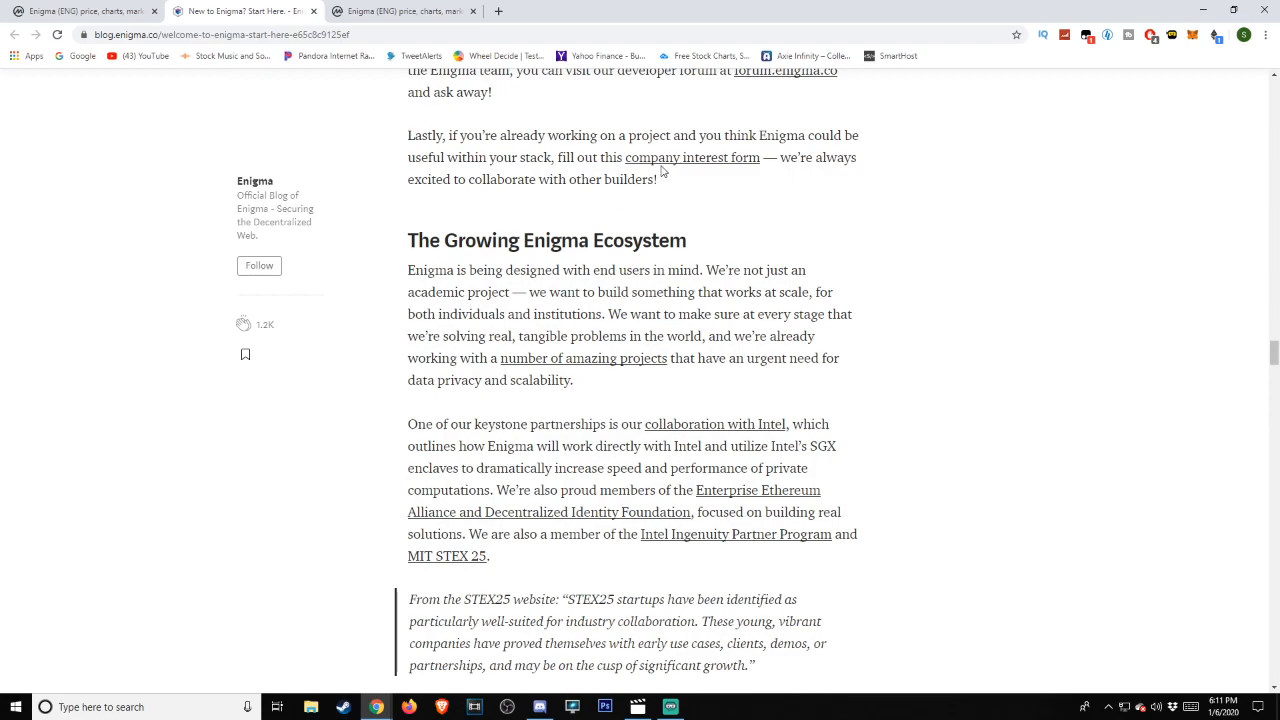
pyautogui.moveTo(584, 196)
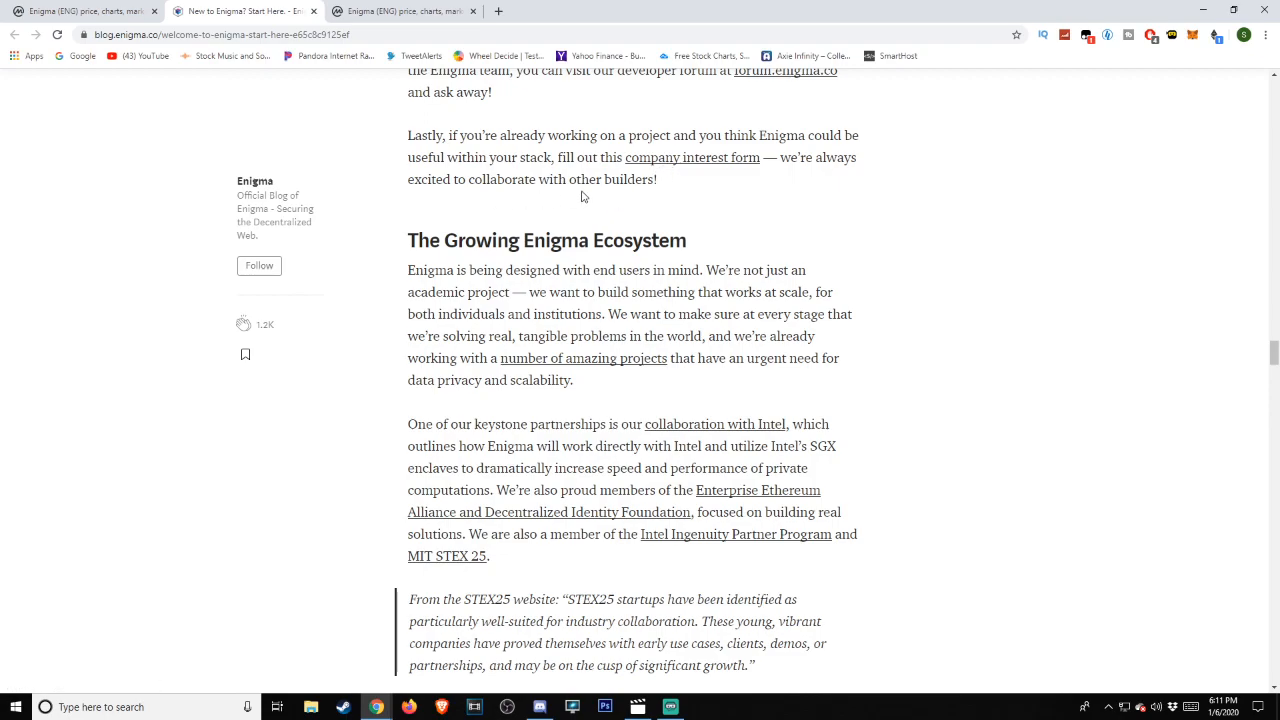
# - Scroll through the Intel partnership, STEX25 quote and EGG card to Enigma Nodes and the ENG Token
pyautogui.scroll(-3)
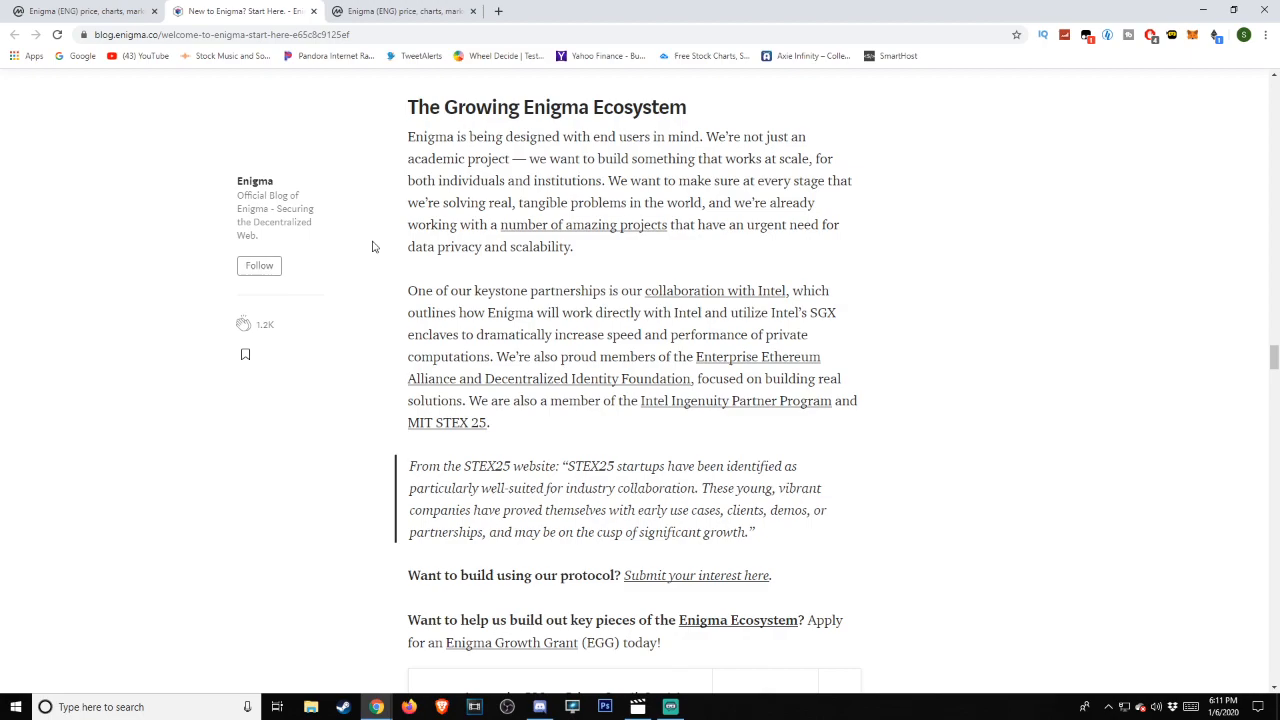
pyautogui.scroll(-3)
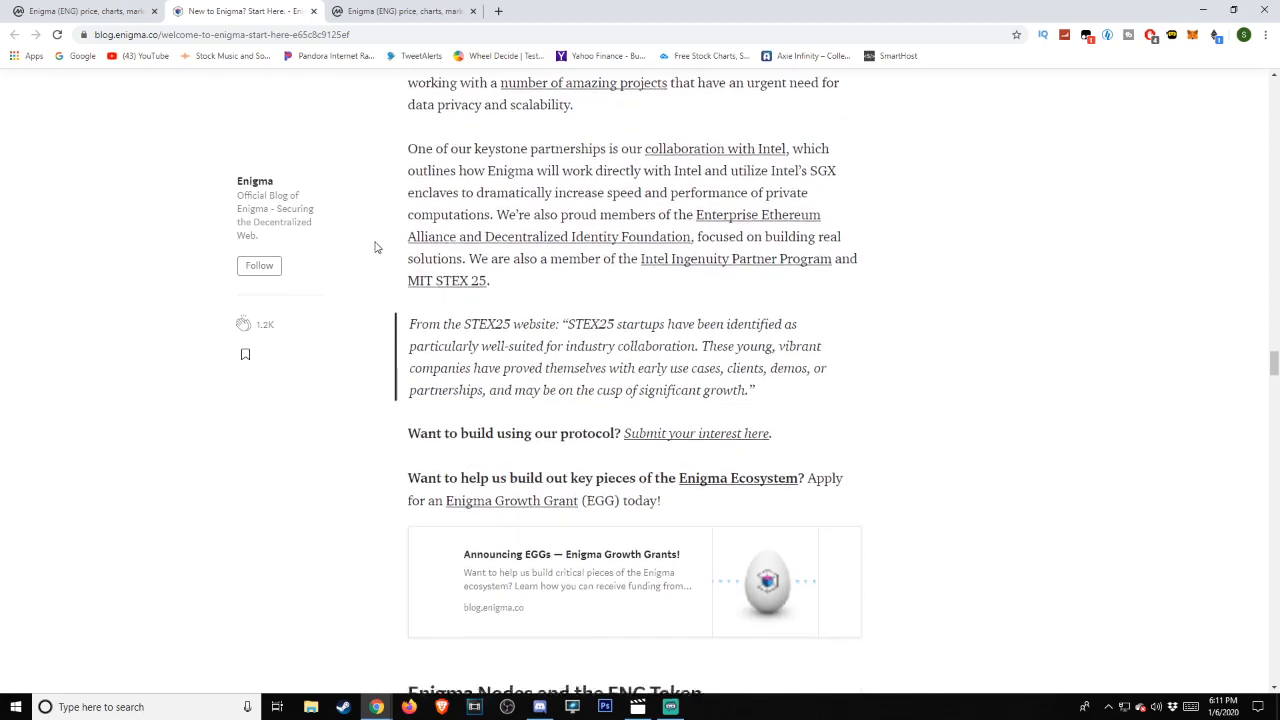
pyautogui.scroll(-3)
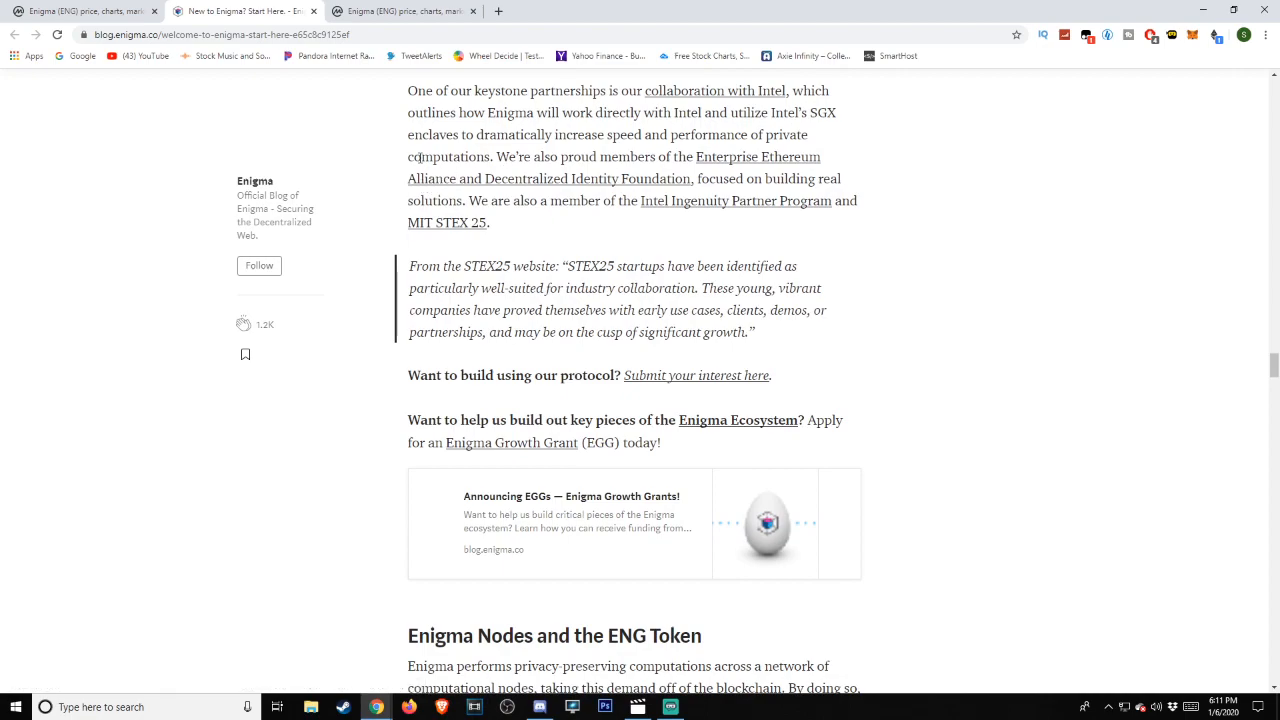
pyautogui.moveTo(404, 166)
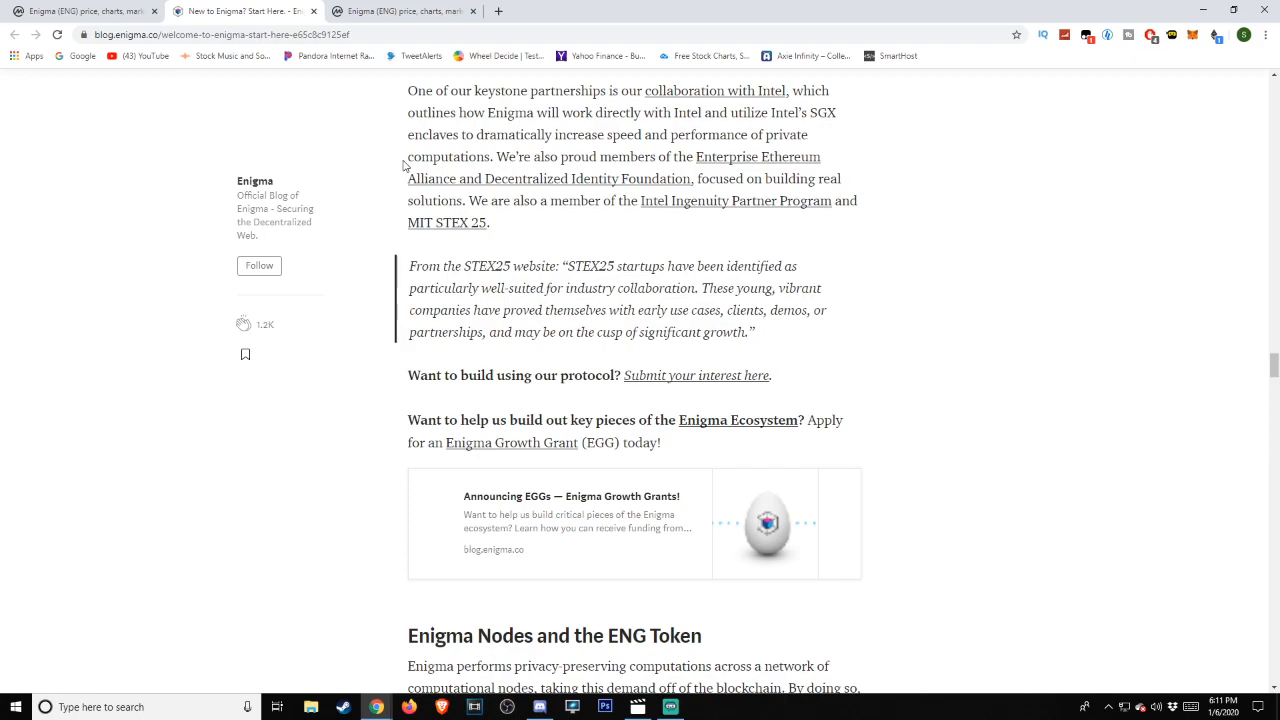
pyautogui.moveTo(470, 148)
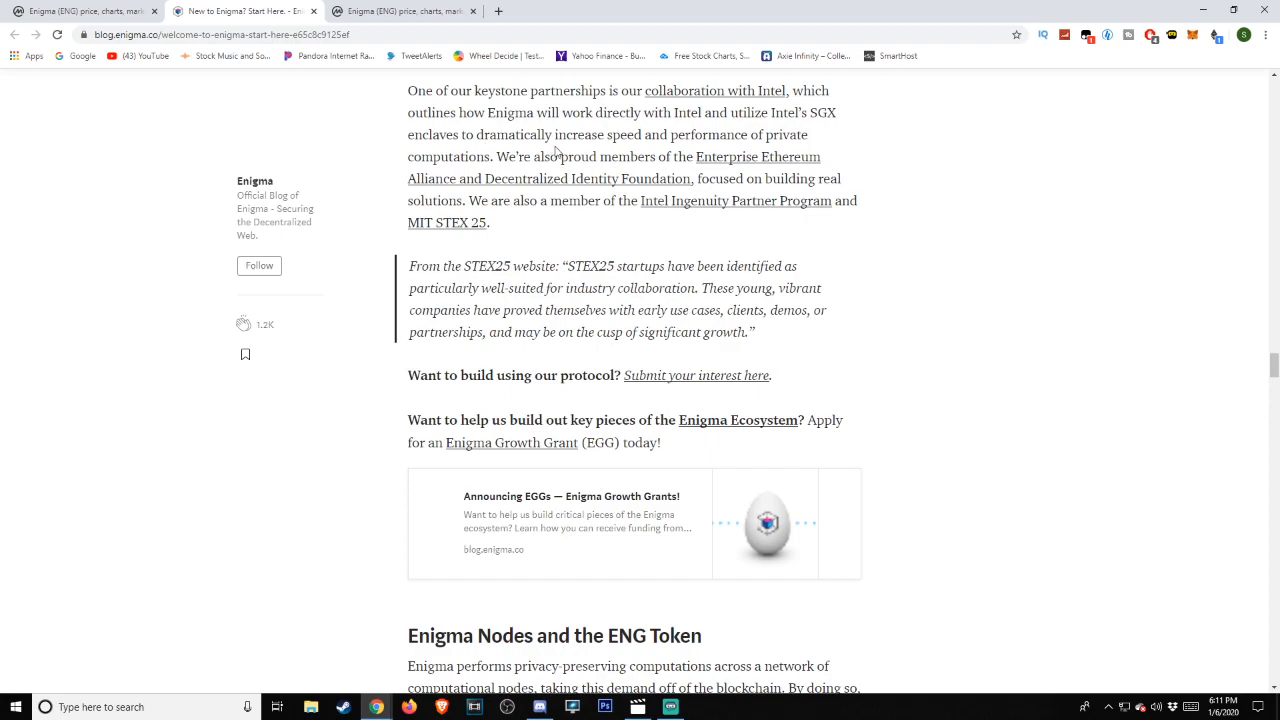
pyautogui.moveTo(446, 152)
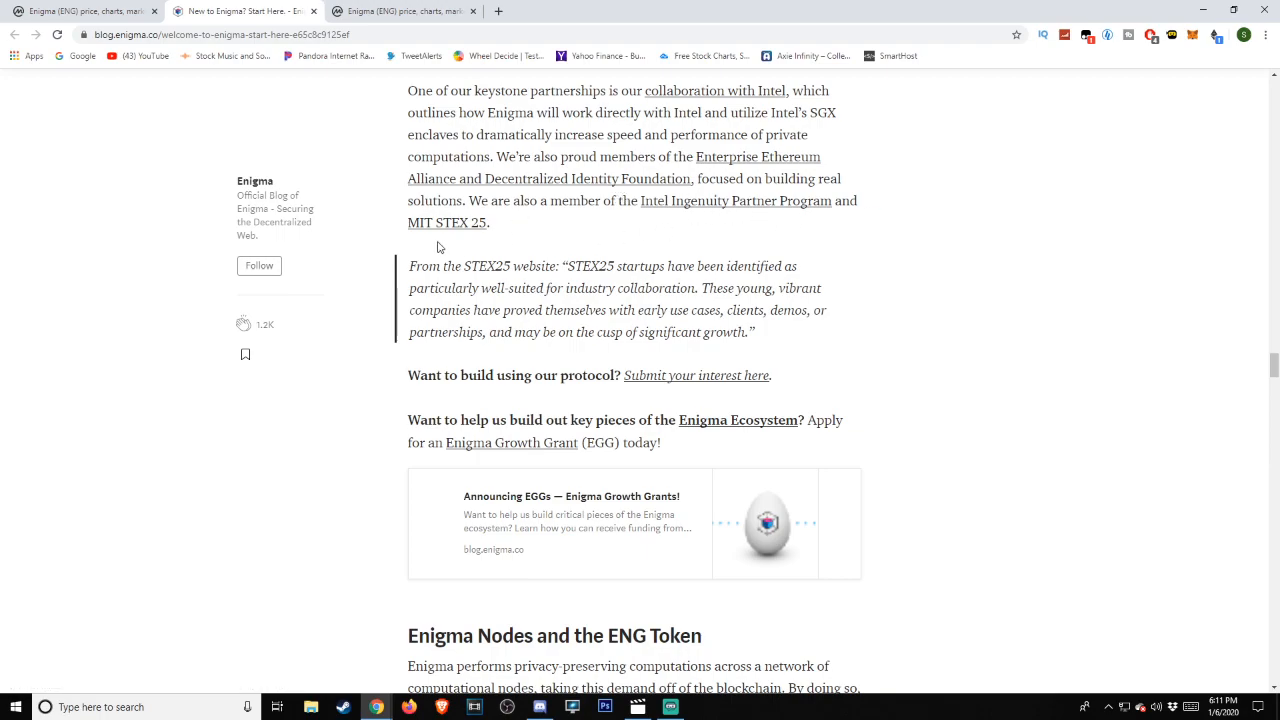
pyautogui.scroll(-3)
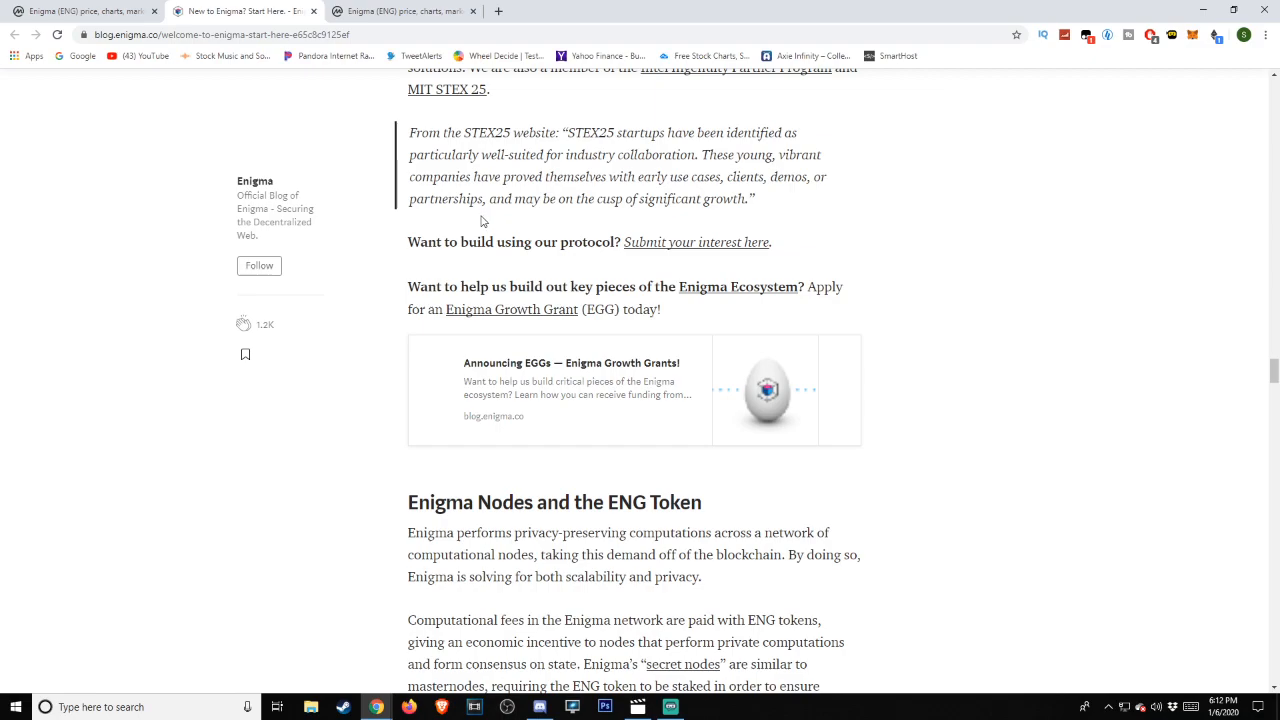
pyautogui.moveTo(510, 214)
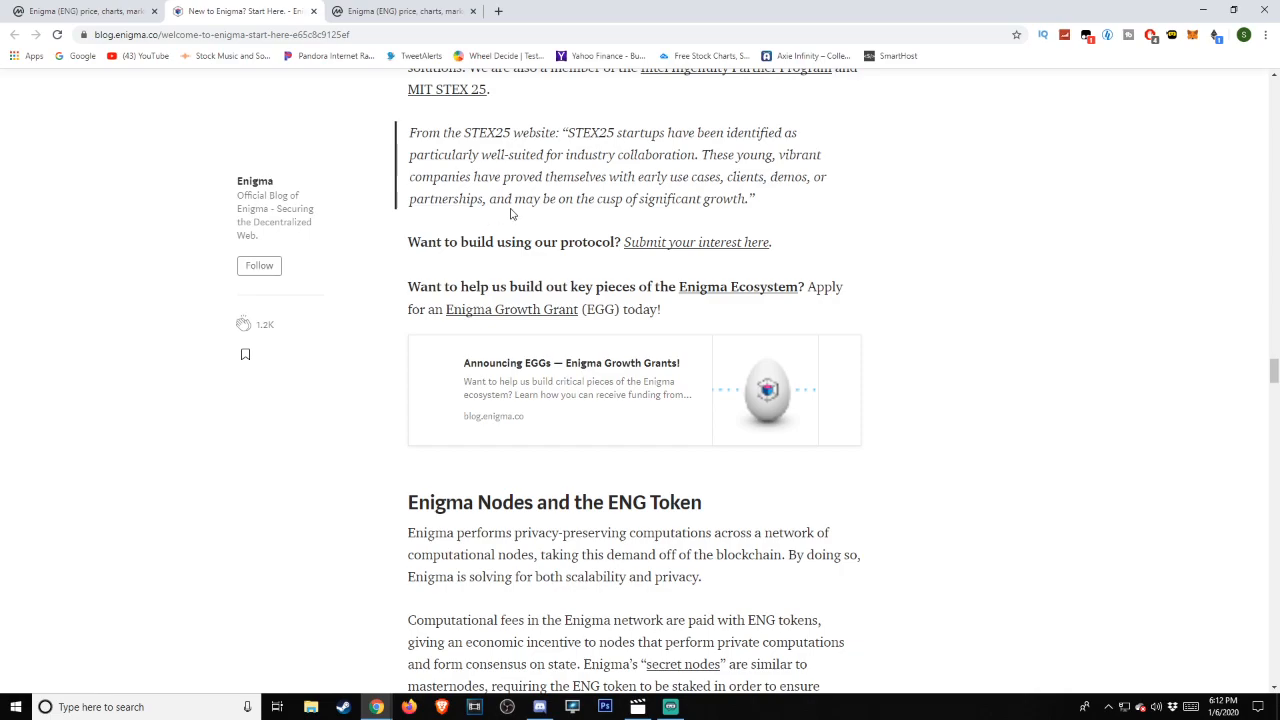
pyautogui.moveTo(444, 218)
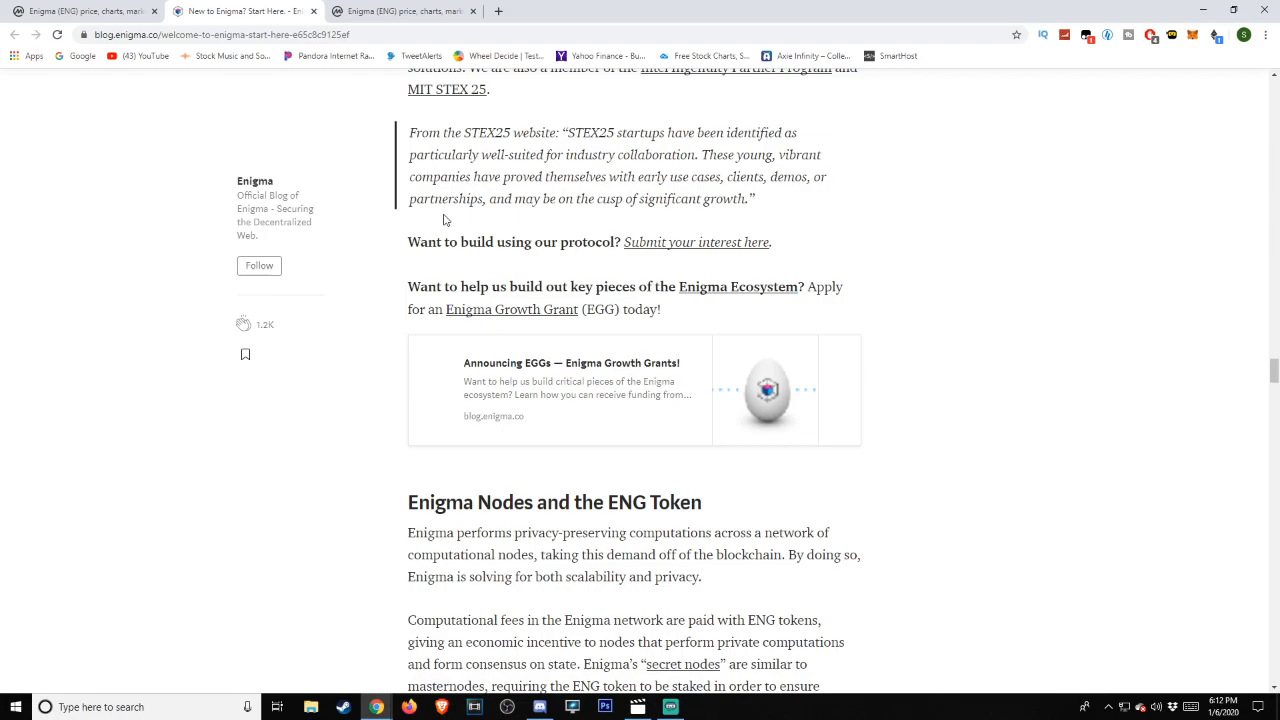
# - Scroll past the ENG fee paragraph to the Genesis Game text and Secret Nodes cards
pyautogui.scroll(-3)
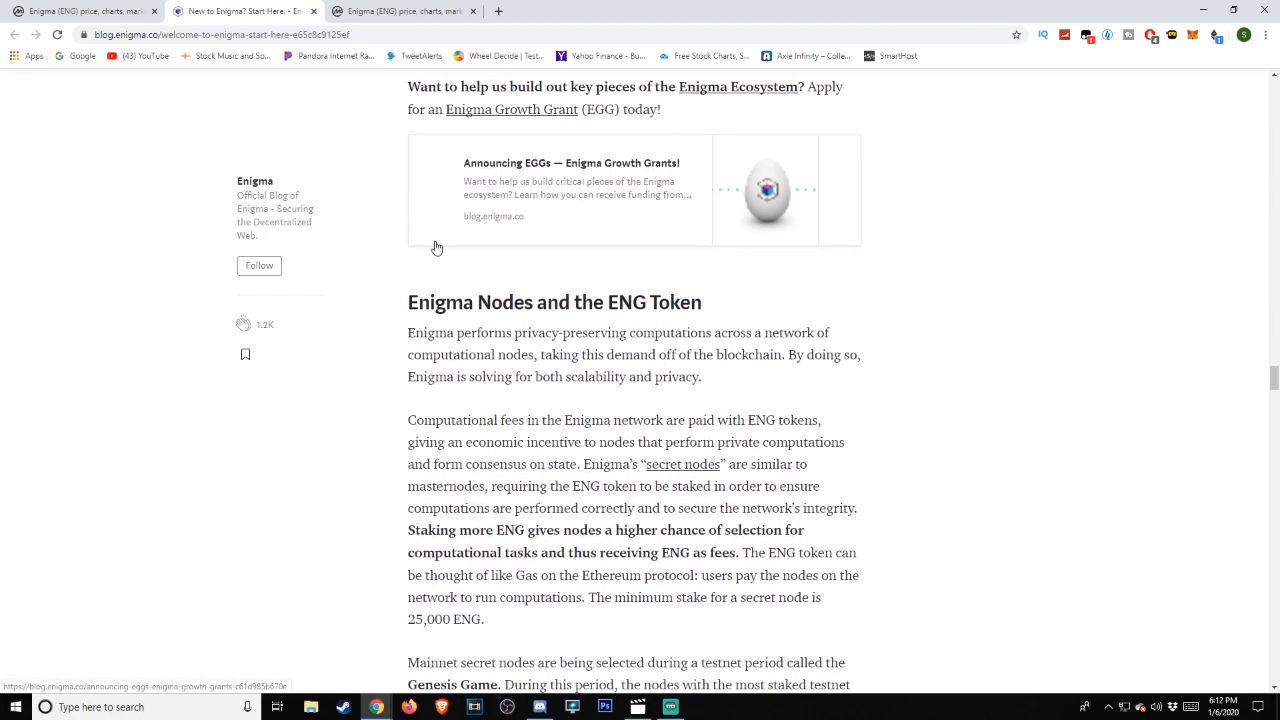
pyautogui.scroll(3)
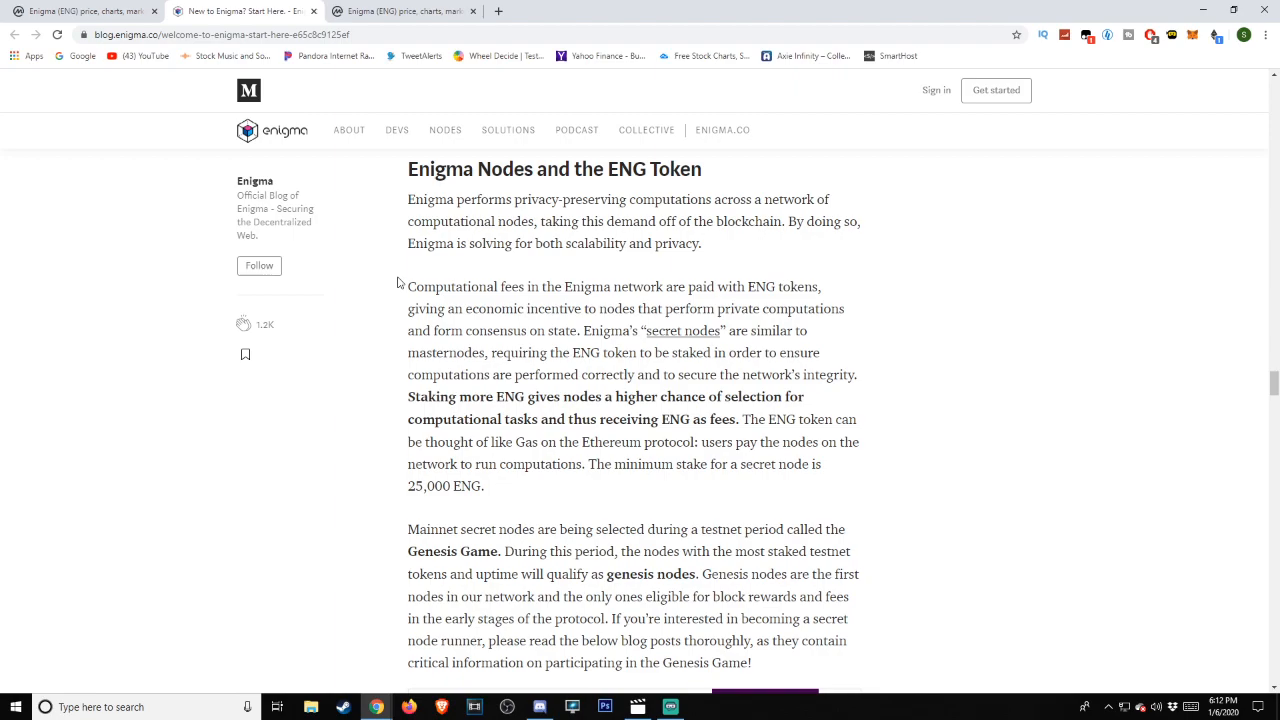
pyautogui.moveTo(380, 284)
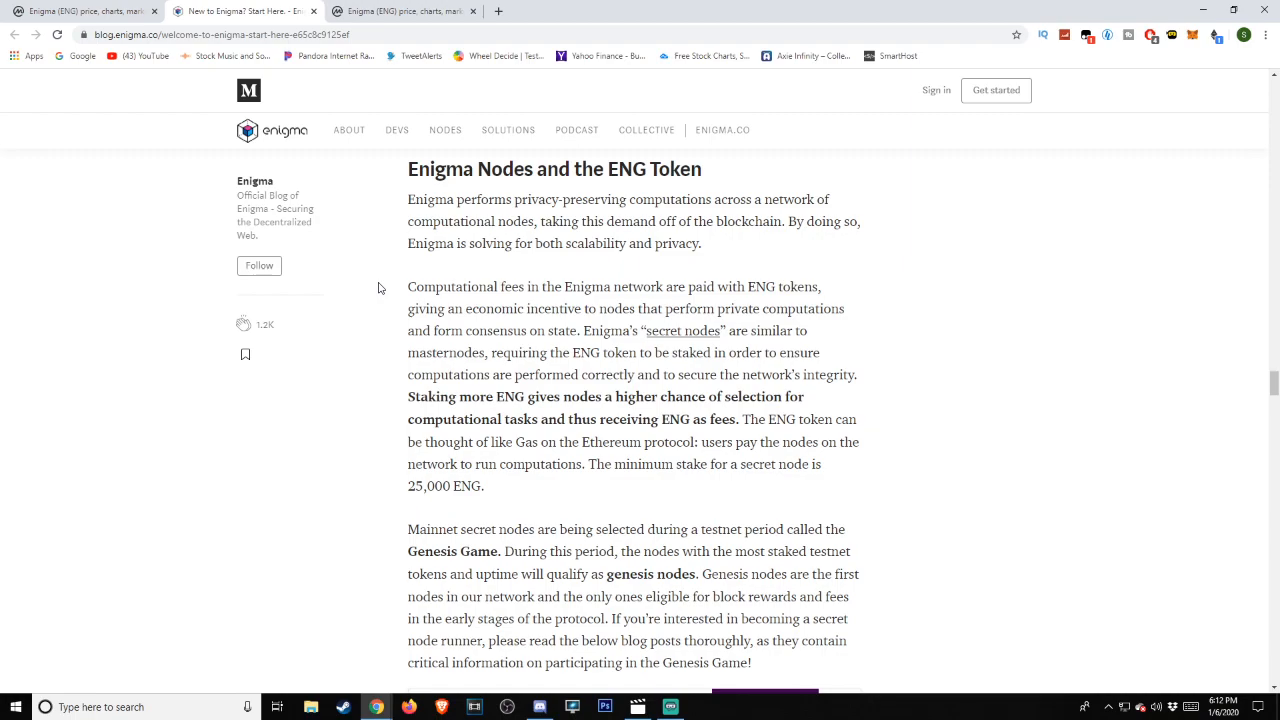
pyautogui.moveTo(376, 294)
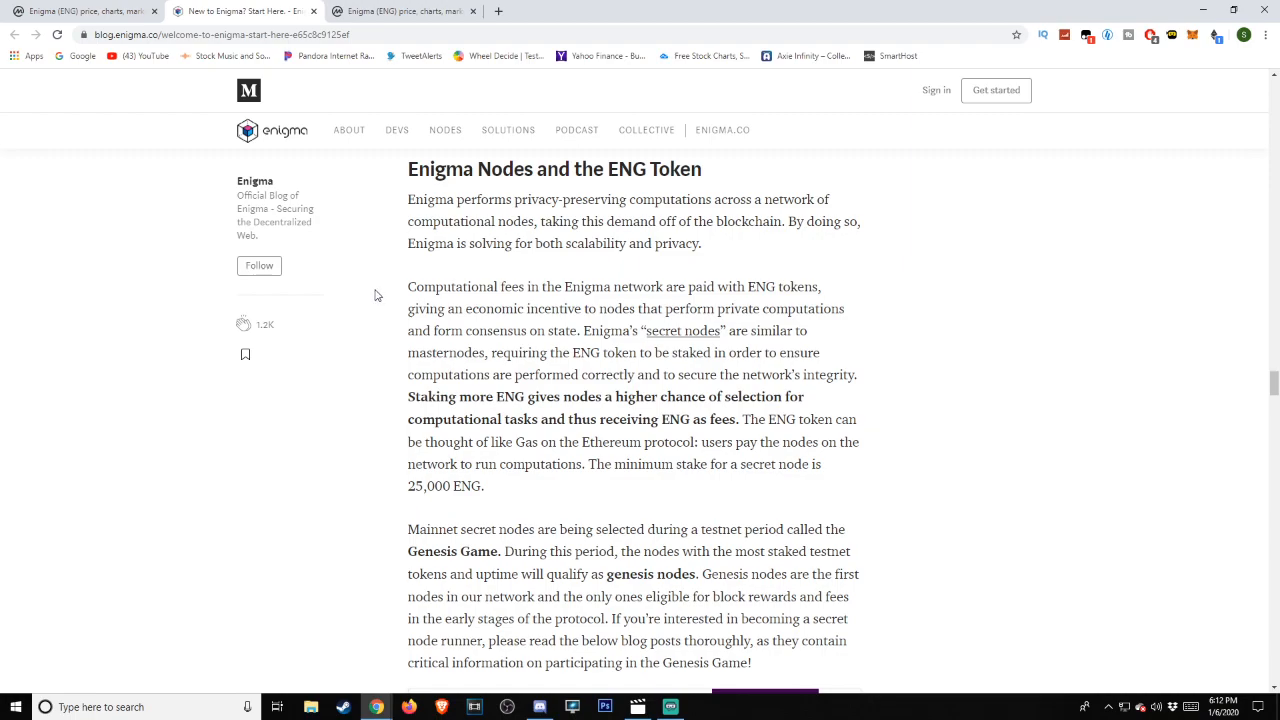
pyautogui.scroll(-3)
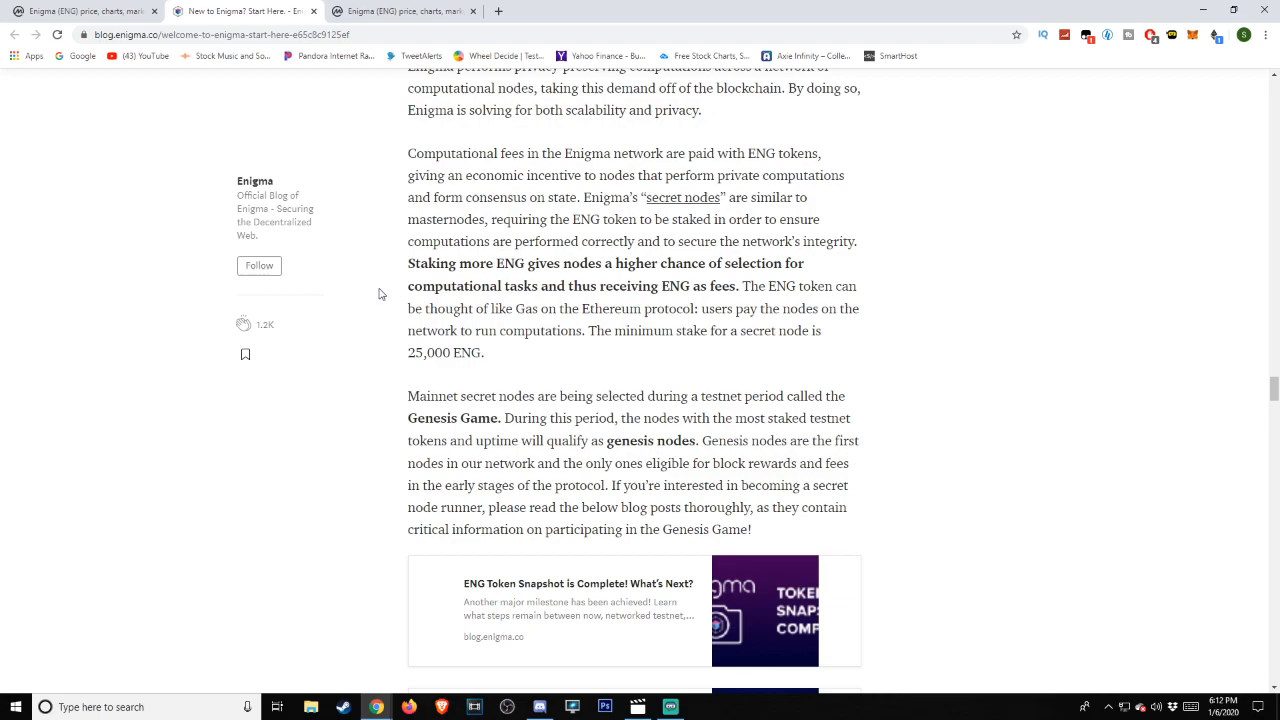
pyautogui.moveTo(380, 294)
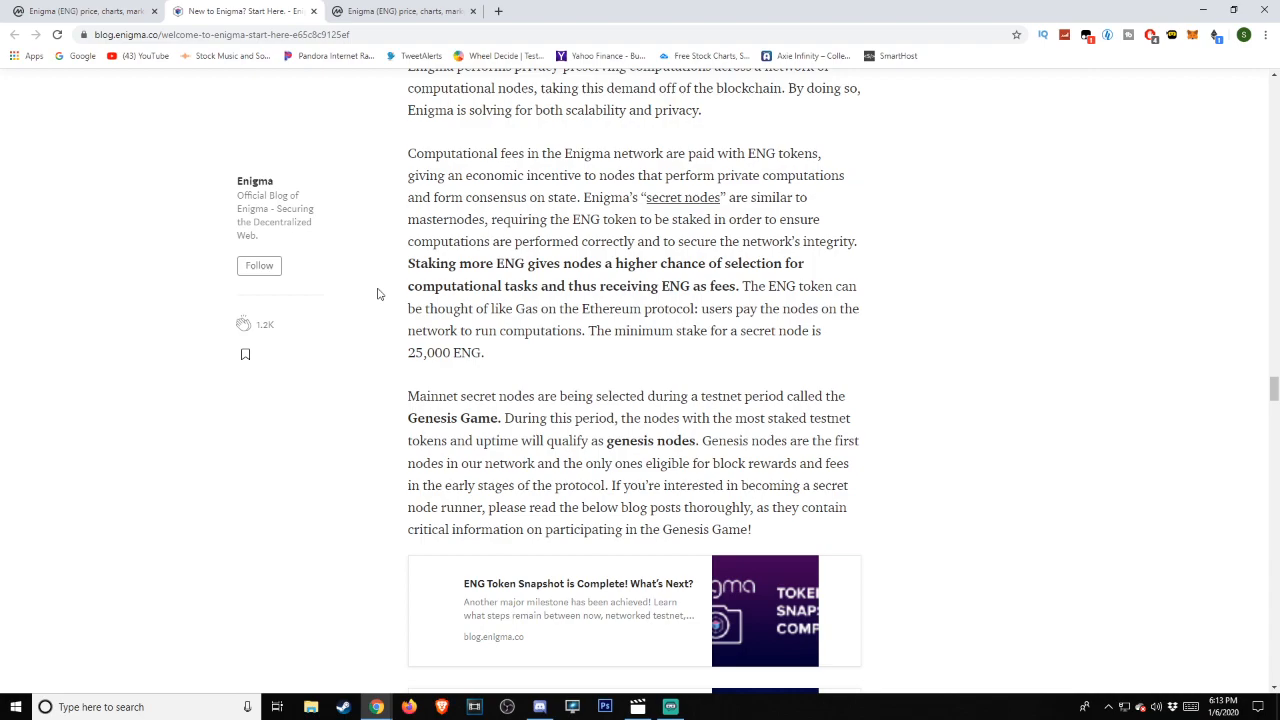
pyautogui.scroll(-3)
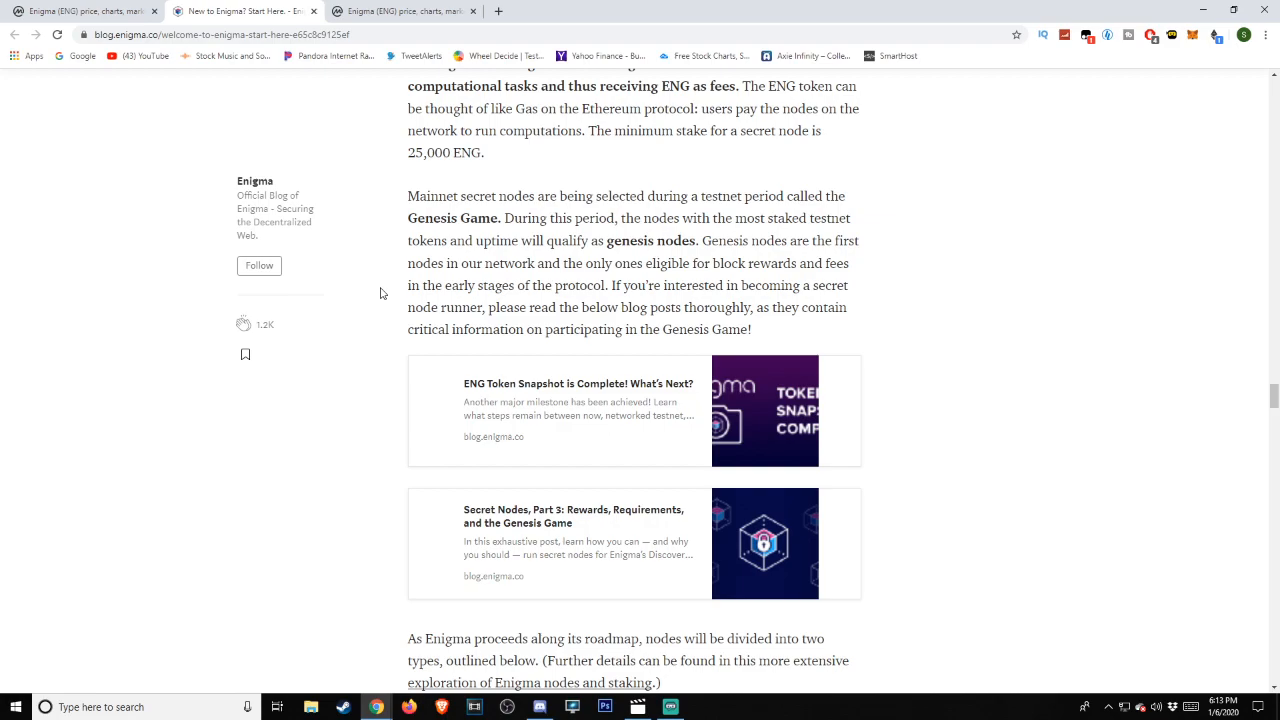
# - Scroll past the secret and consensus node descriptions to the Enigma's Privacy Technology heading
pyautogui.scroll(-3)
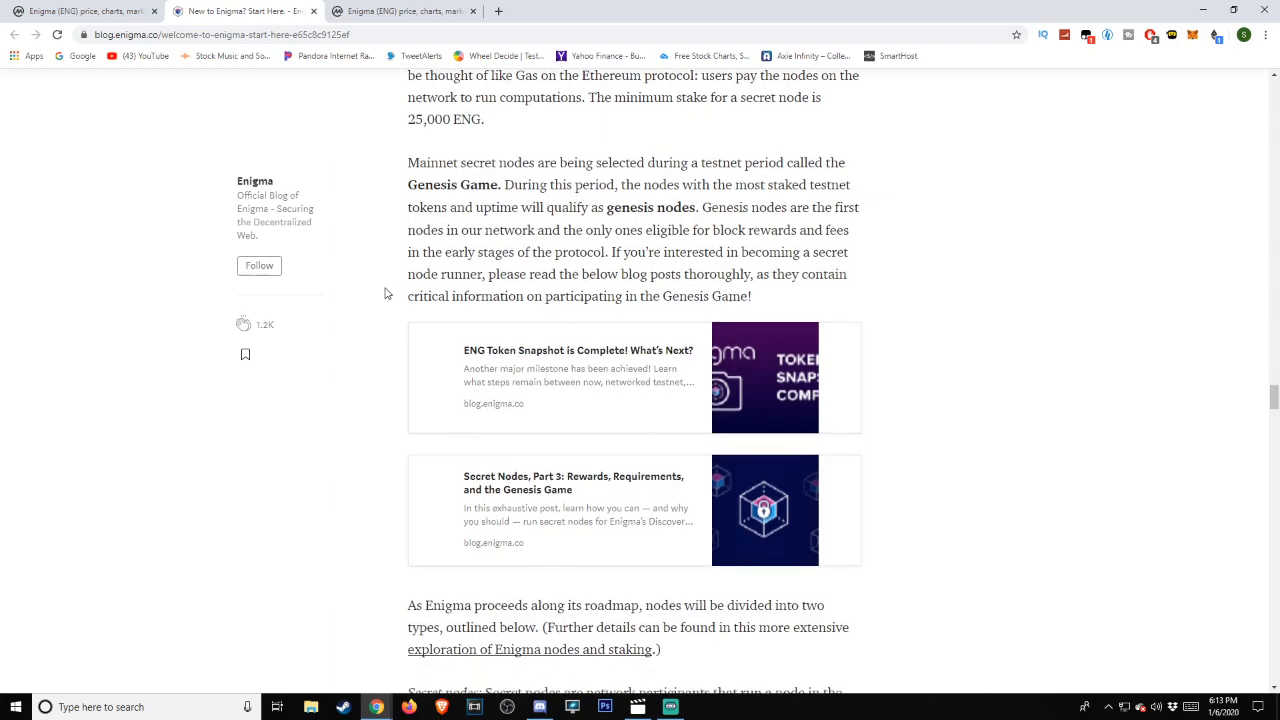
pyautogui.scroll(-3)
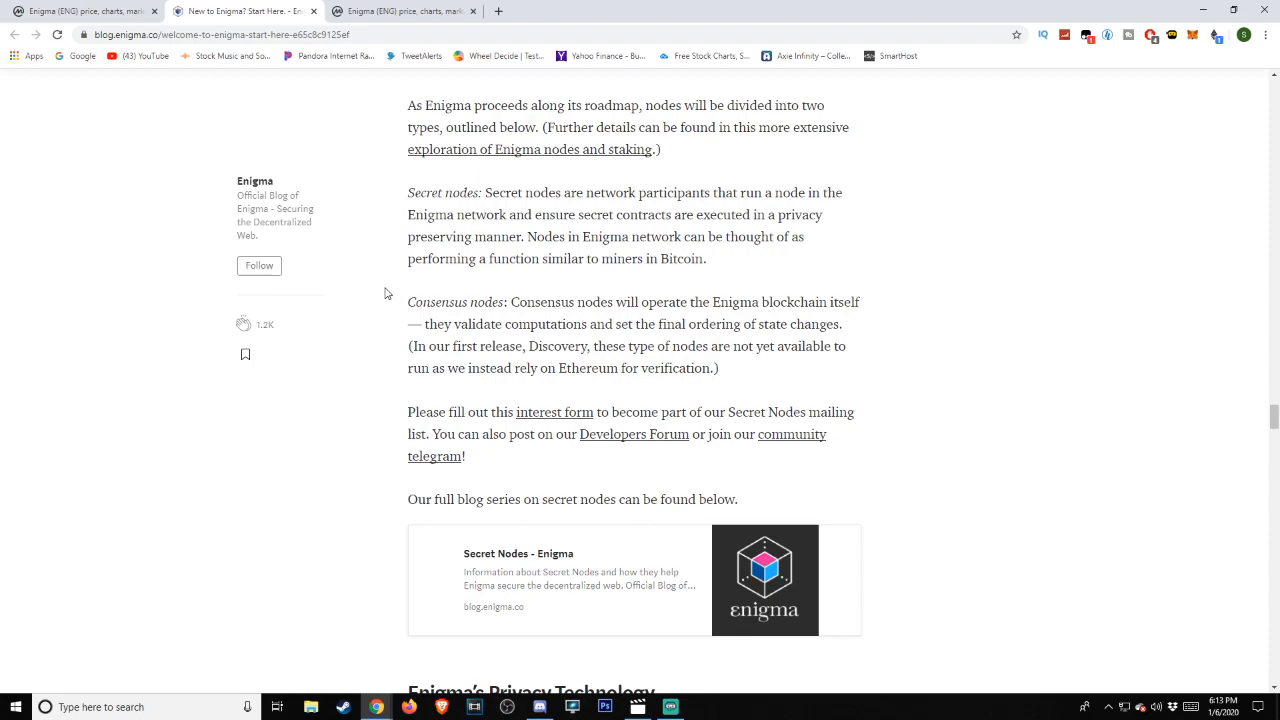
pyautogui.moveTo(512, 212)
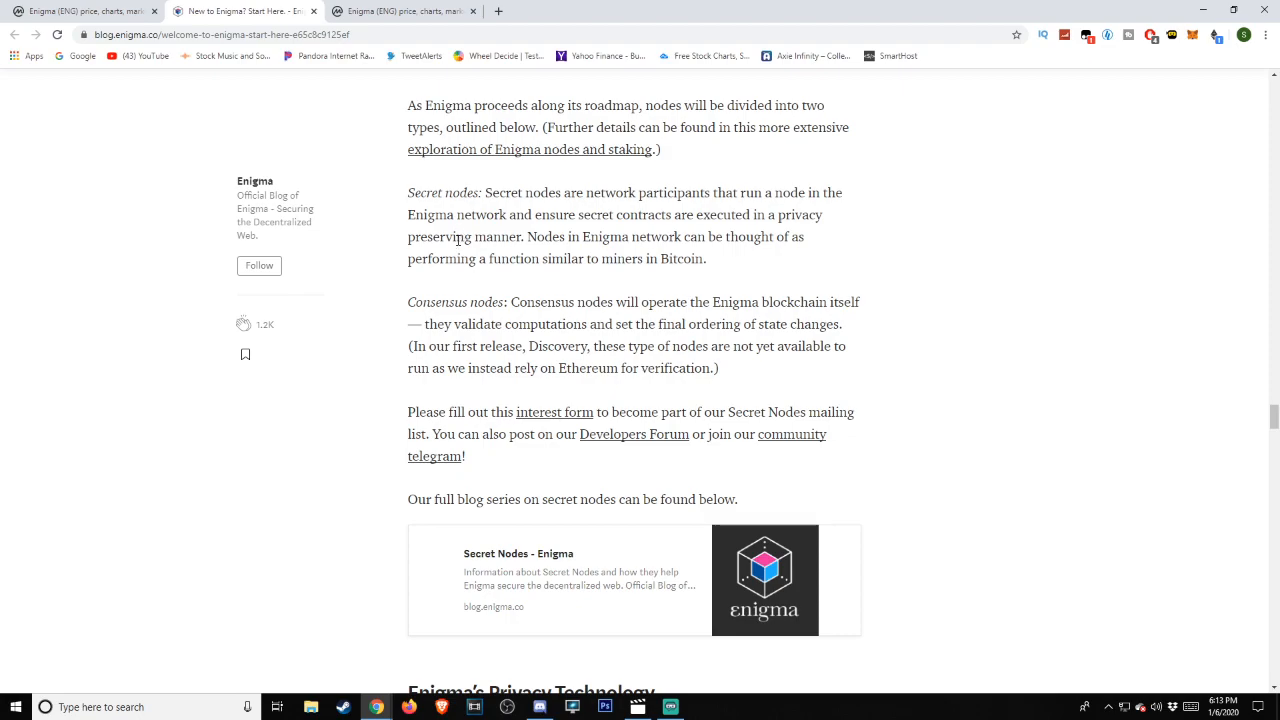
pyautogui.scroll(-3)
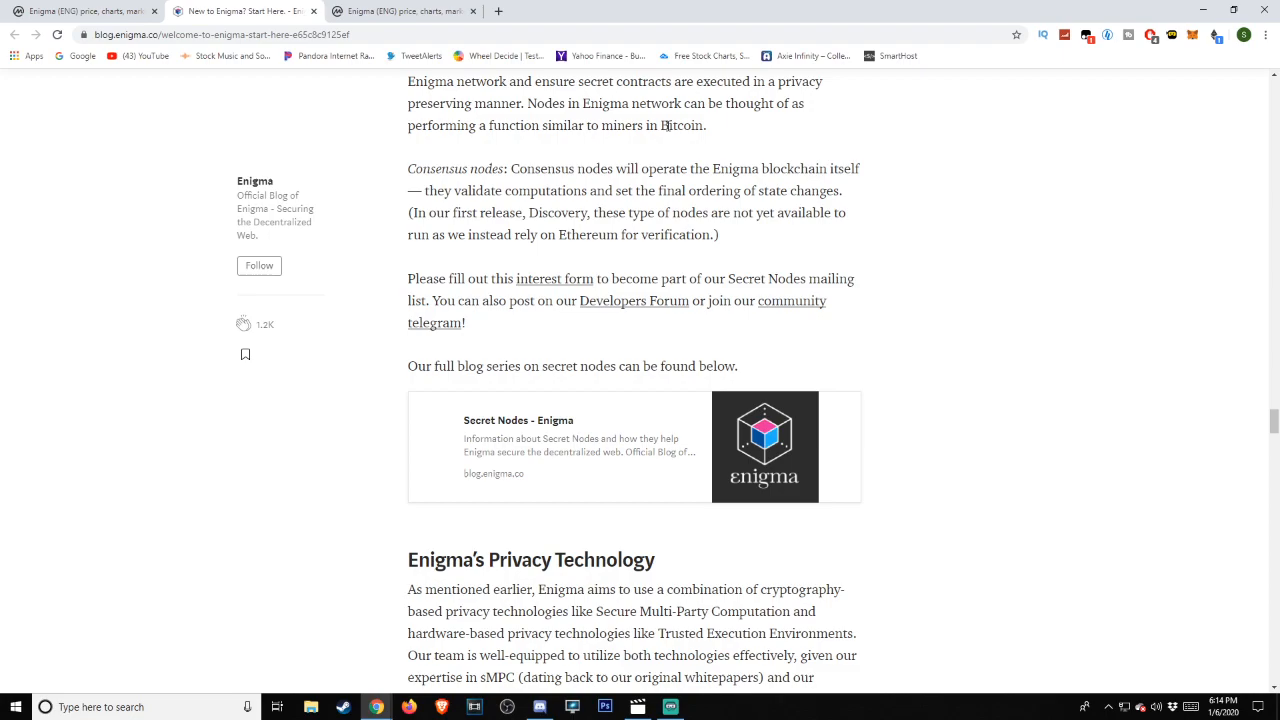
pyautogui.moveTo(590, 156)
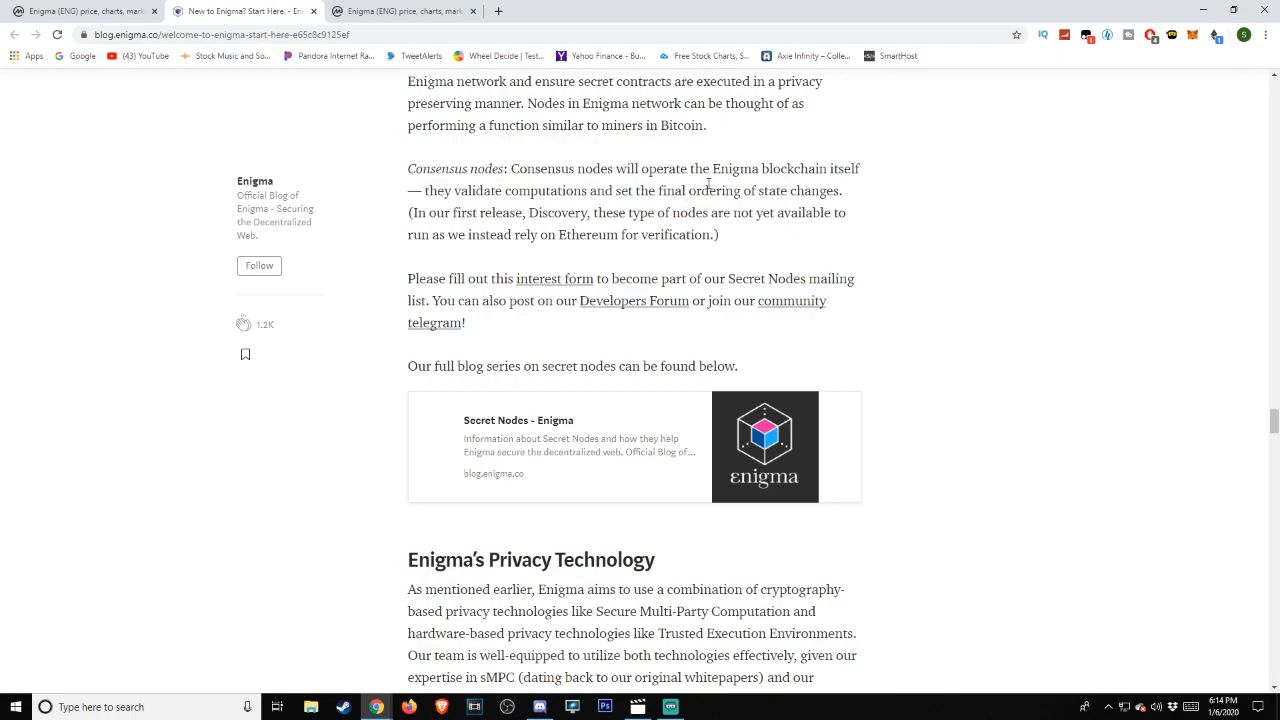
pyautogui.moveTo(496, 228)
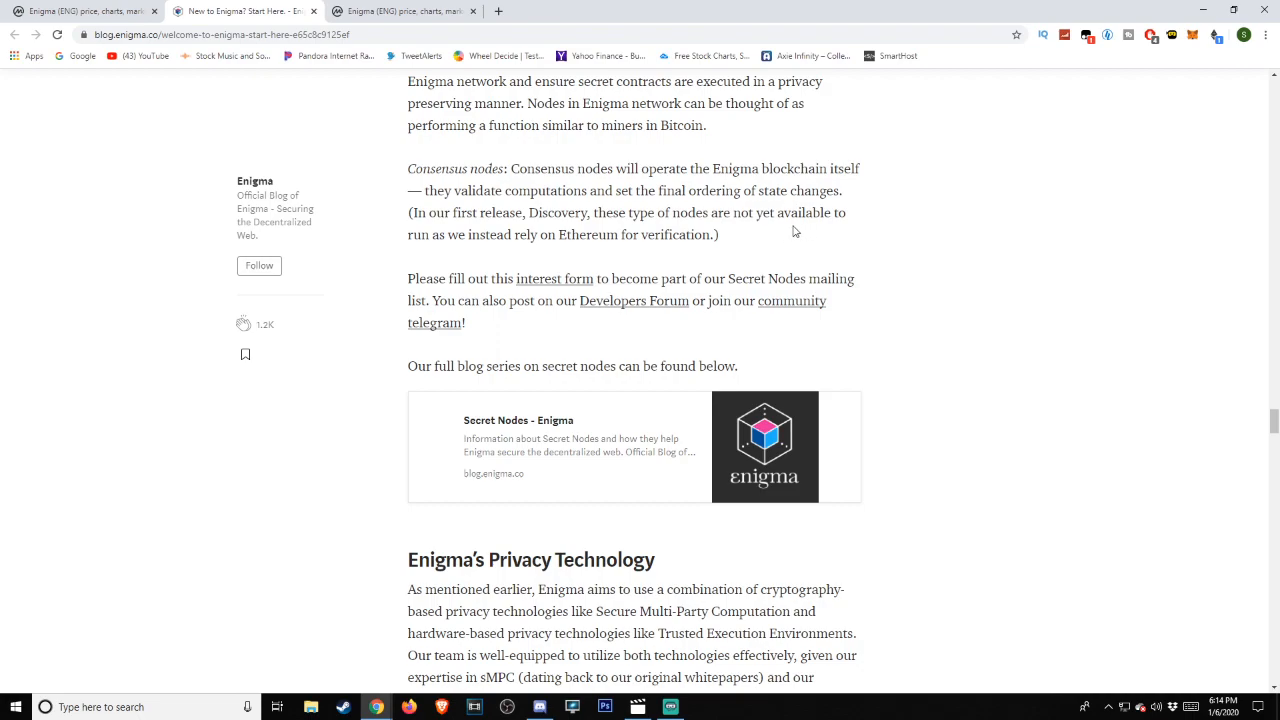
pyautogui.scroll(-3)
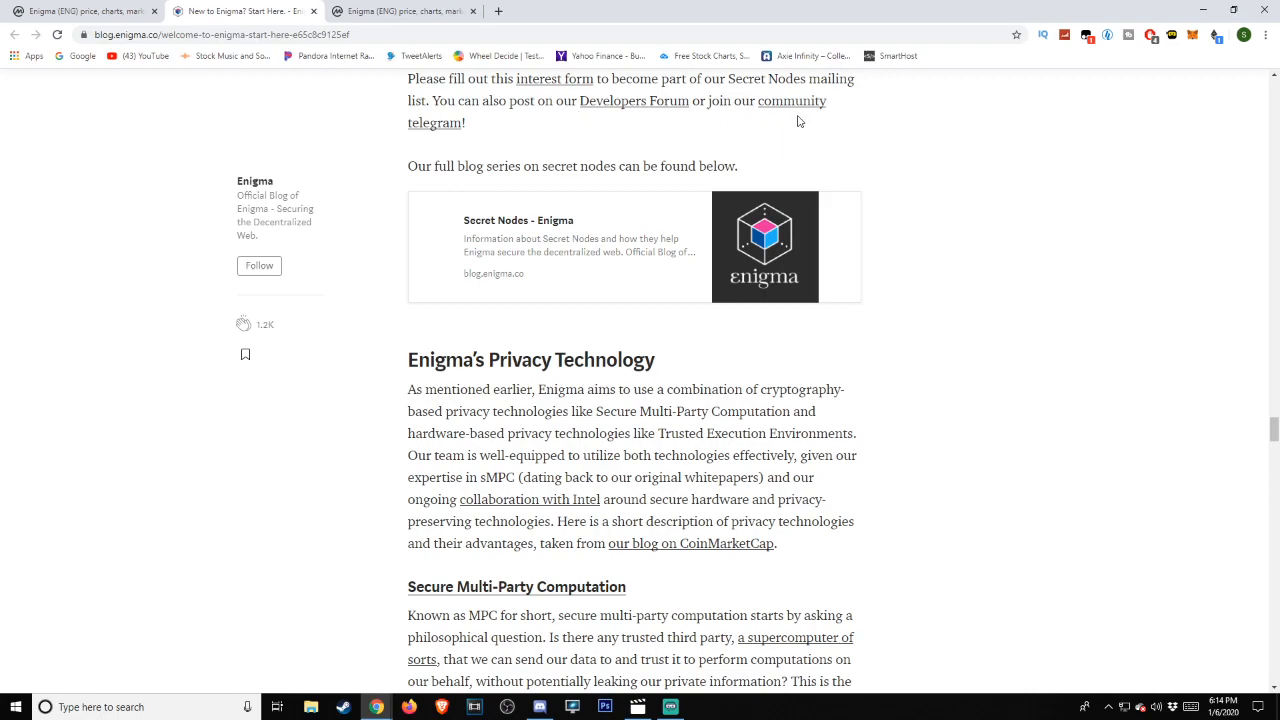
pyautogui.moveTo(364, 216)
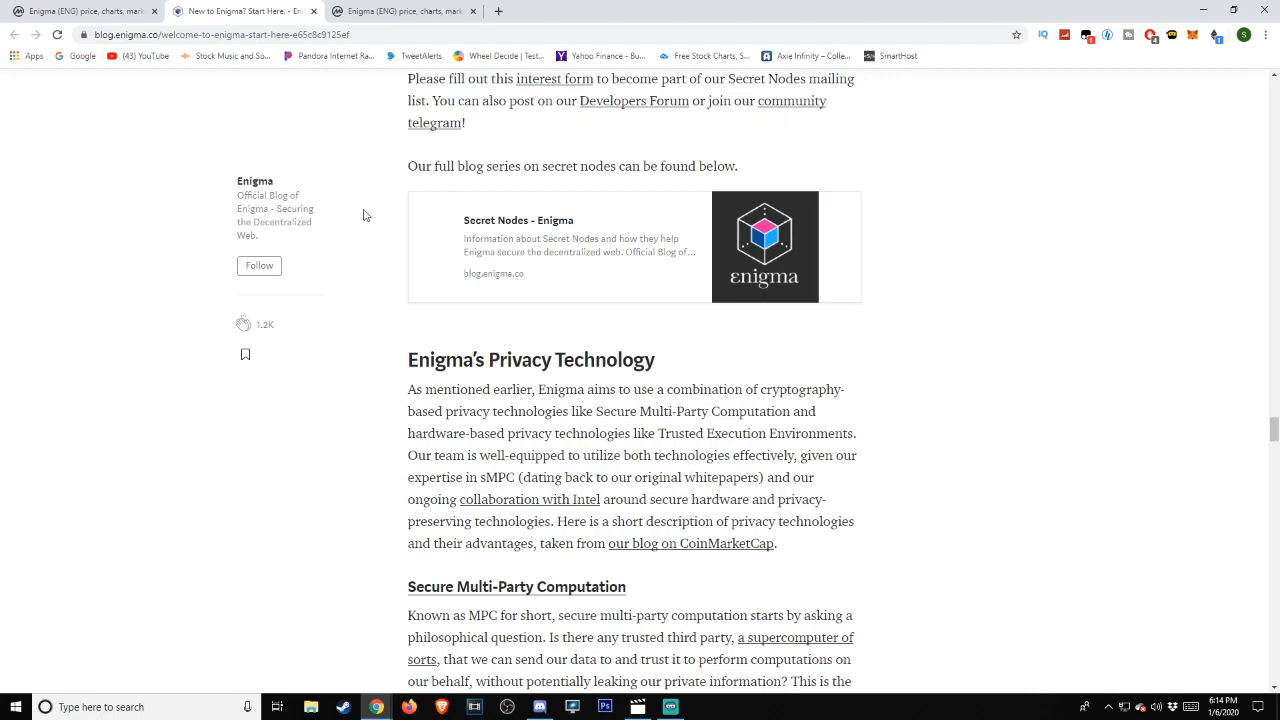
pyautogui.scroll(-3)
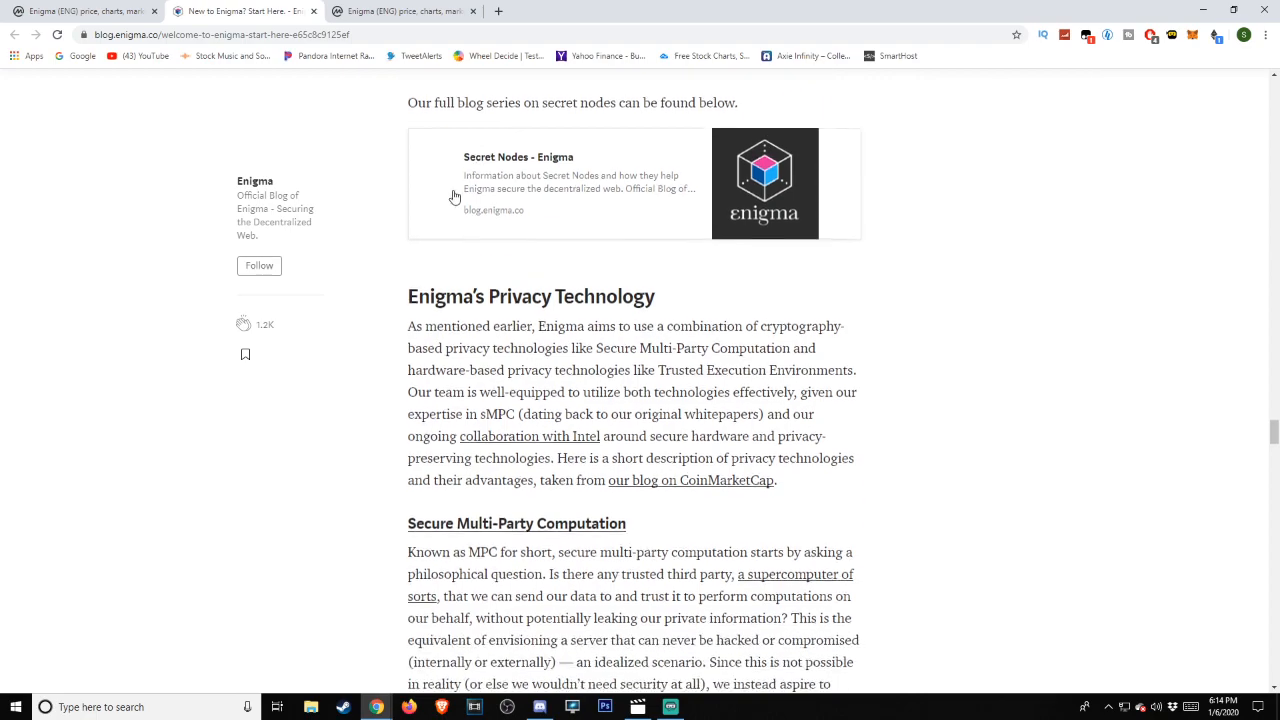
# - Scroll down to the Secure Multi-Party Computation subsection
pyautogui.scroll(-3)
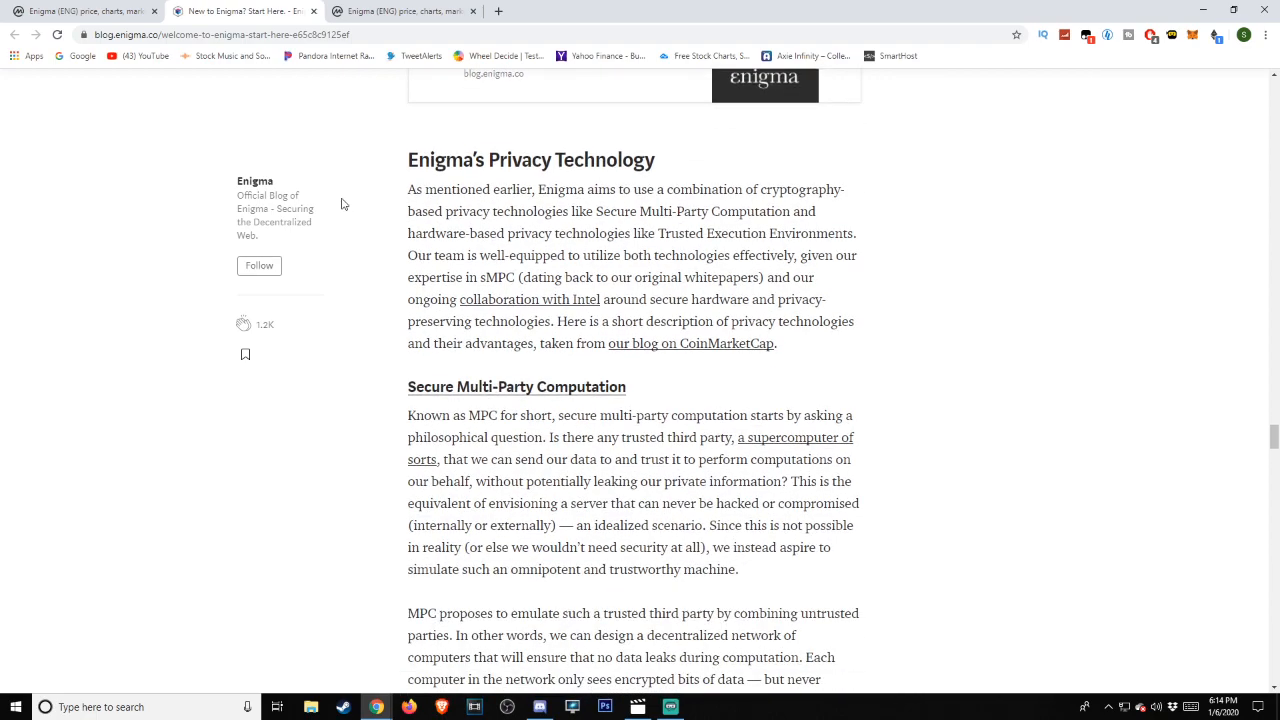
pyautogui.moveTo(354, 192)
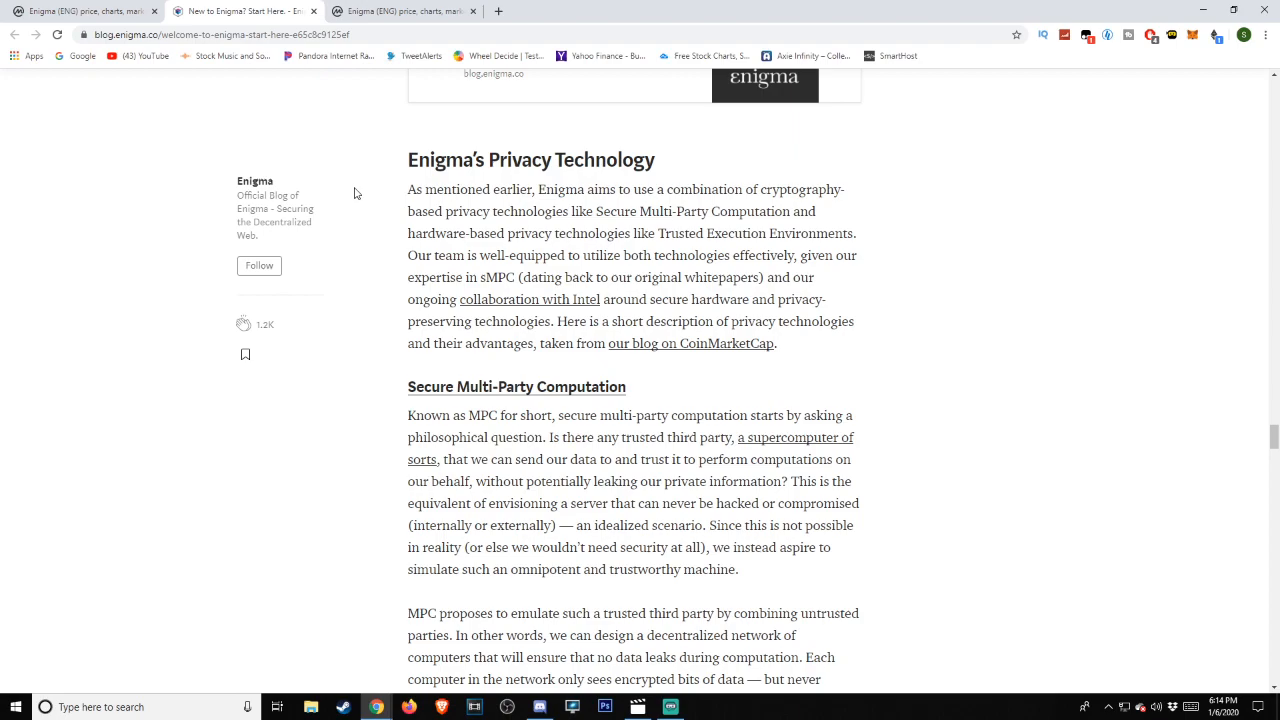
pyautogui.scroll(-3)
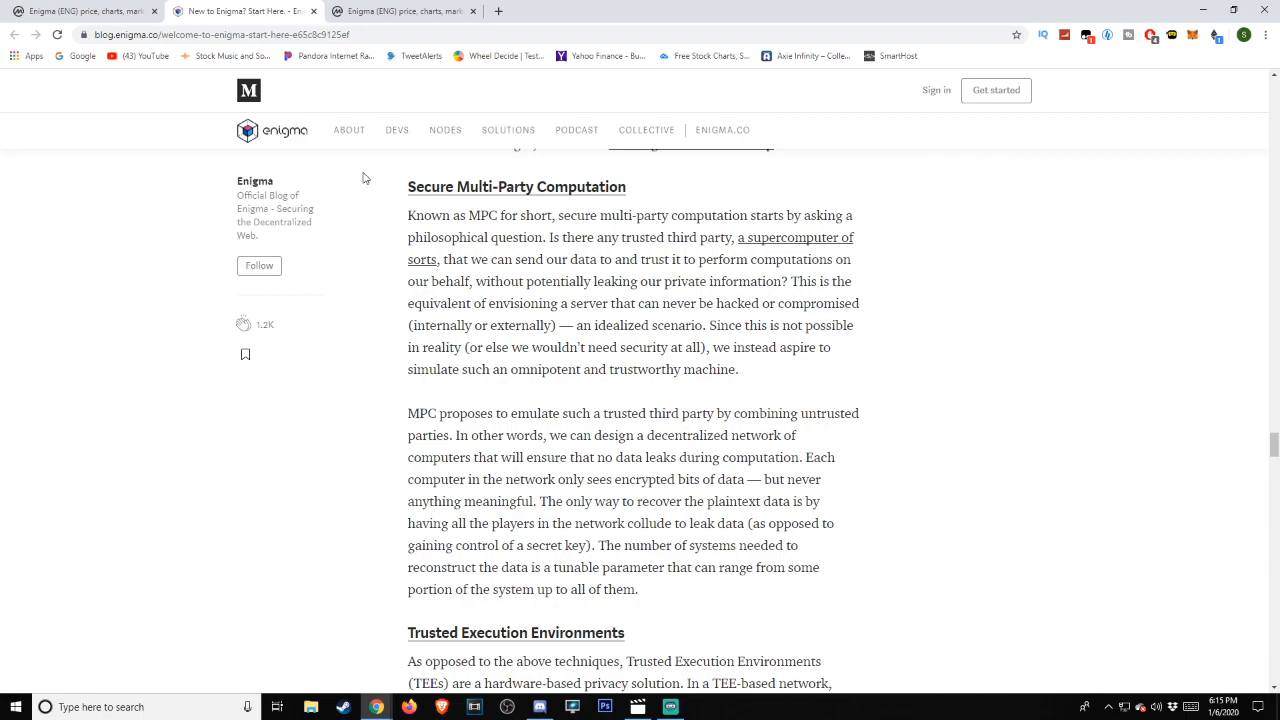
# - Scroll down to the Trusted Execution Environments subsection and the opening of Zero-Knowledge Proofs
pyautogui.scroll(-3)
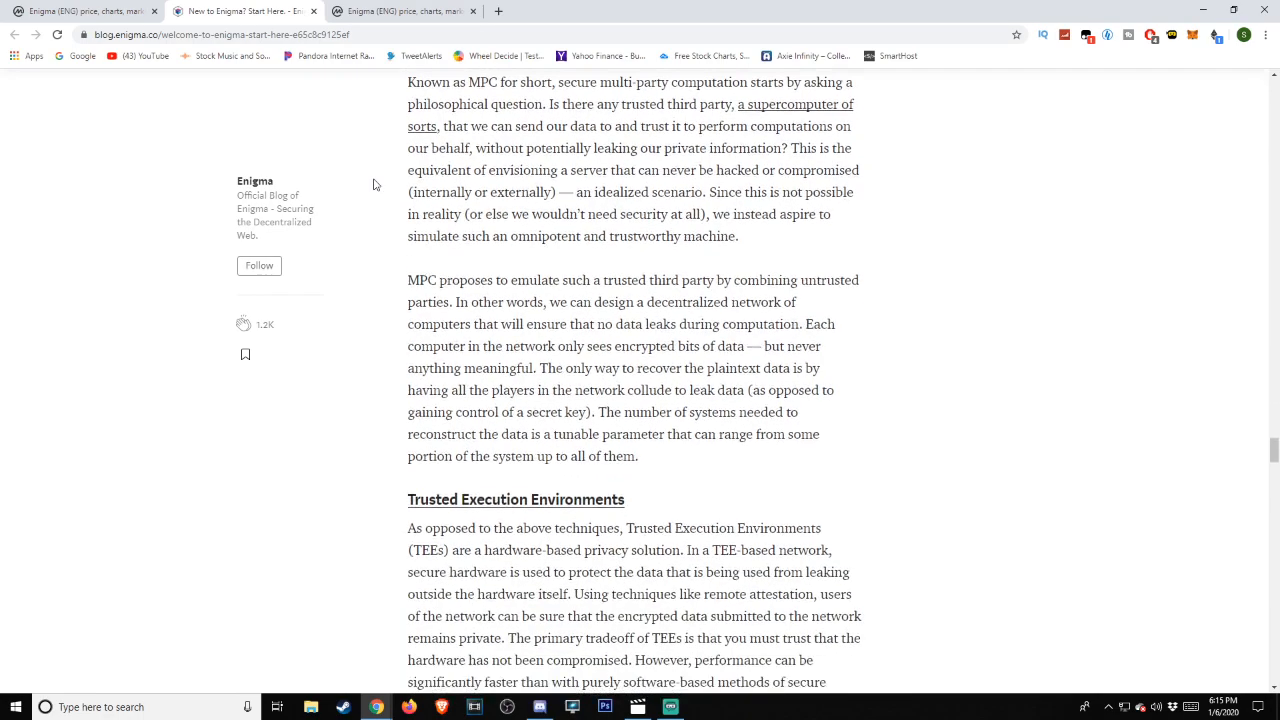
pyautogui.scroll(-3)
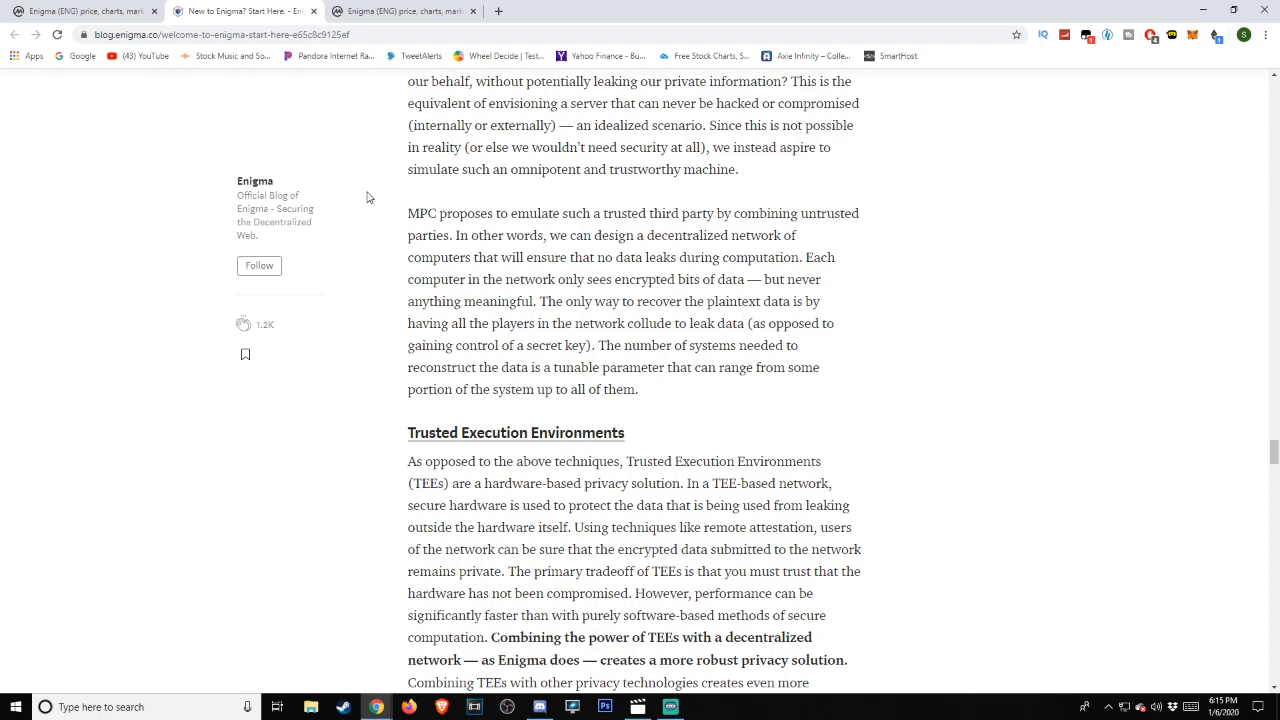
pyautogui.scroll(-3)
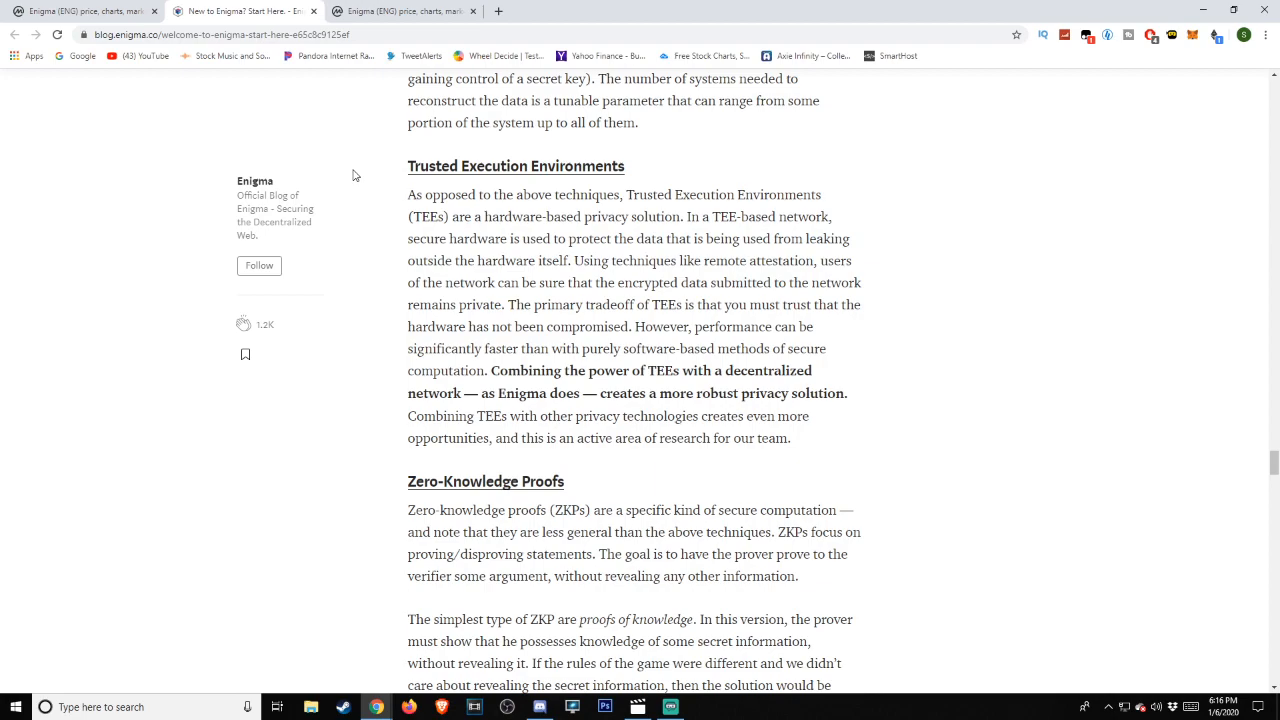
# - Scroll through the Zero-Knowledge Proofs text, past zk-SNARKs, to the Fully Homomorphic Encryption heading
pyautogui.scroll(-3)
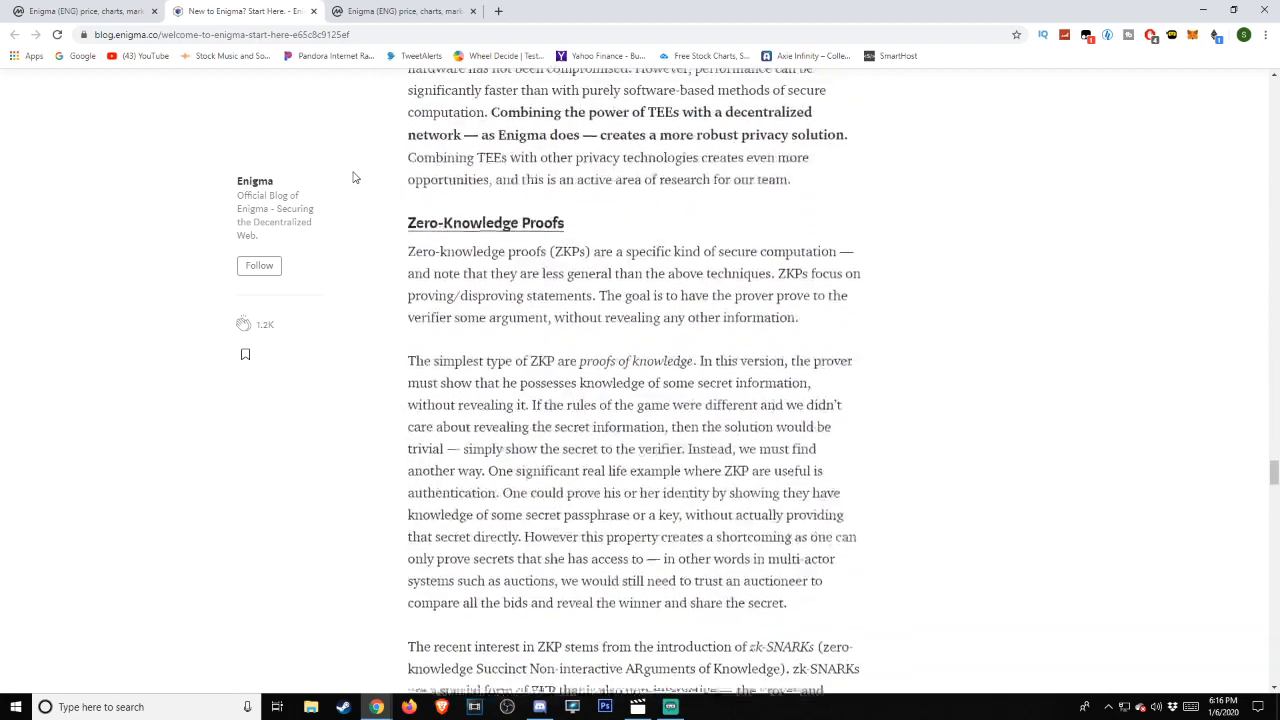
pyautogui.scroll(-3)
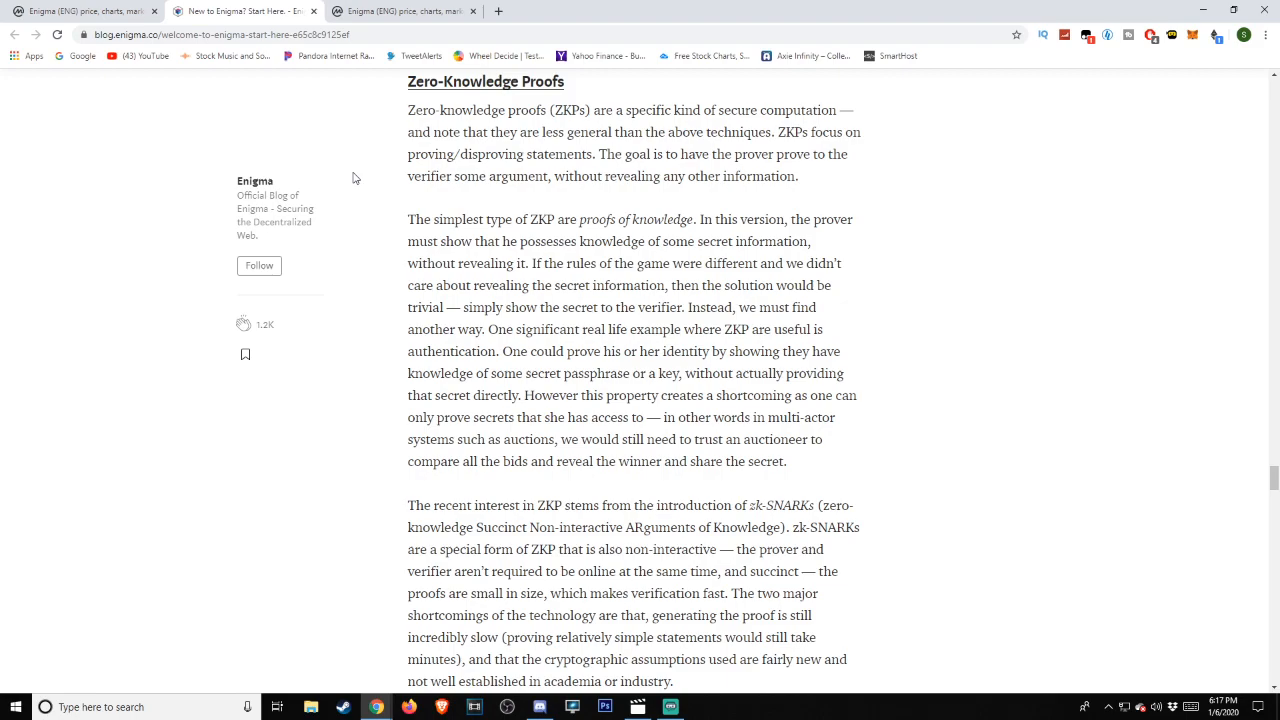
pyautogui.moveTo(354, 164)
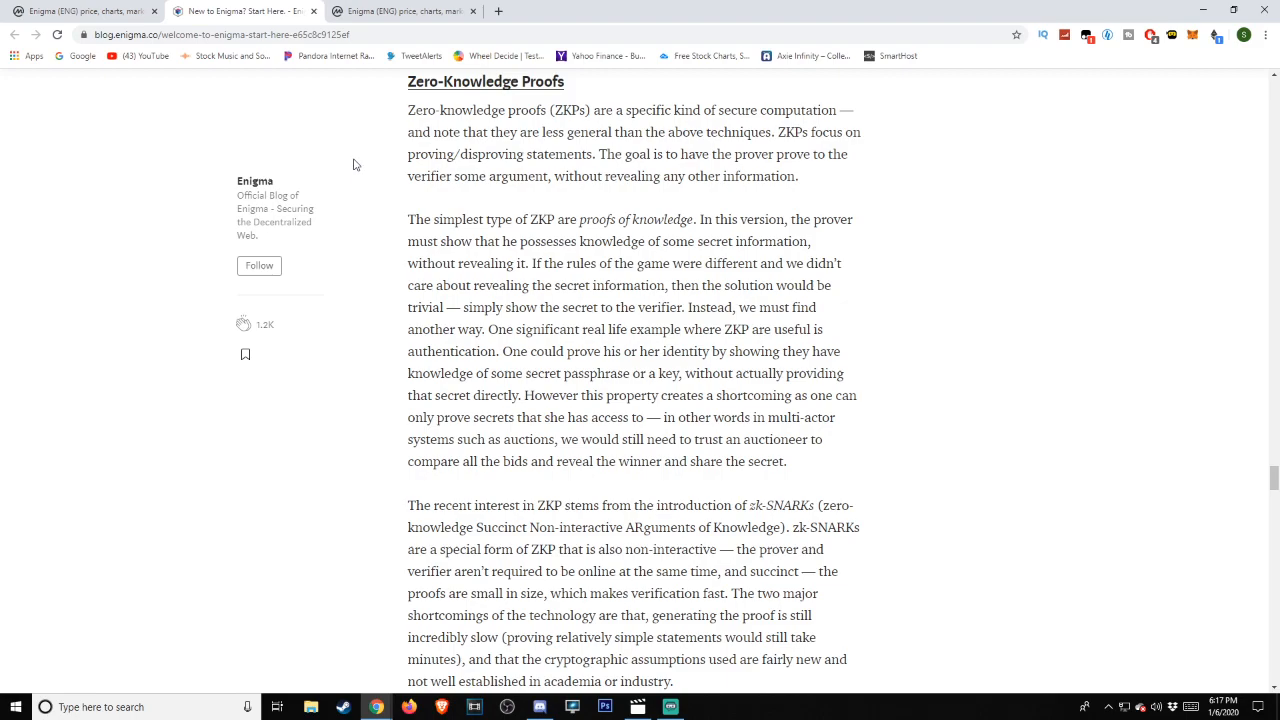
pyautogui.scroll(-3)
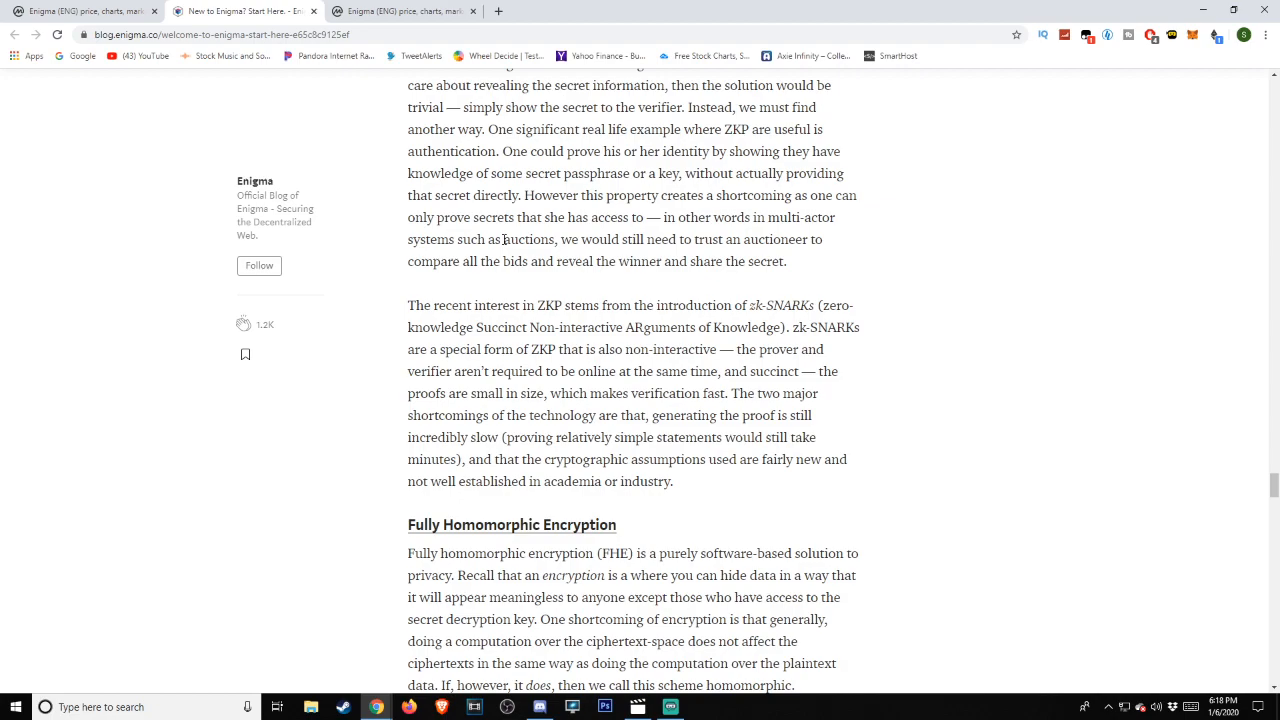
# - Scroll through Fully Homomorphic Encryption to the Team, Community, and Enigma Collective heading
pyautogui.scroll(-3)
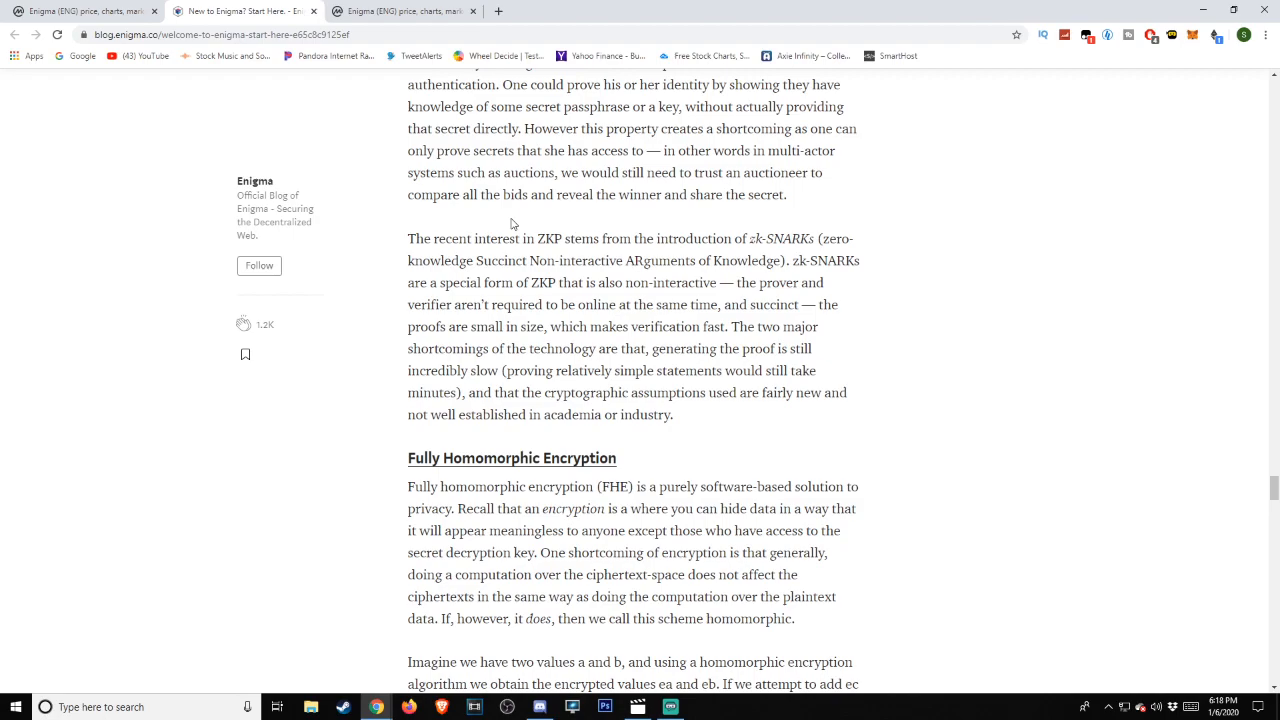
pyautogui.scroll(-3)
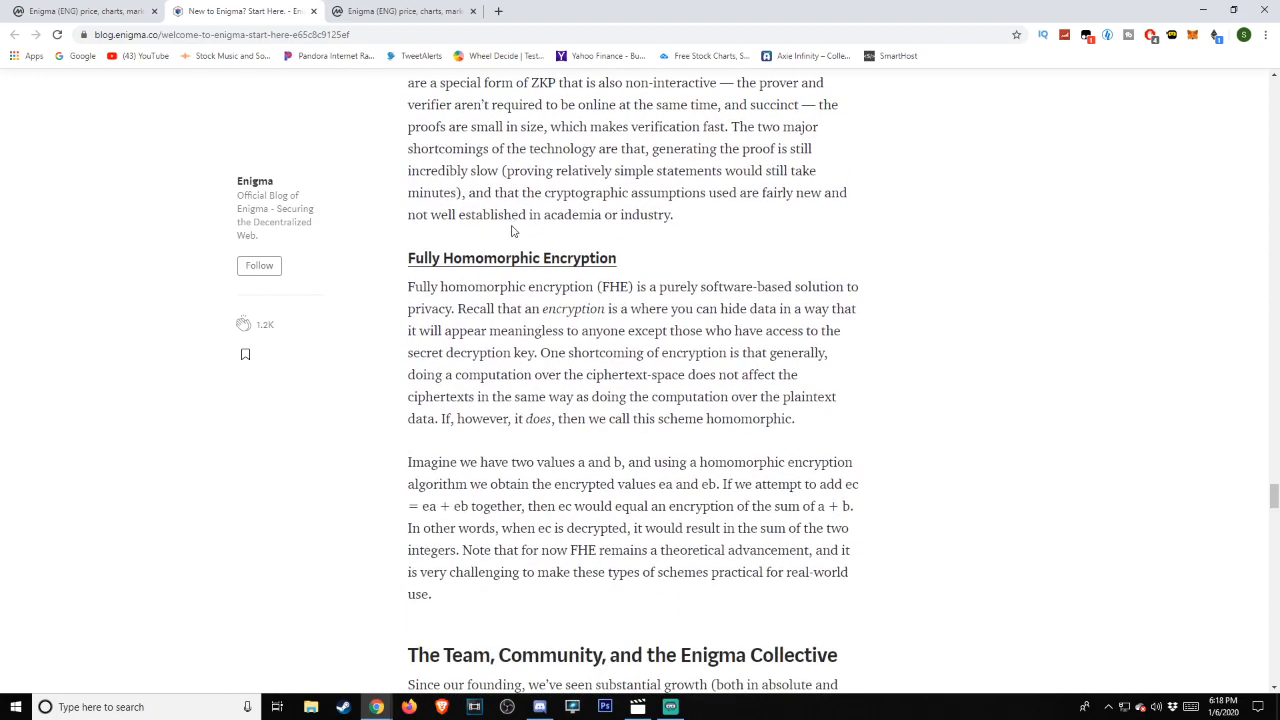
pyautogui.moveTo(668, 208)
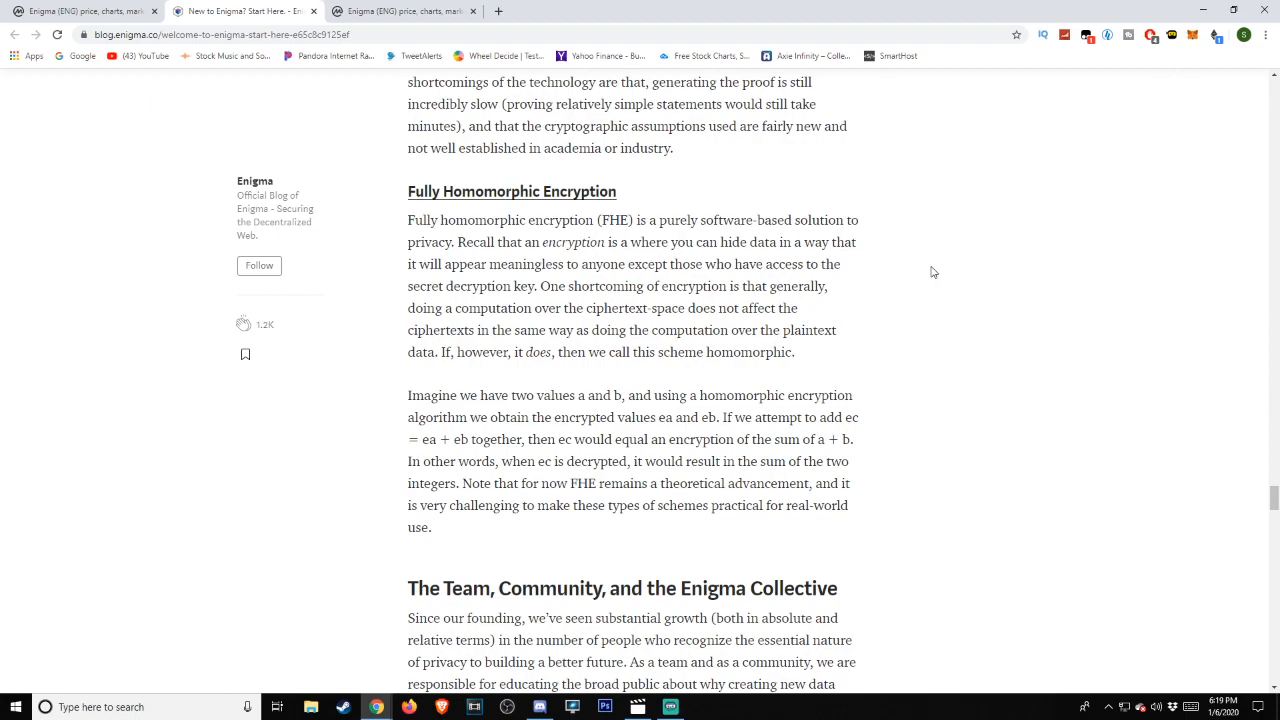
pyautogui.moveTo(928, 268)
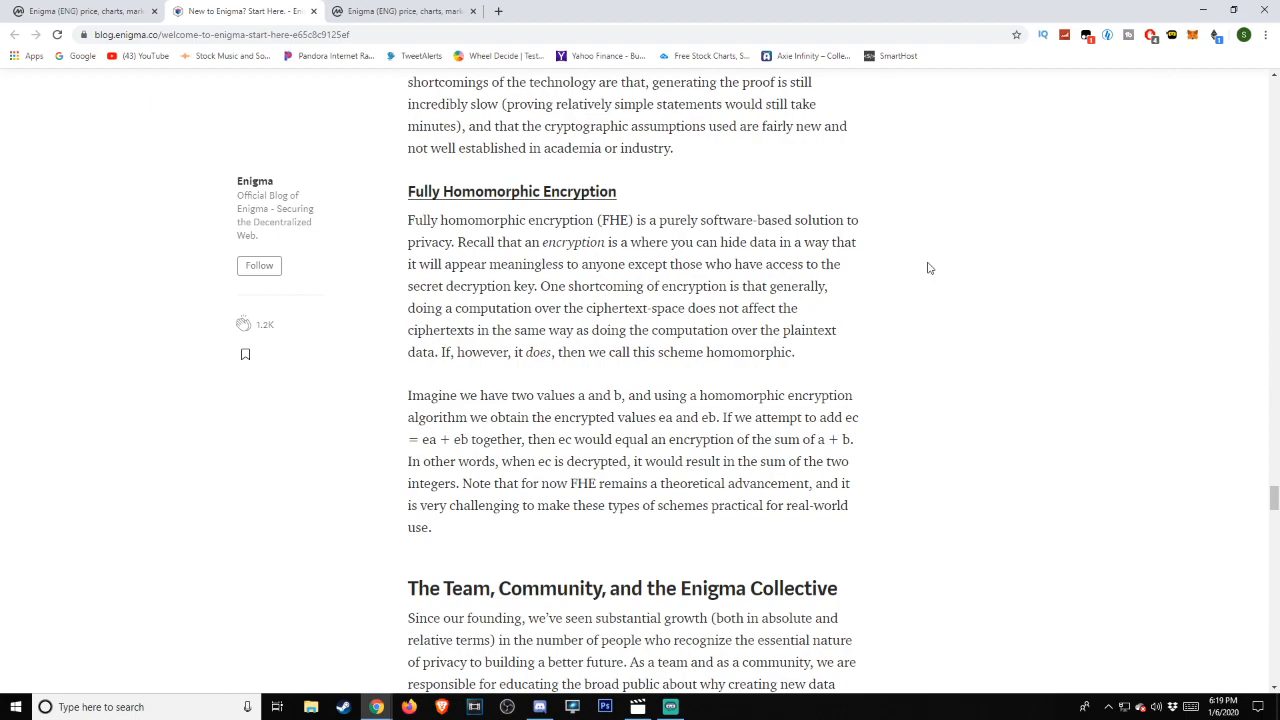
# - Scroll through the team and community section into the roadmap's Discovery and Voyager releases
pyautogui.scroll(-3)
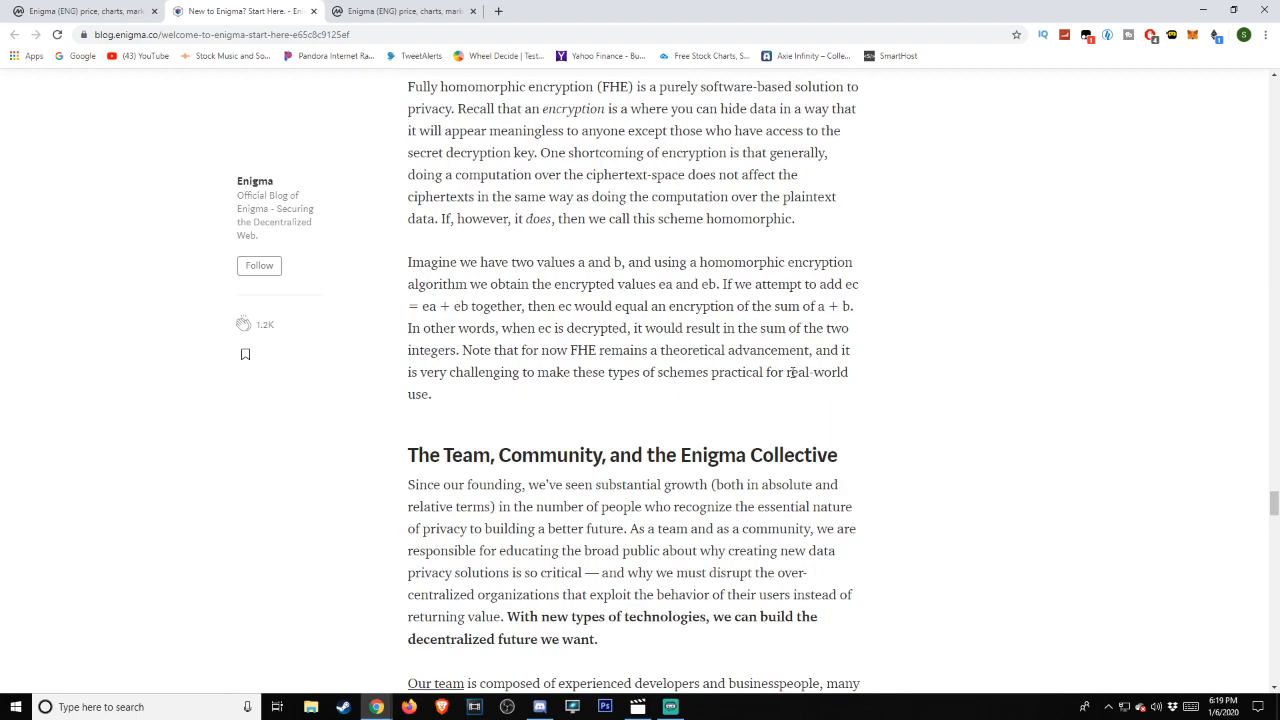
pyautogui.moveTo(792, 372)
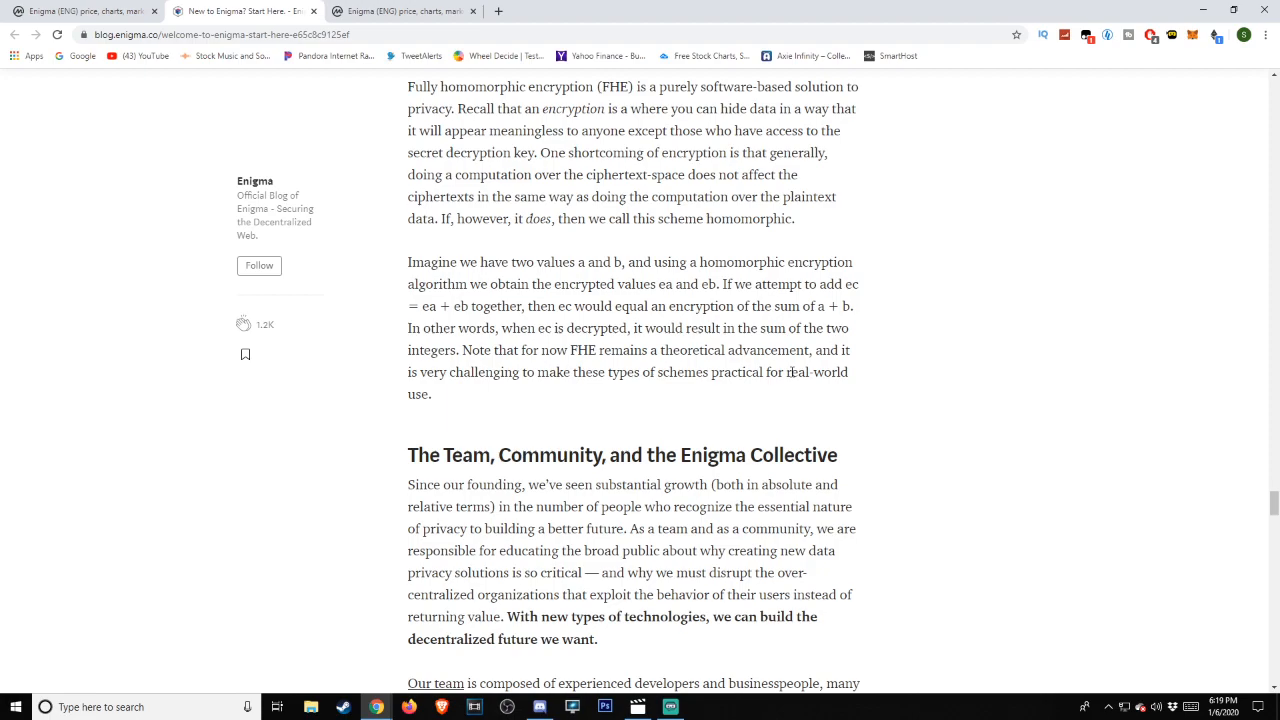
pyautogui.scroll(-3)
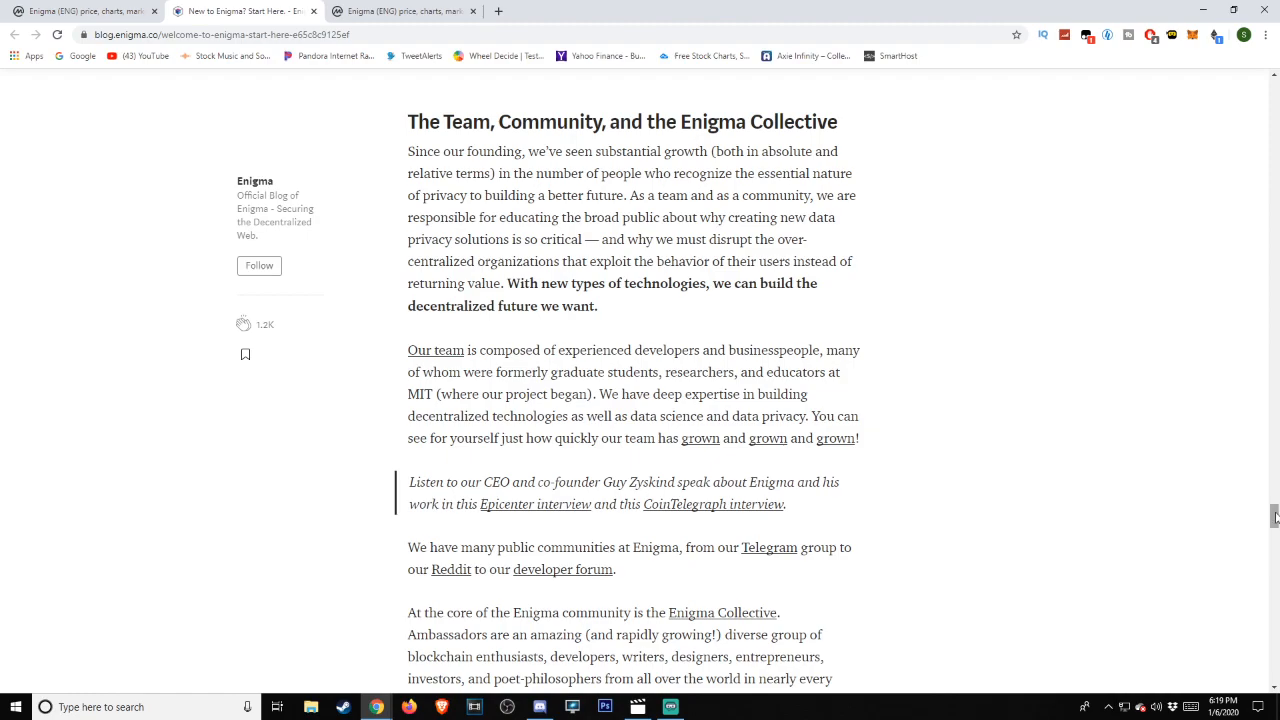
pyautogui.scroll(-3)
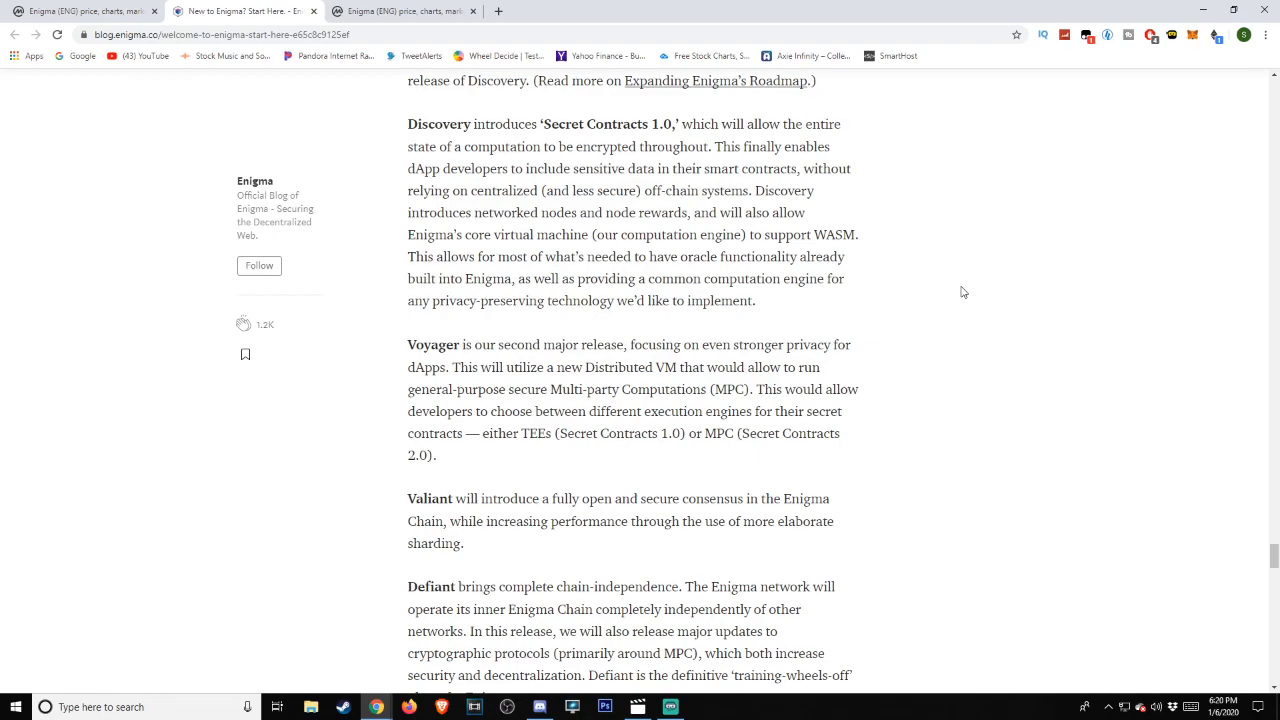
# - Scroll past the Valiant and Defiant release descriptions to the Decentralize This! heading
pyautogui.scroll(-3)
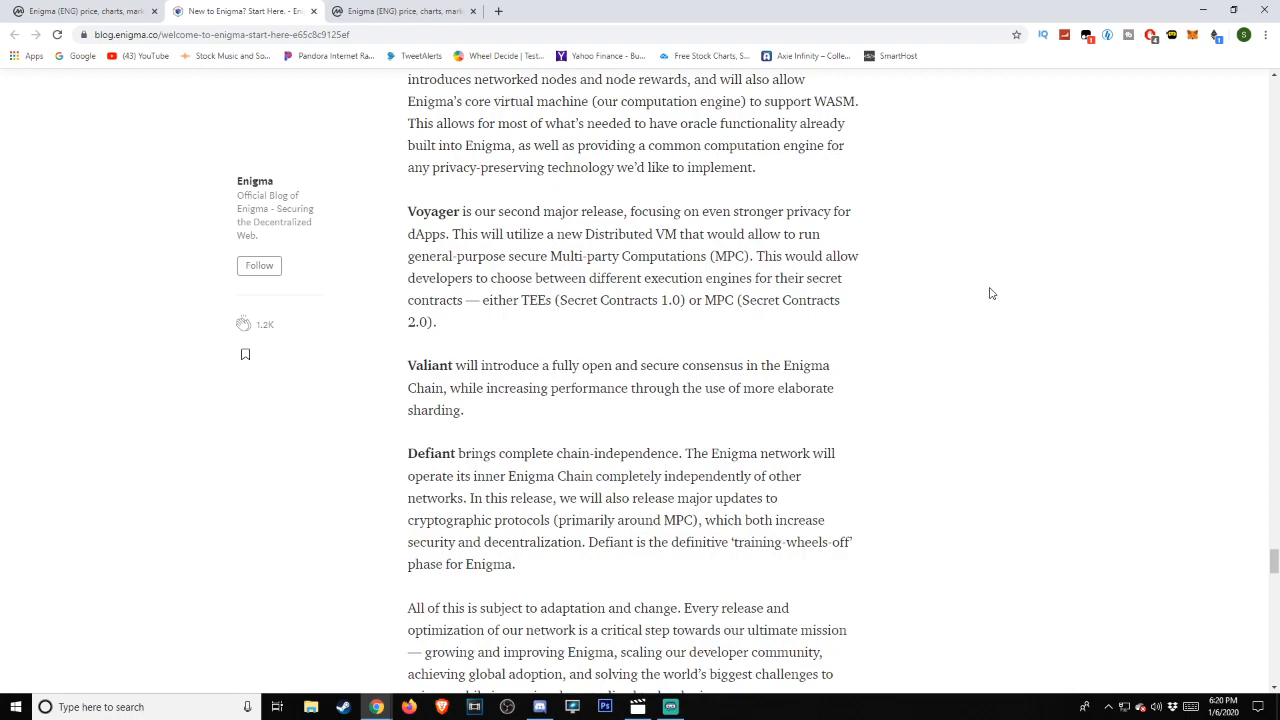
pyautogui.scroll(-3)
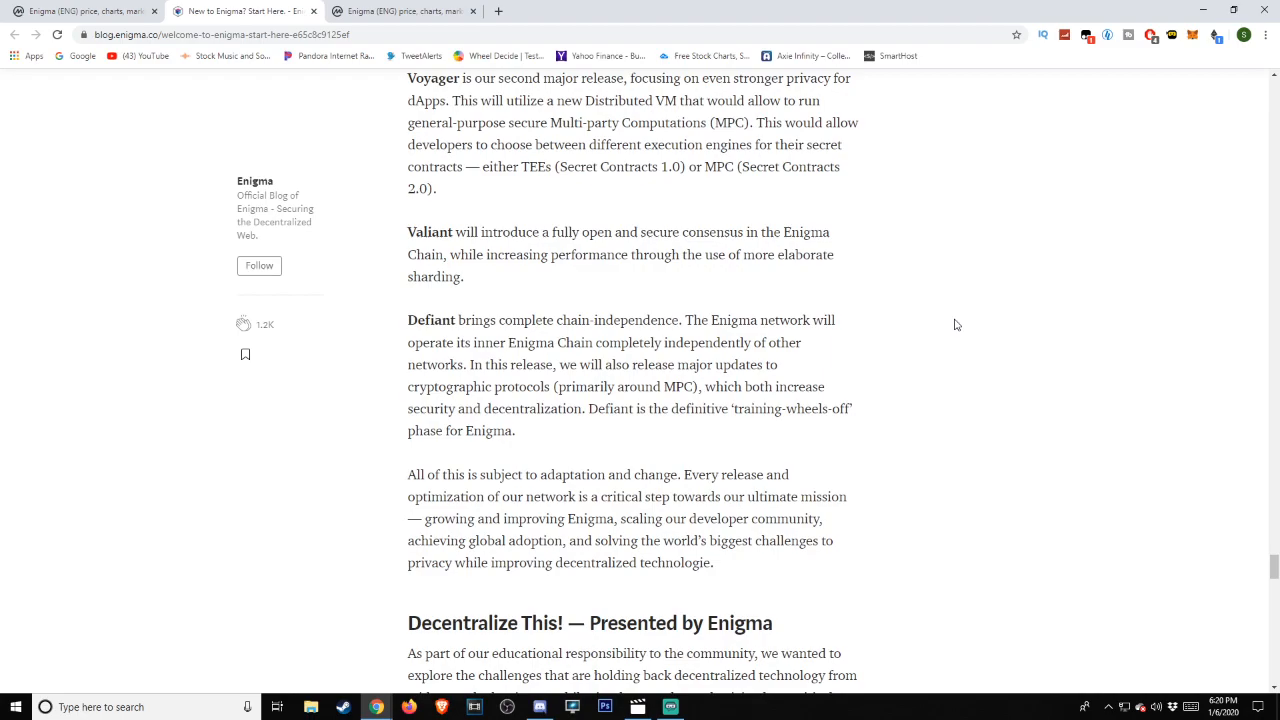
pyautogui.scroll(-3)
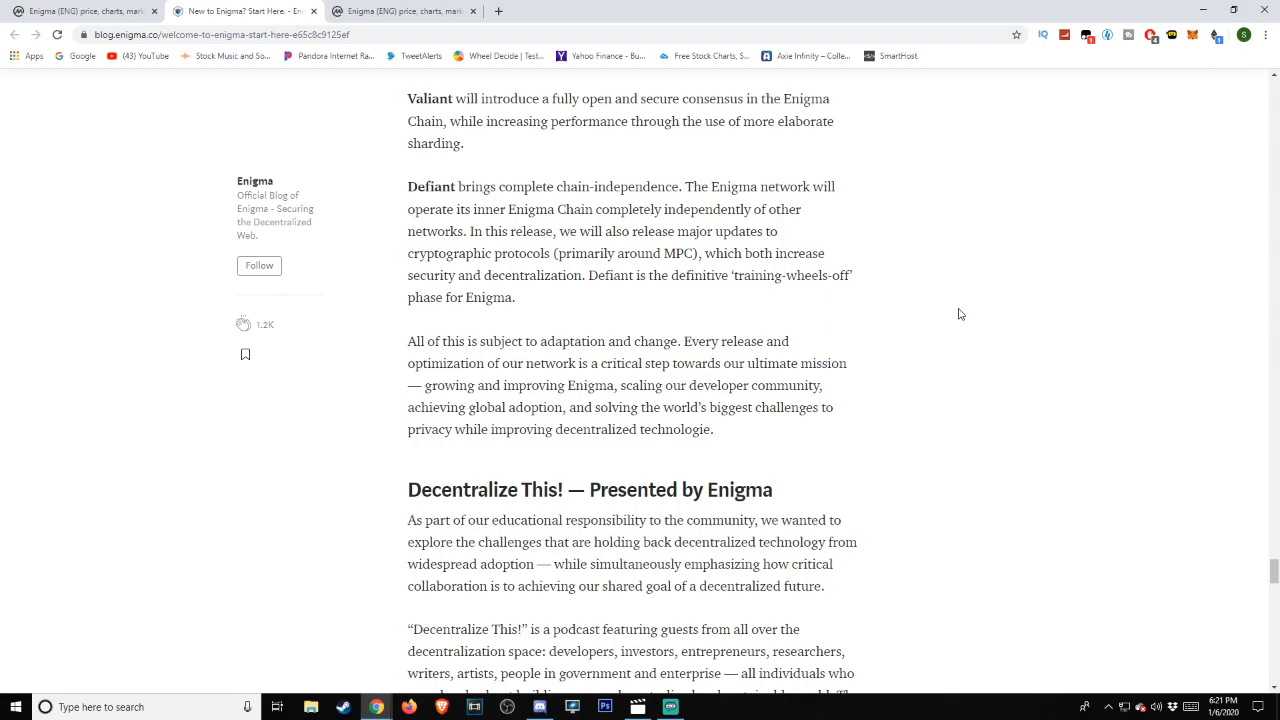
# - Scroll through the Decentralize This! podcast paragraph and its embedded episode cards
pyautogui.scroll(-3)
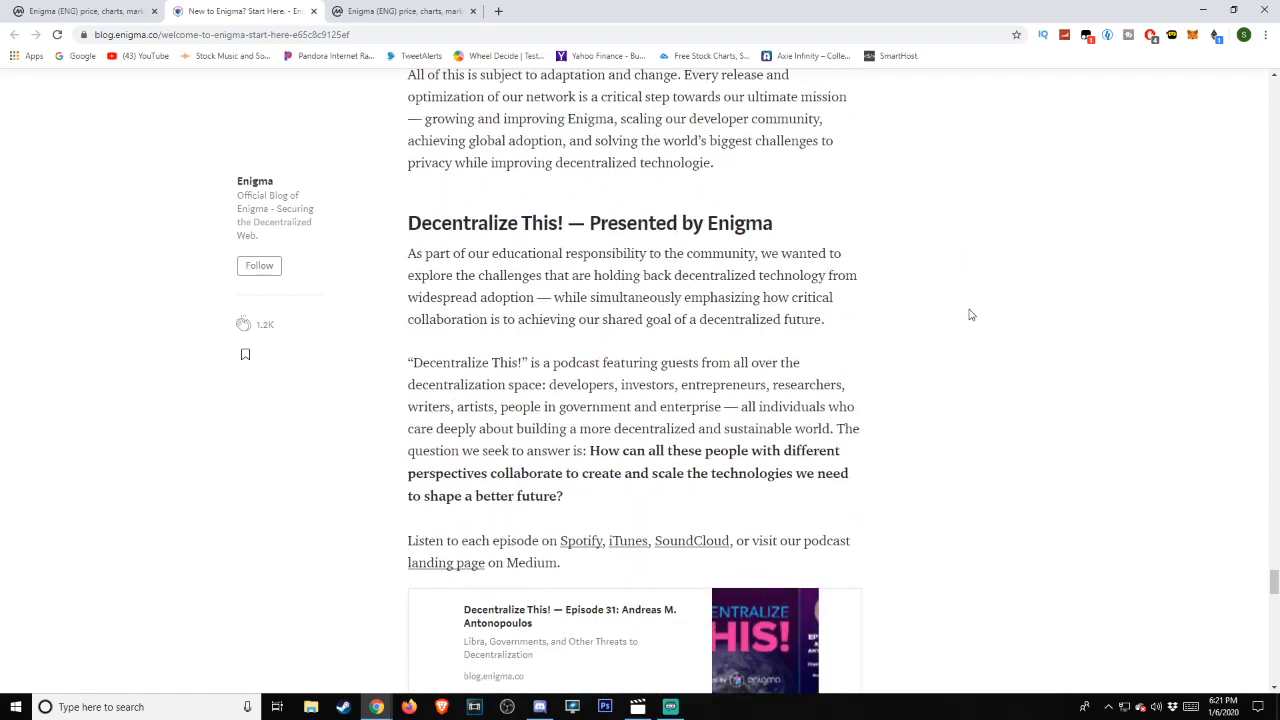
pyautogui.scroll(-3)
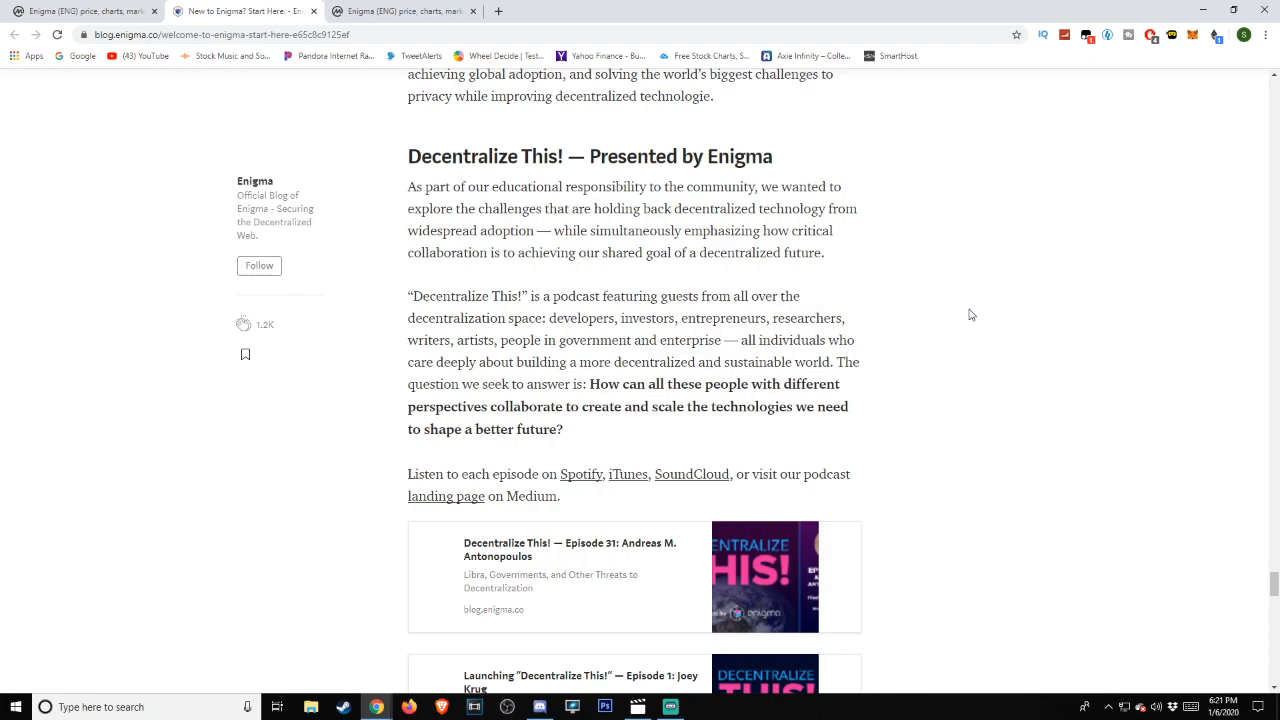
pyautogui.scroll(-3)
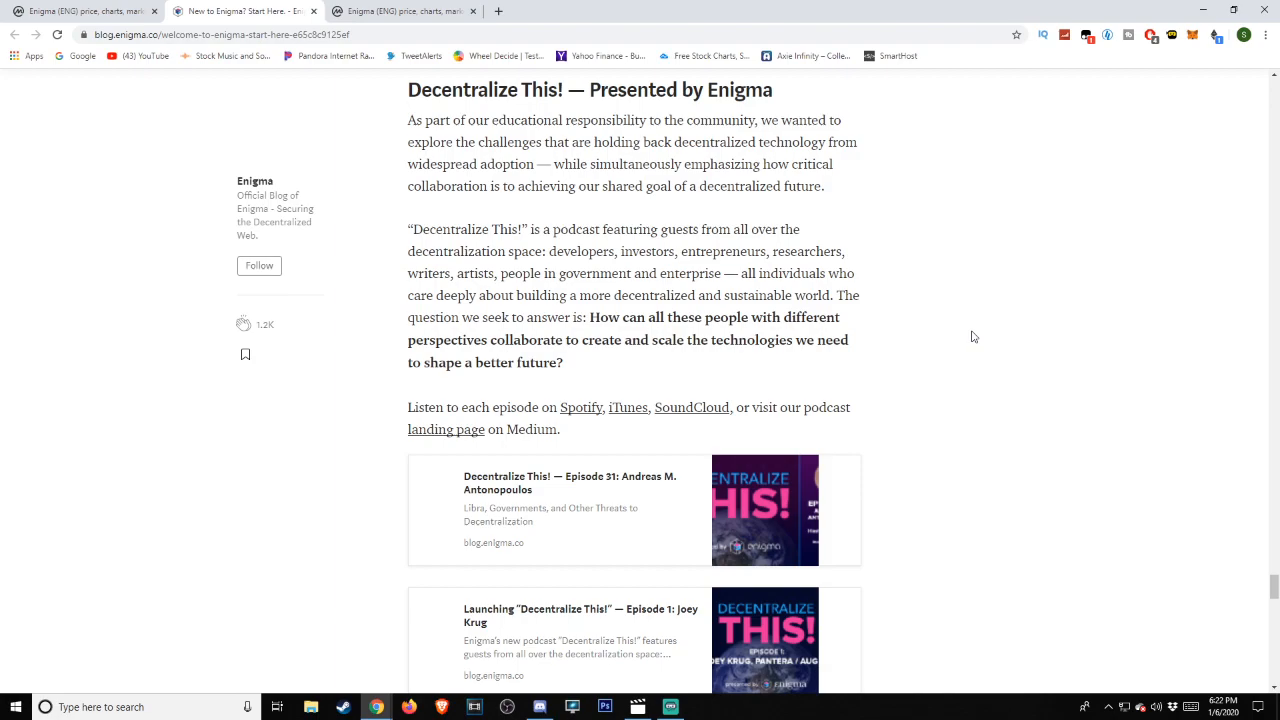
pyautogui.moveTo(968, 344)
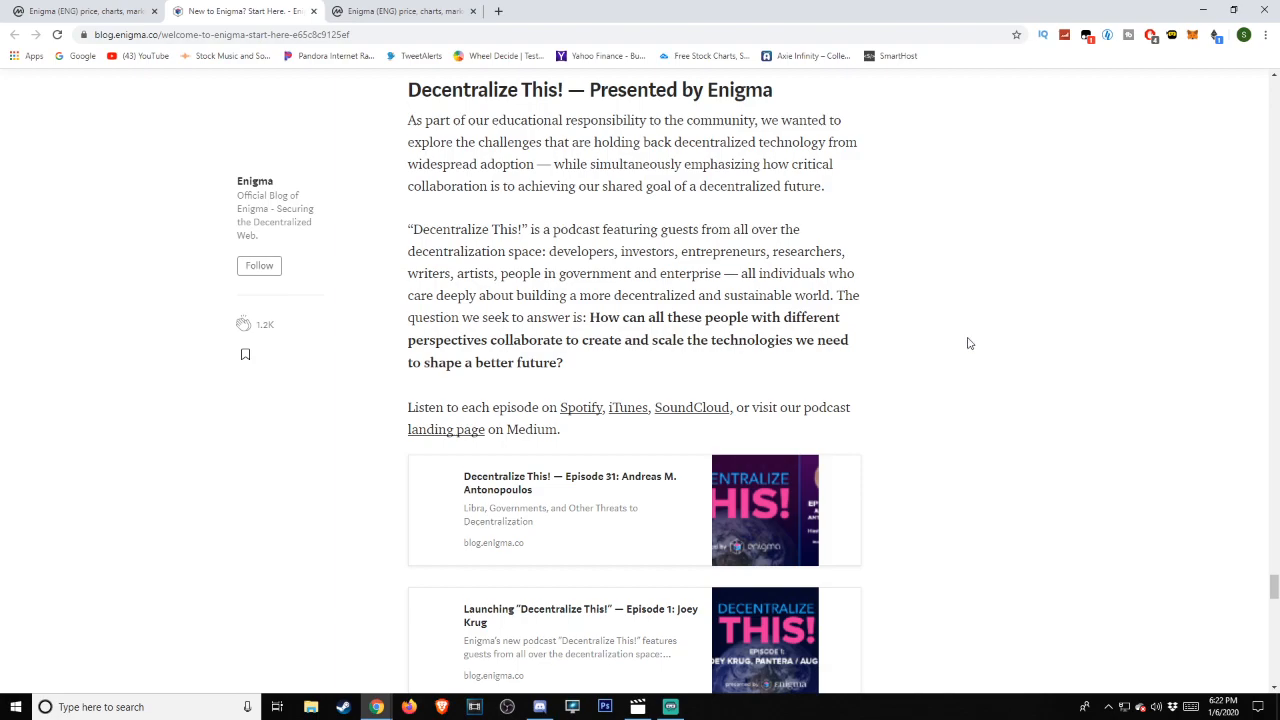
pyautogui.scroll(-3)
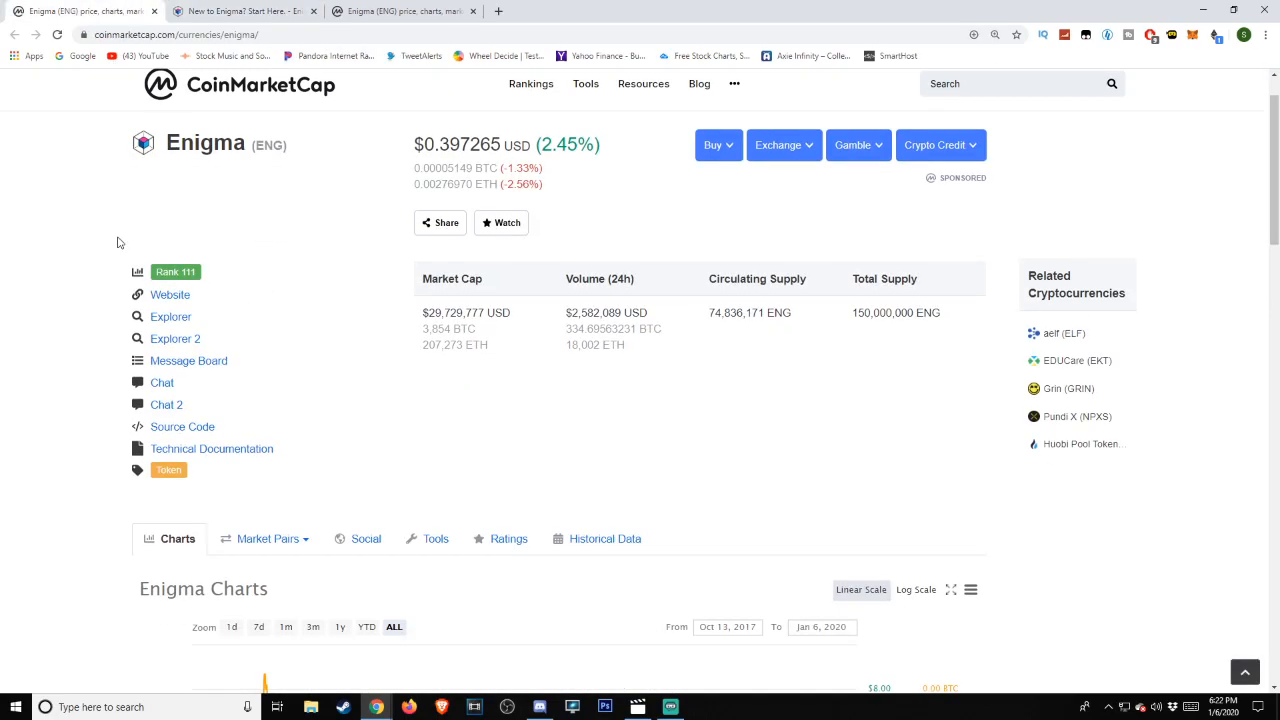
# - Hide the Price (ETH) series on the Enigma chart, leaving the USD and BTC lines
pyautogui.scroll(-3)
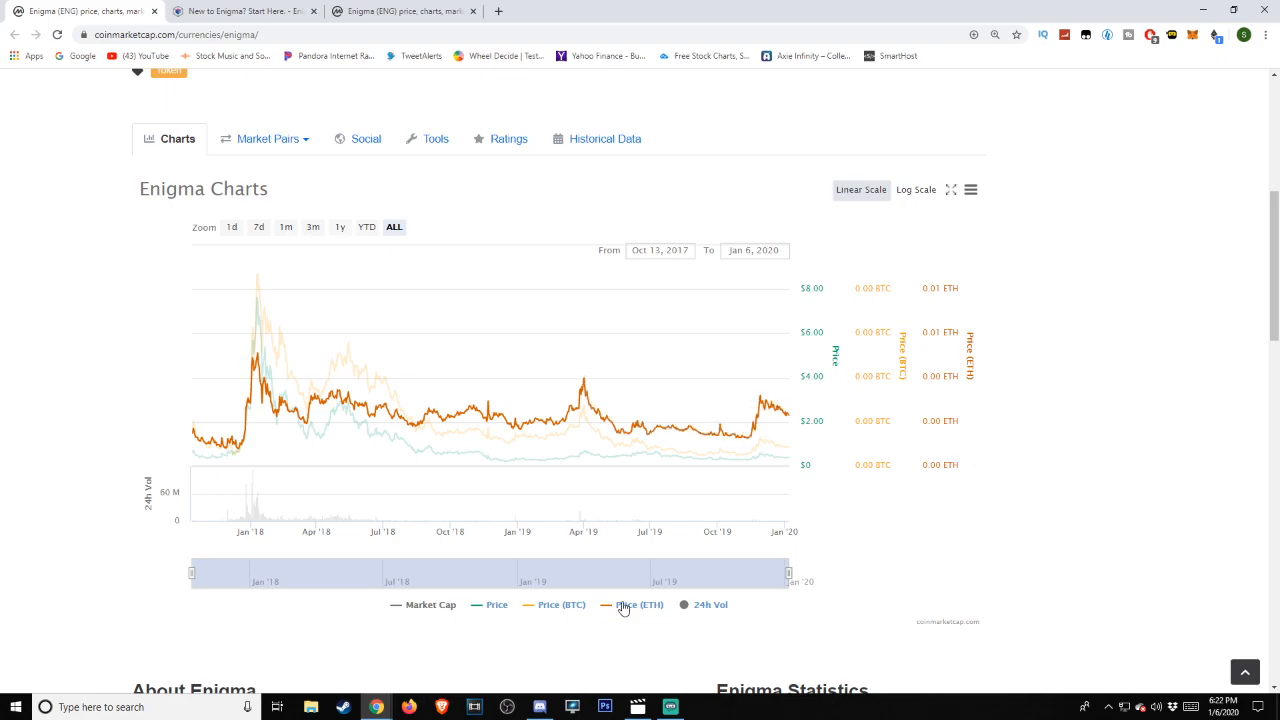
pyautogui.click(636, 604)
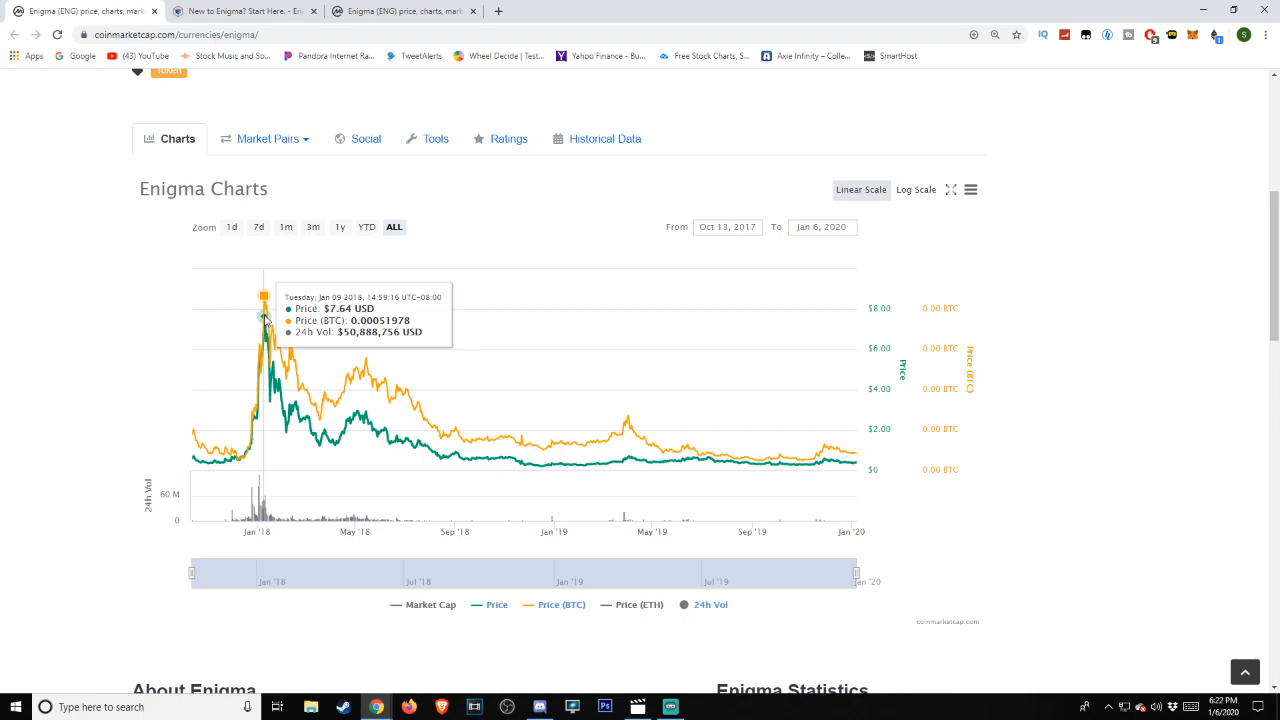
pyautogui.moveTo(342, 404)
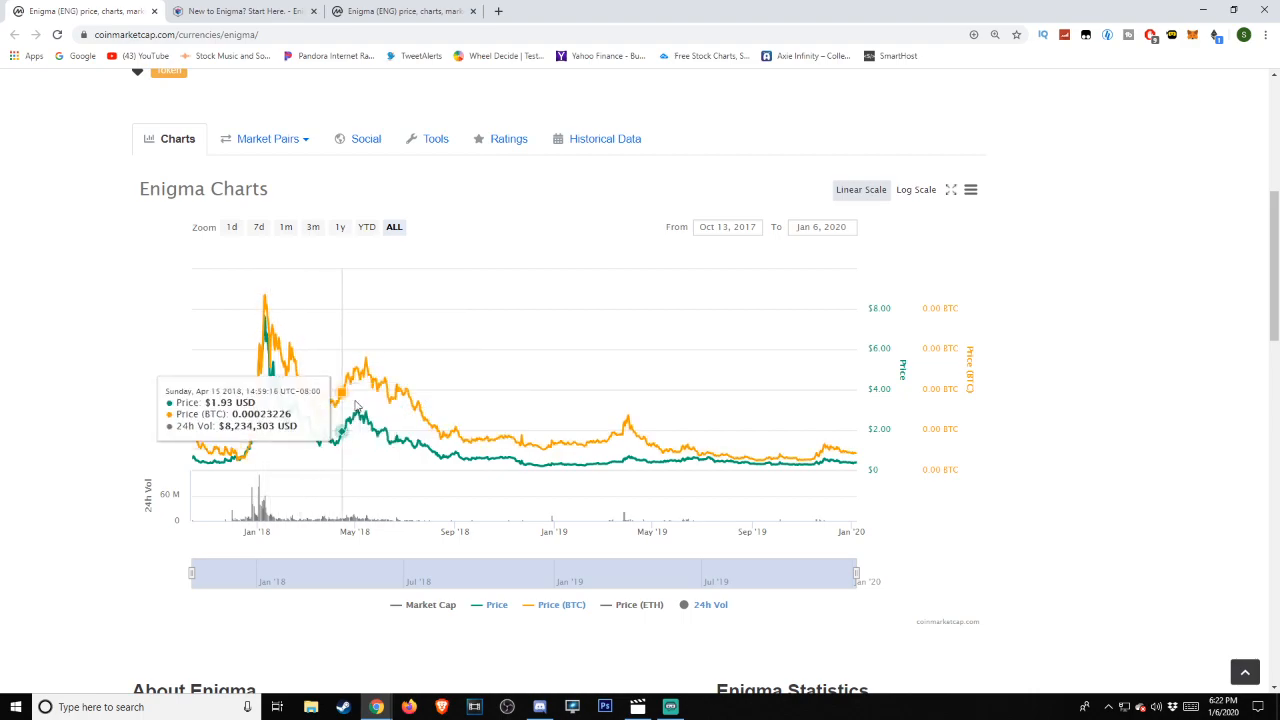
pyautogui.moveTo(356, 408)
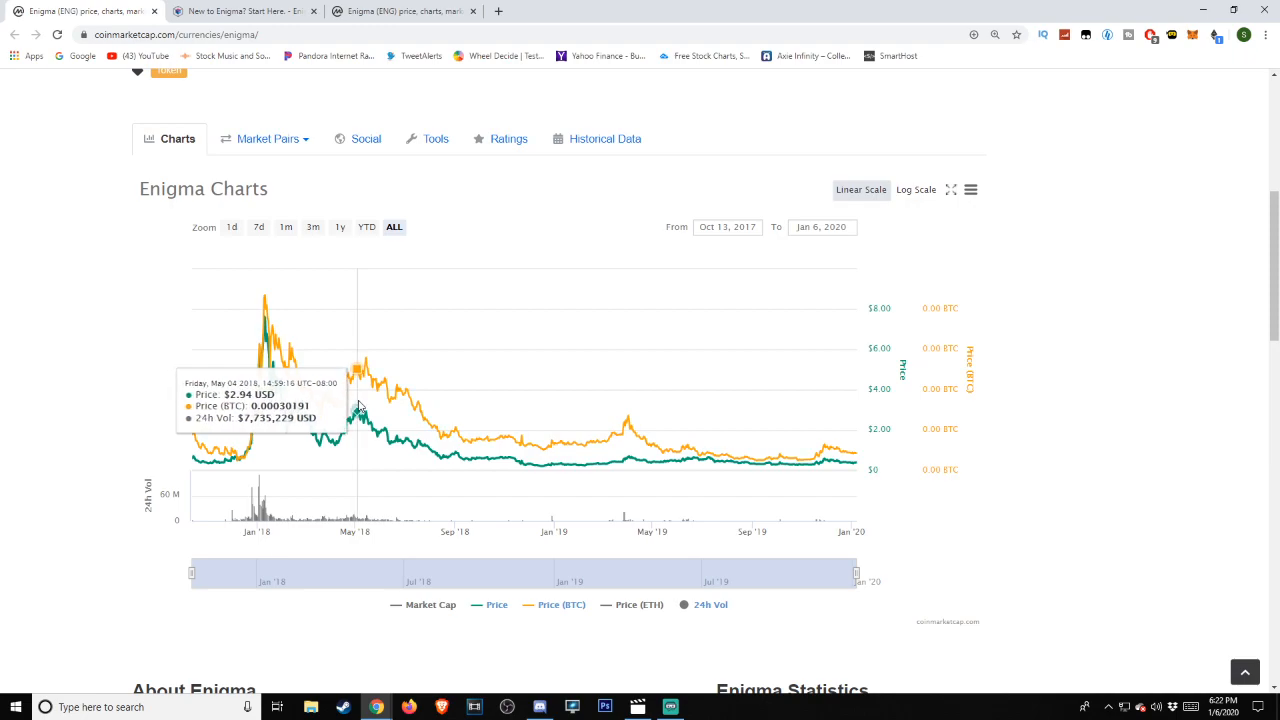
pyautogui.moveTo(362, 408)
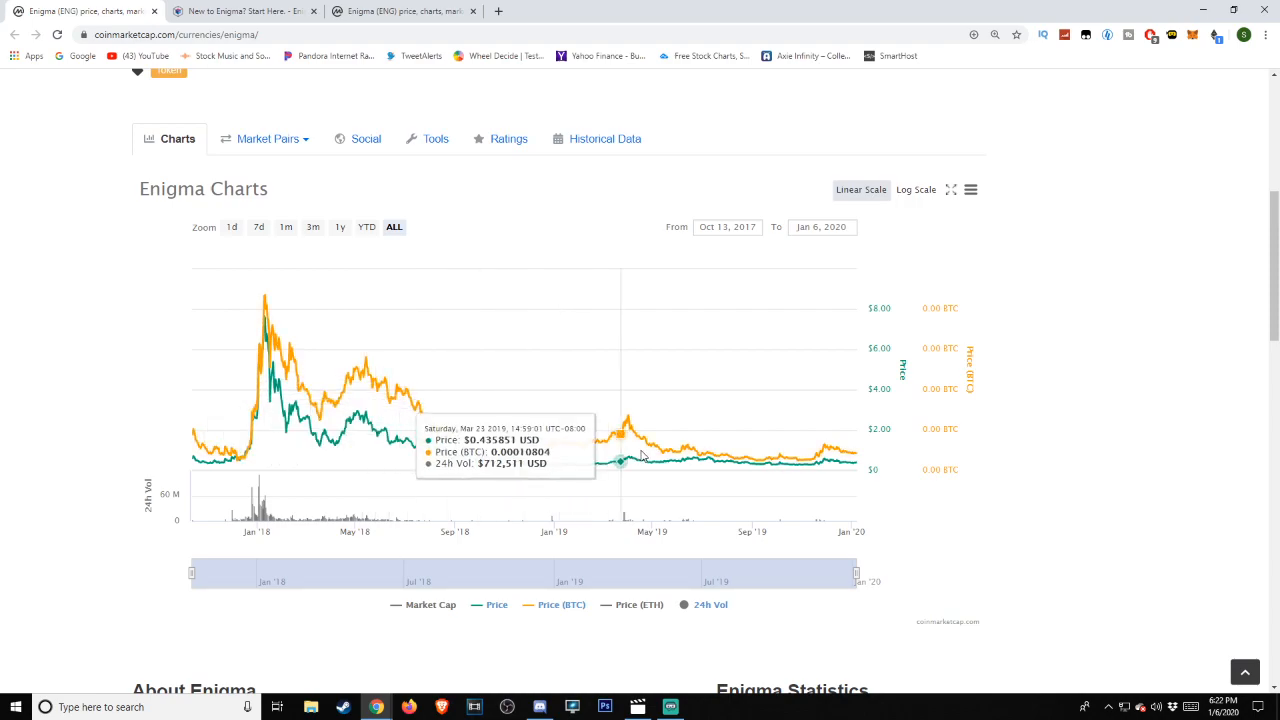
pyautogui.moveTo(688, 458)
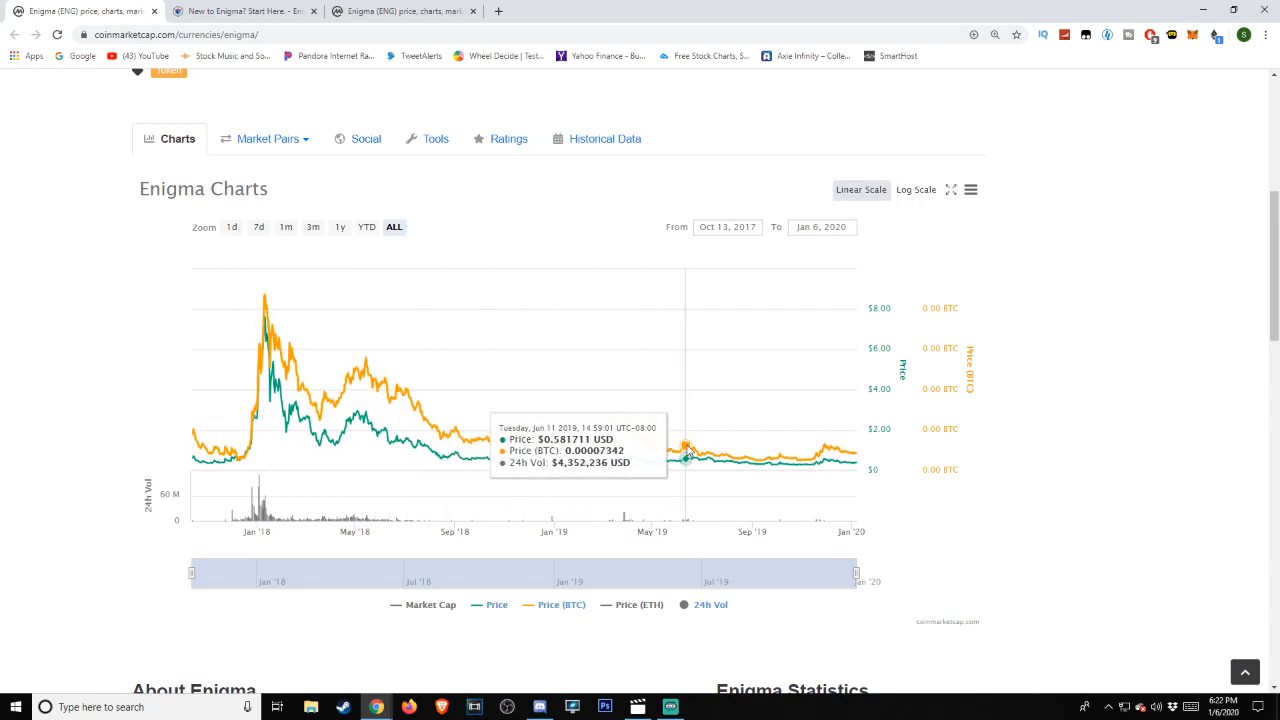
pyautogui.moveTo(700, 458)
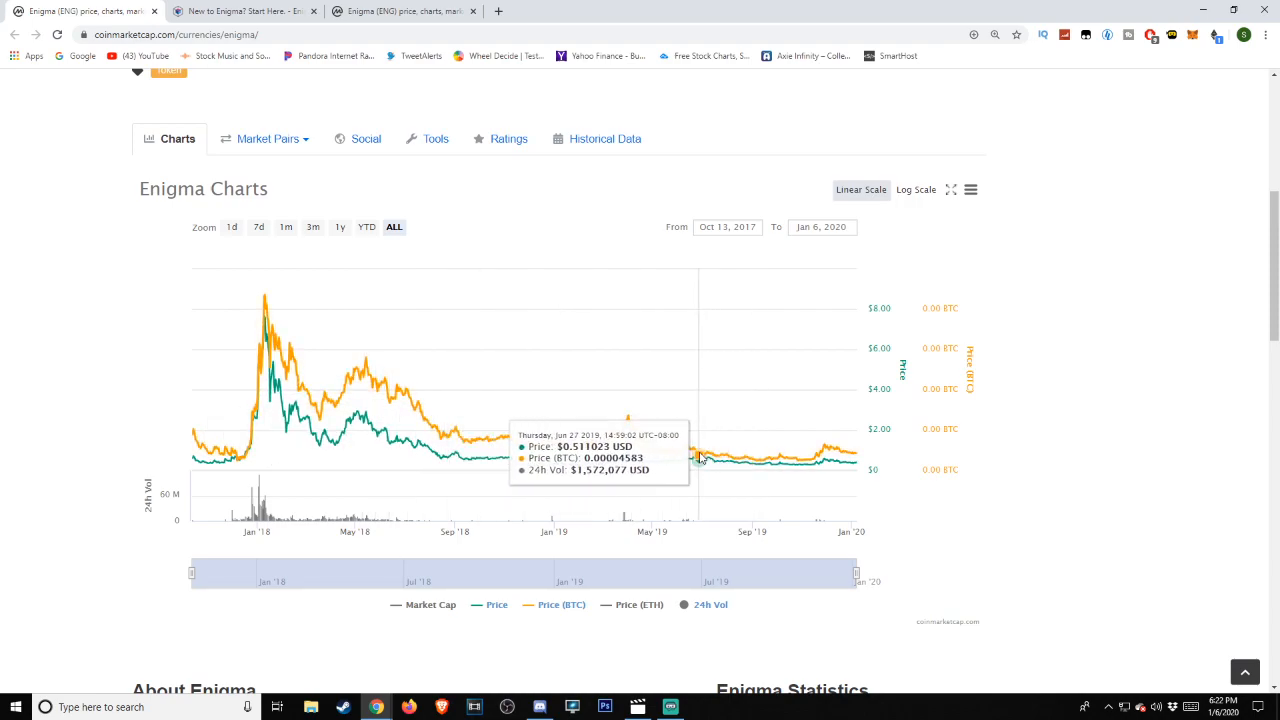
pyautogui.moveTo(688, 456)
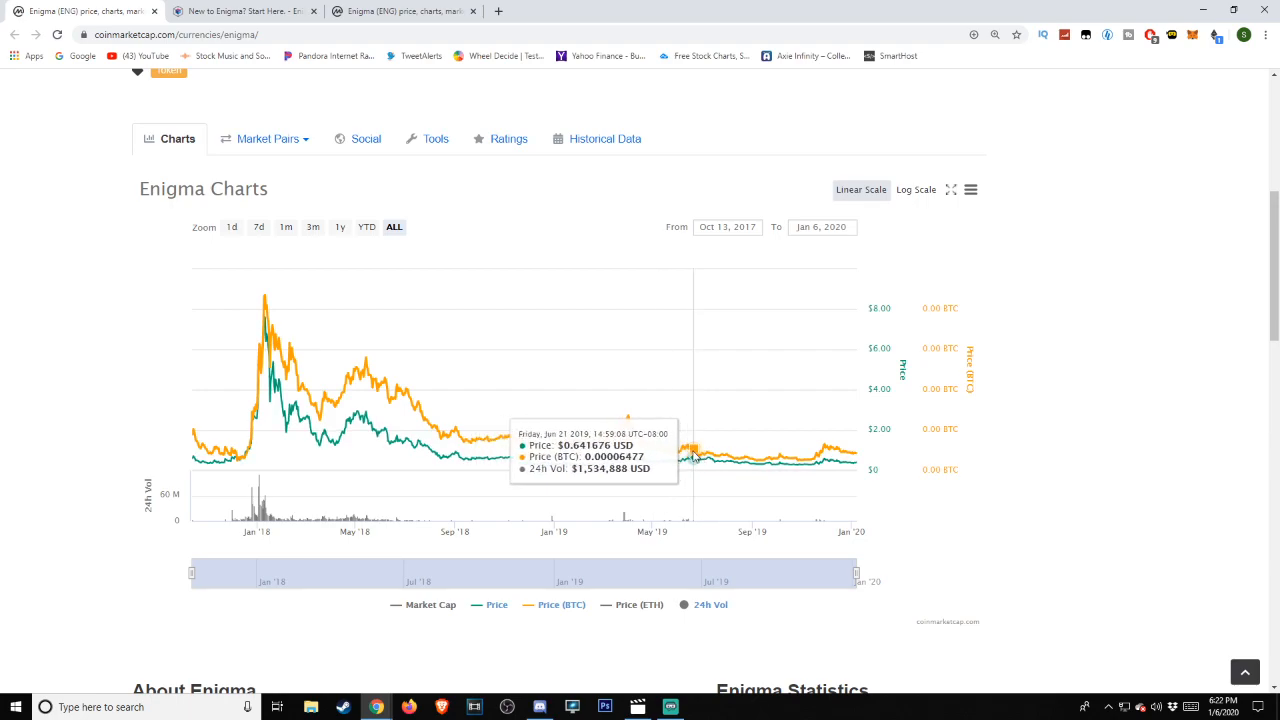
pyautogui.moveTo(656, 458)
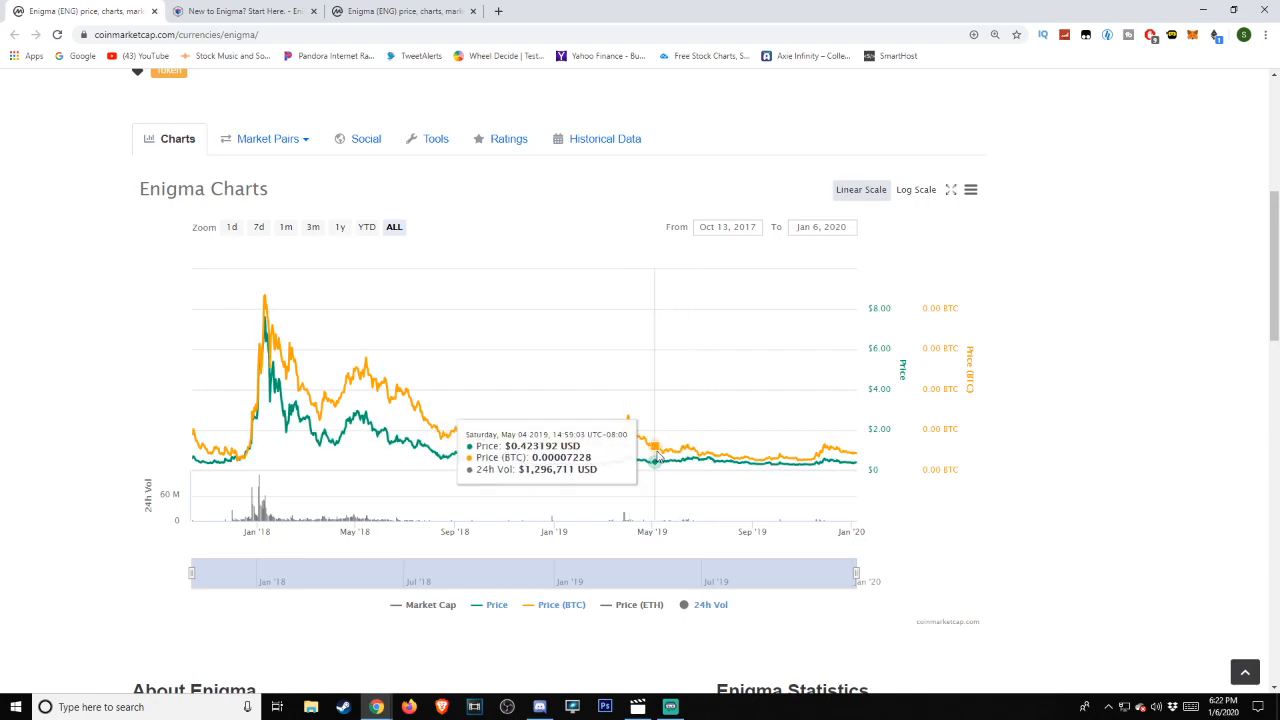
pyautogui.moveTo(690, 456)
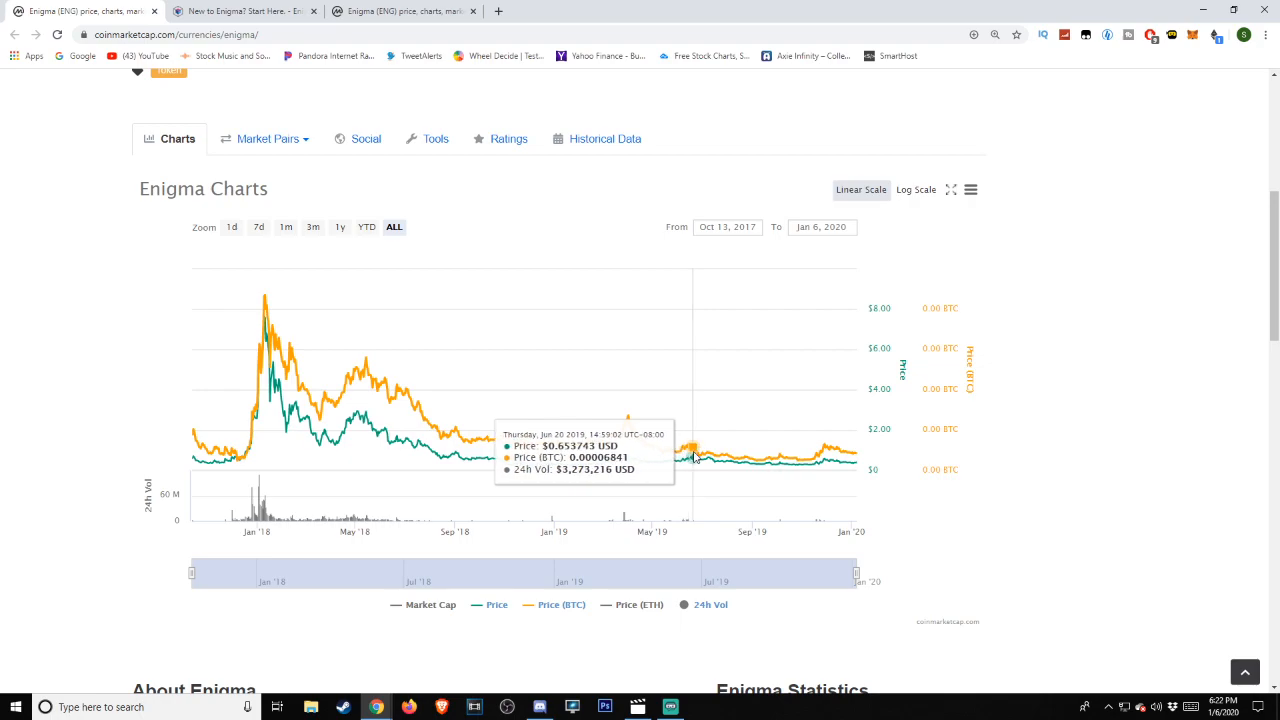
pyautogui.moveTo(830, 458)
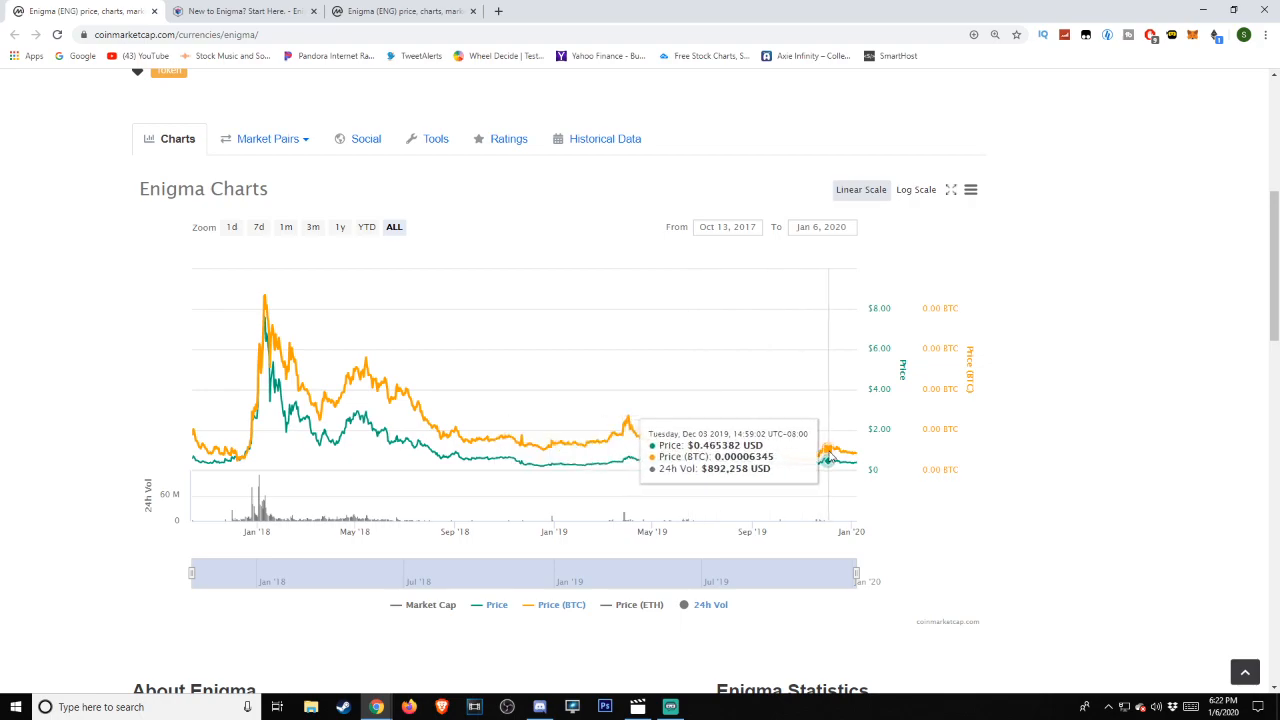
pyautogui.scroll(-3)
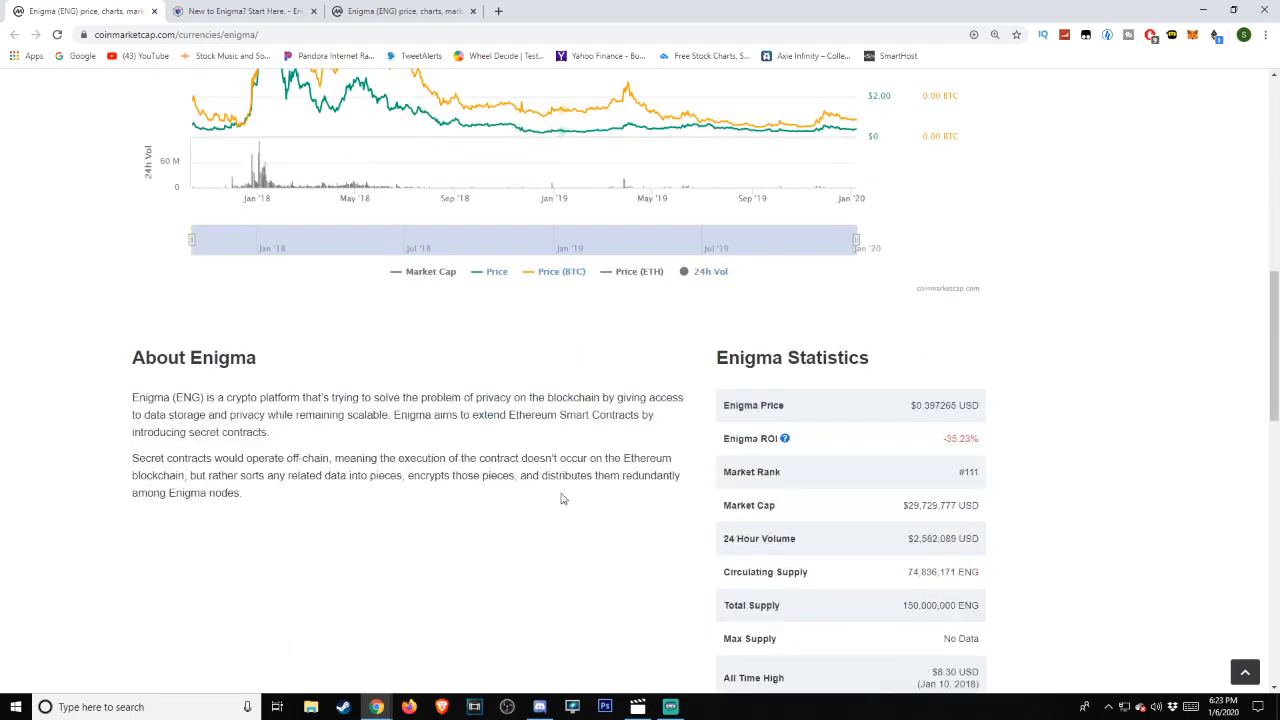
pyautogui.scroll(-3)
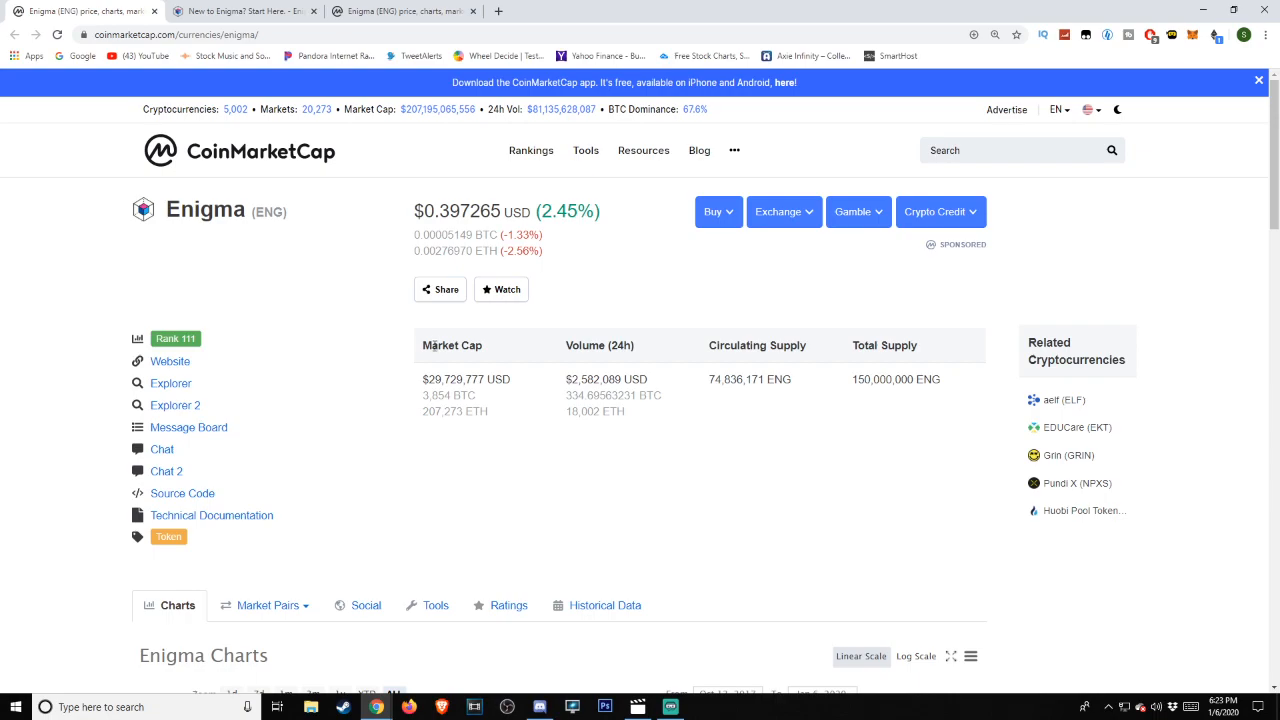
pyautogui.moveTo(368, 392)
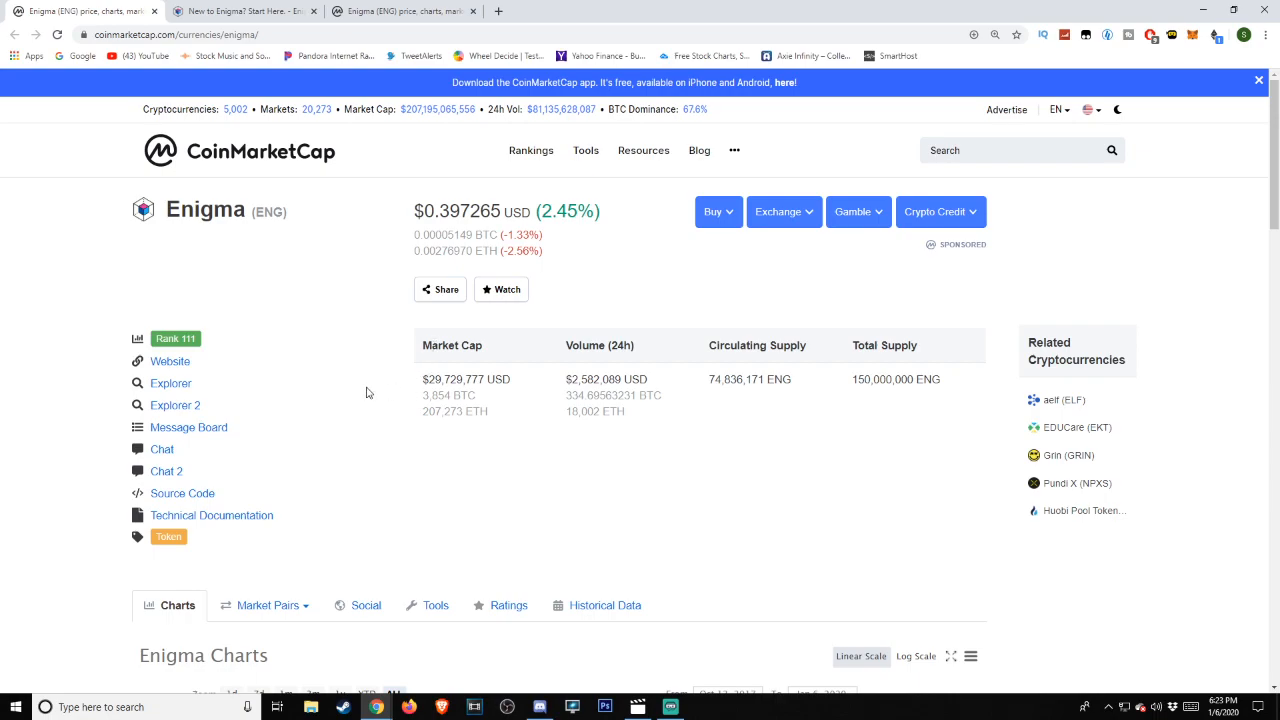
pyautogui.moveTo(592, 426)
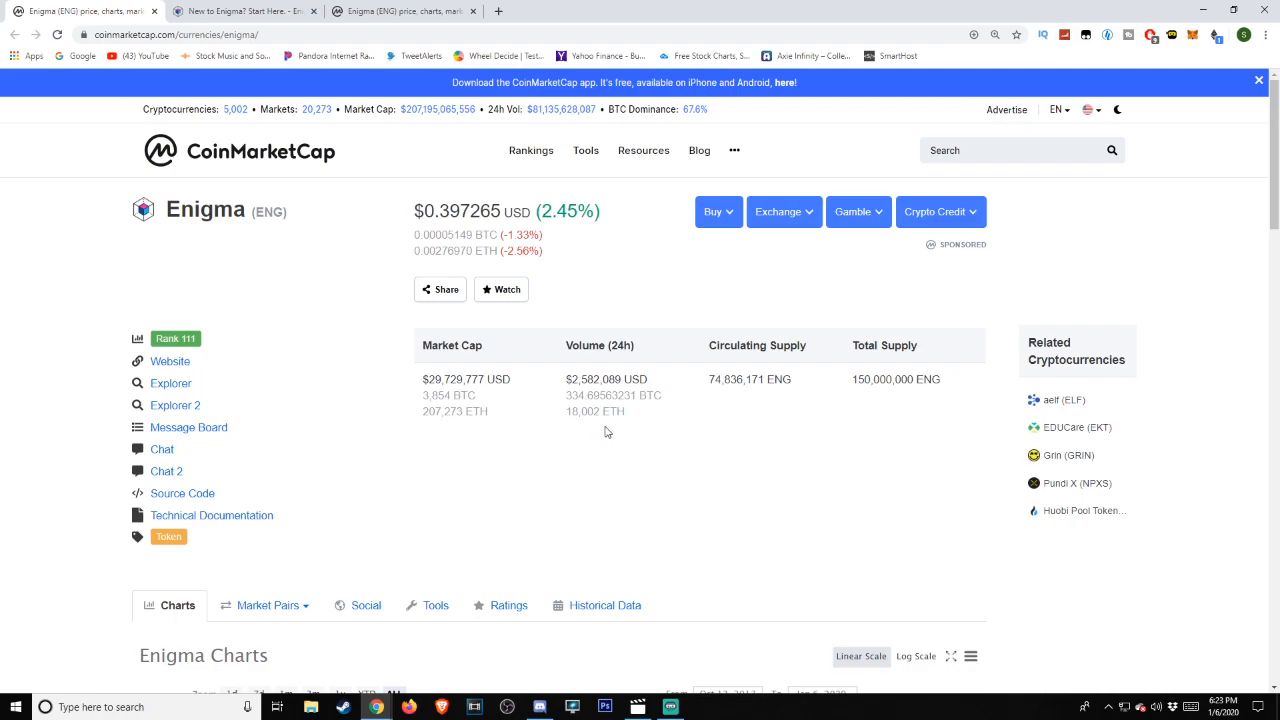
pyautogui.moveTo(880, 494)
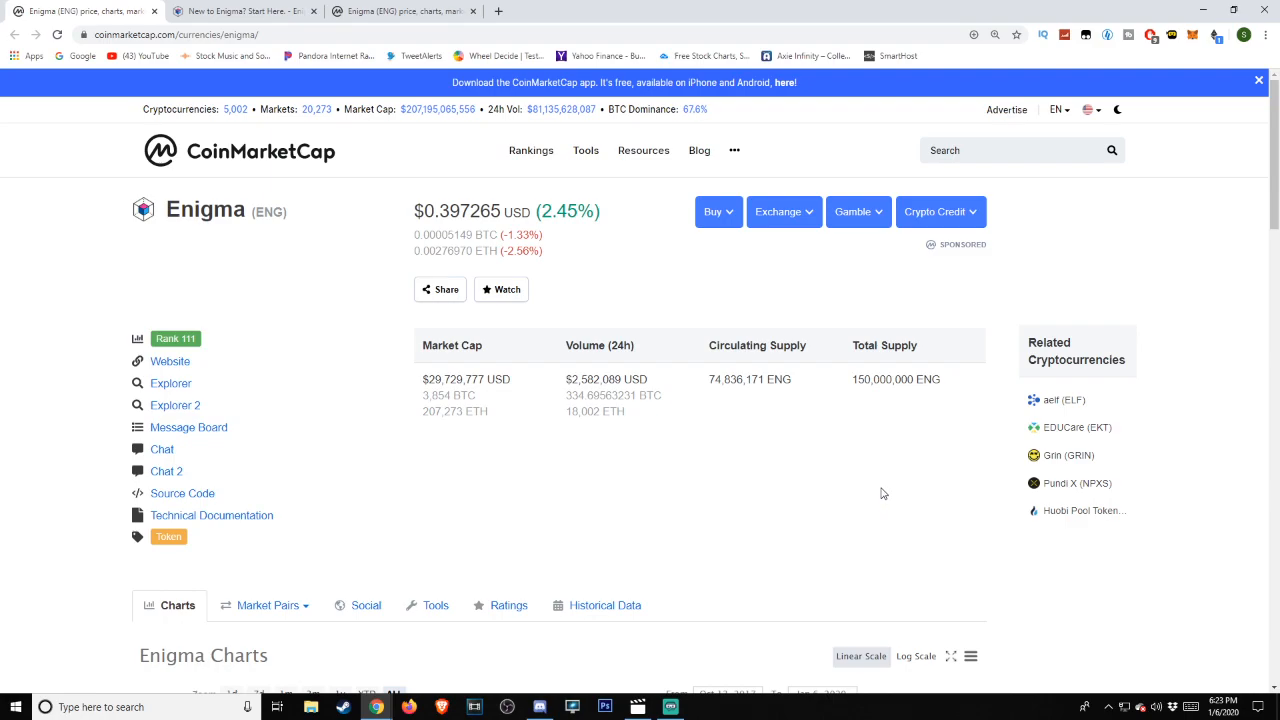
pyautogui.click(266, 604)
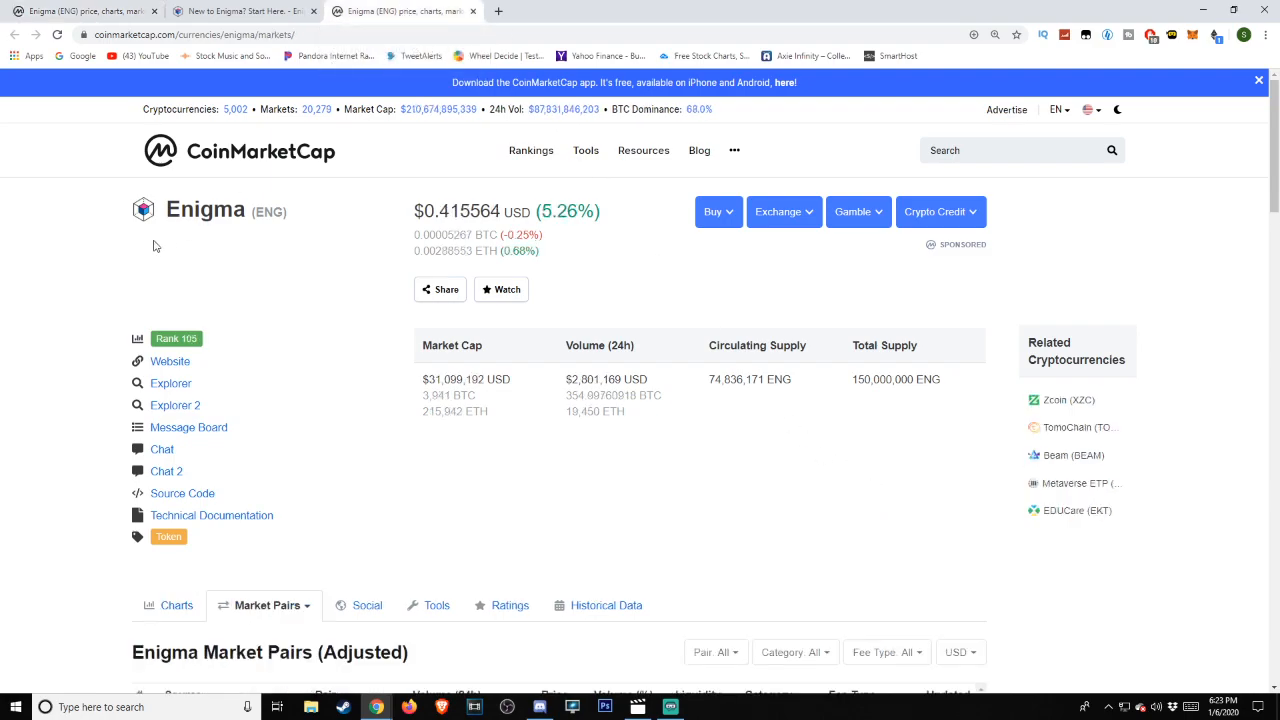
pyautogui.scroll(-3)
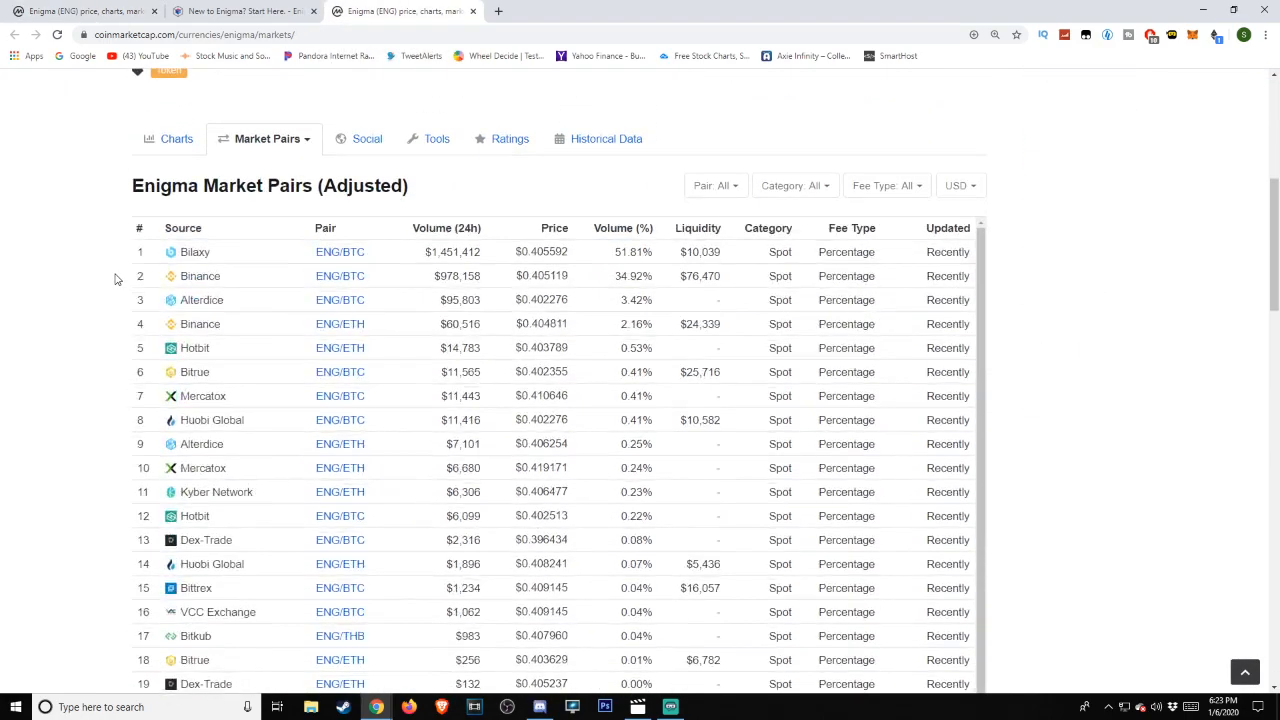
pyautogui.scroll(-3)
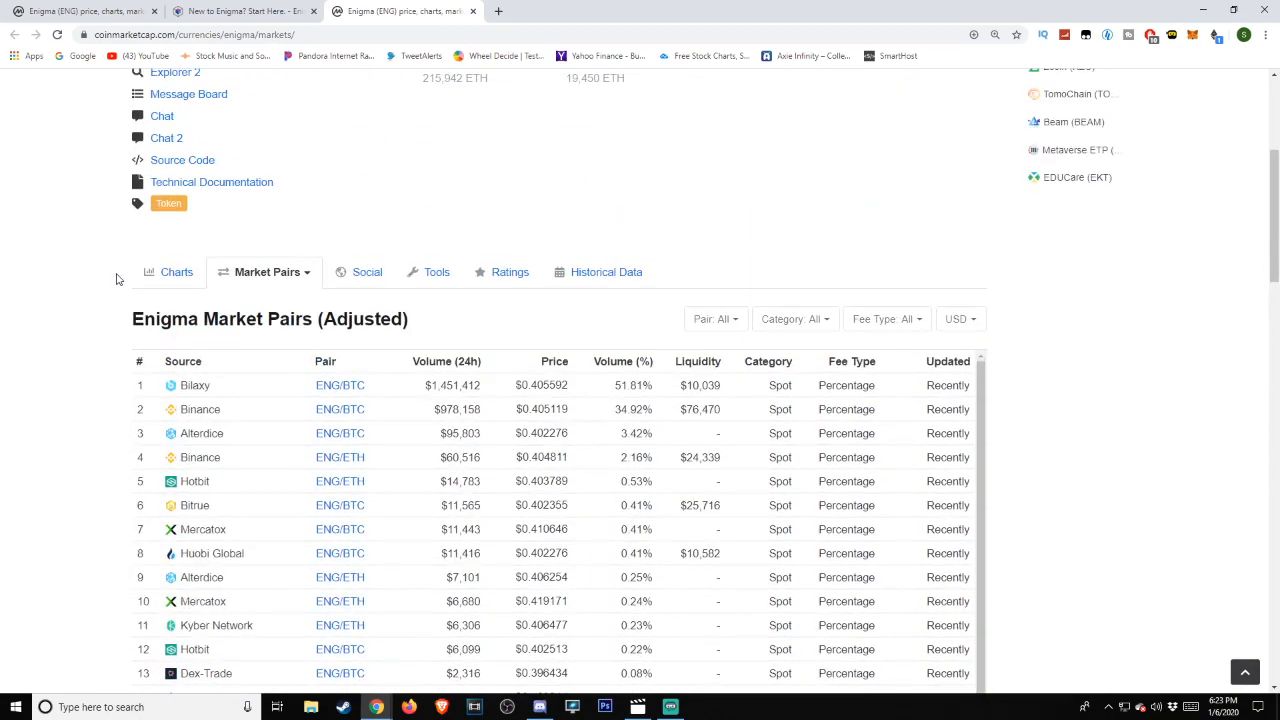
pyautogui.scroll(-3)
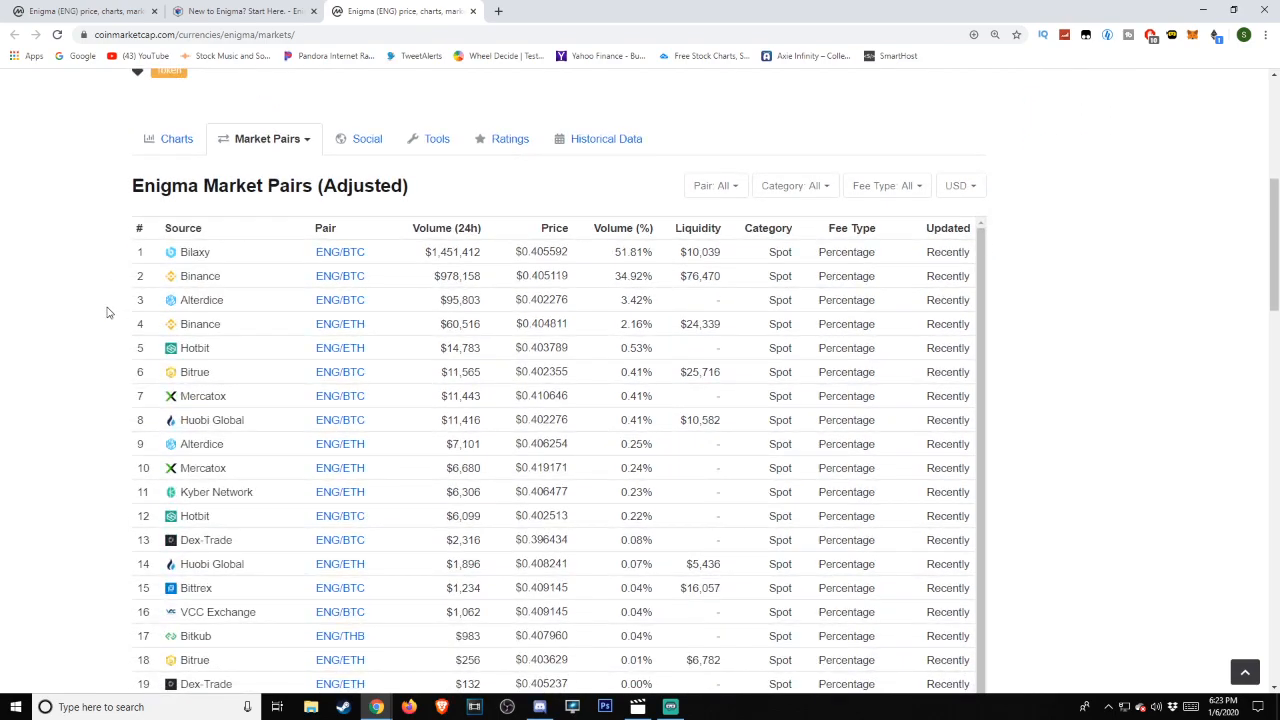
pyautogui.scroll(-3)
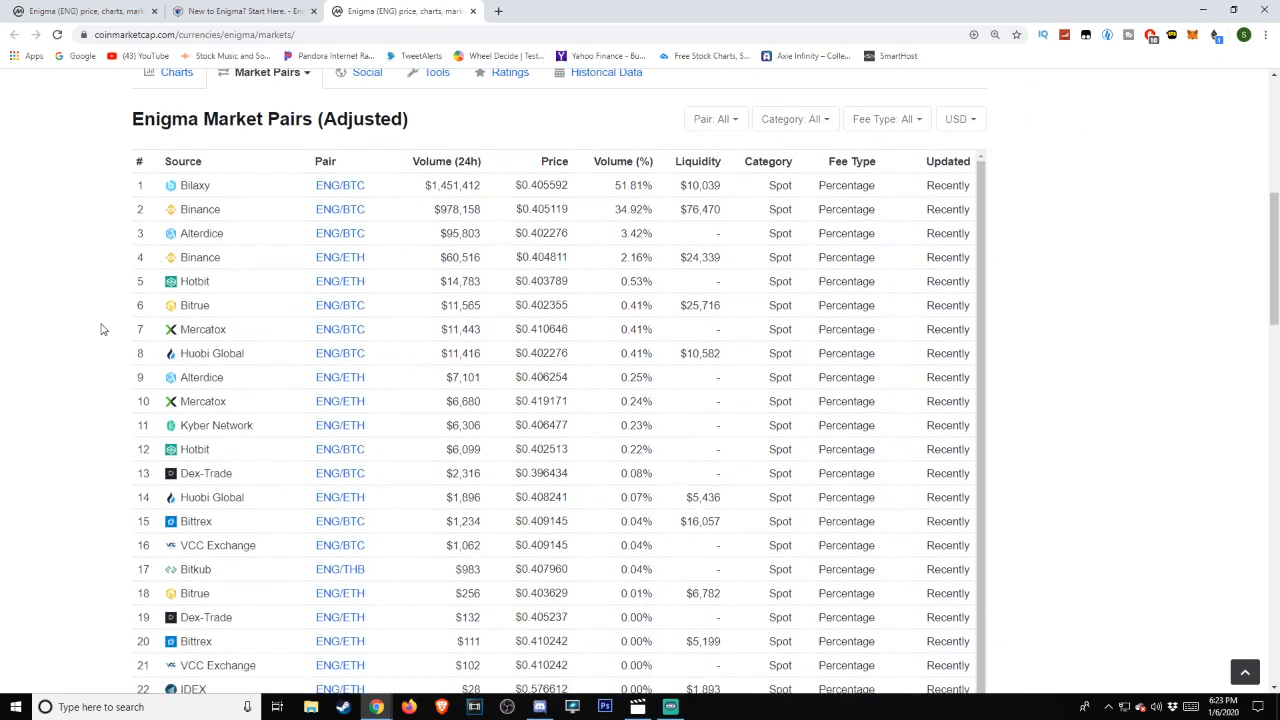
pyautogui.scroll(-3)
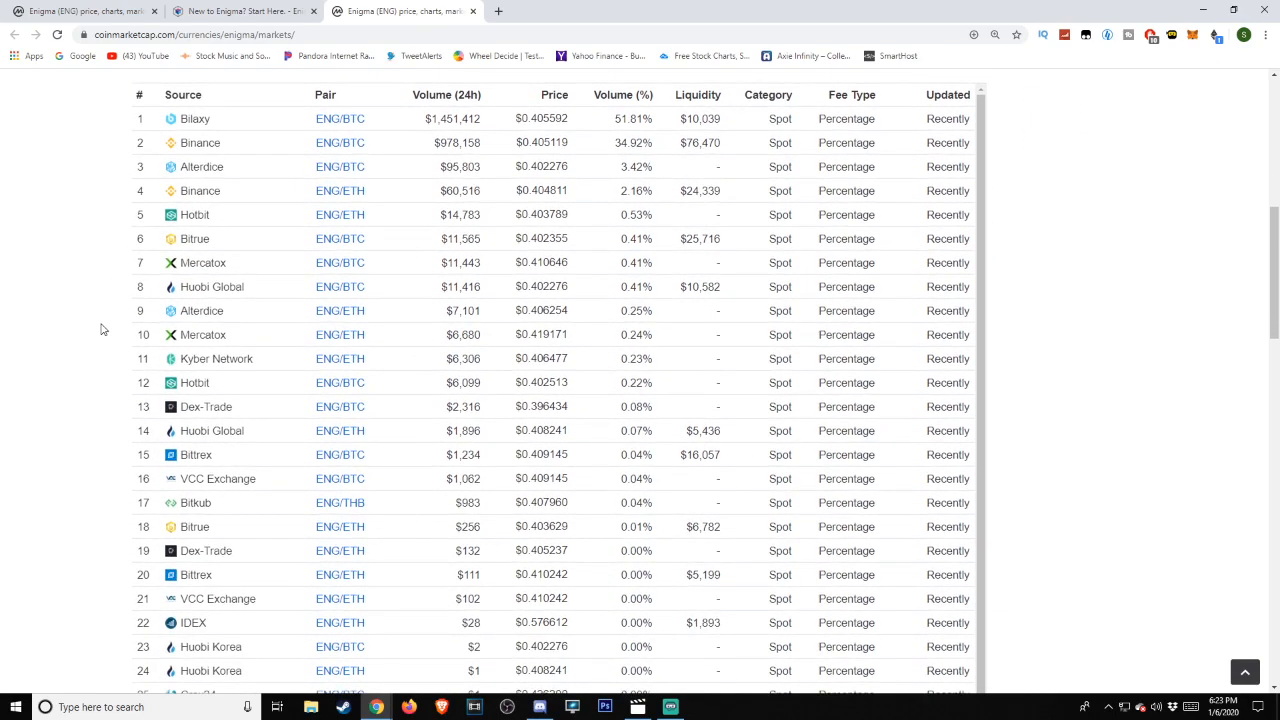
pyautogui.scroll(-3)
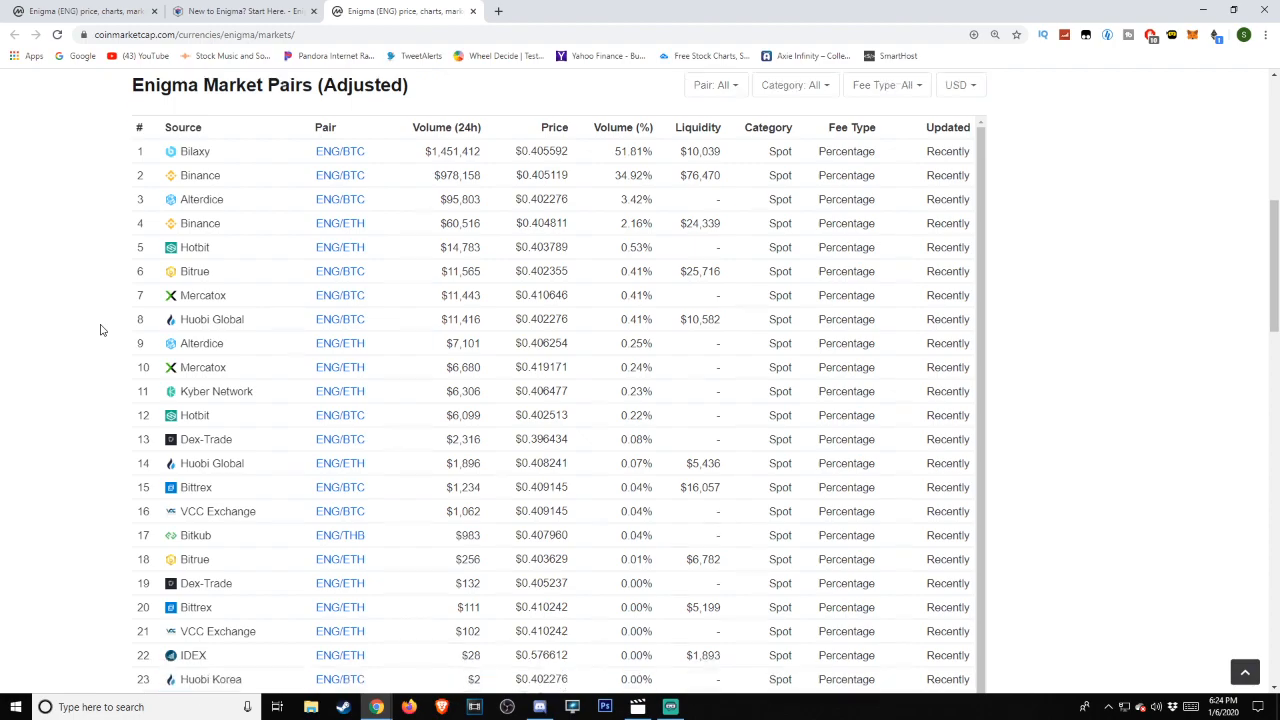
pyautogui.scroll(-3)
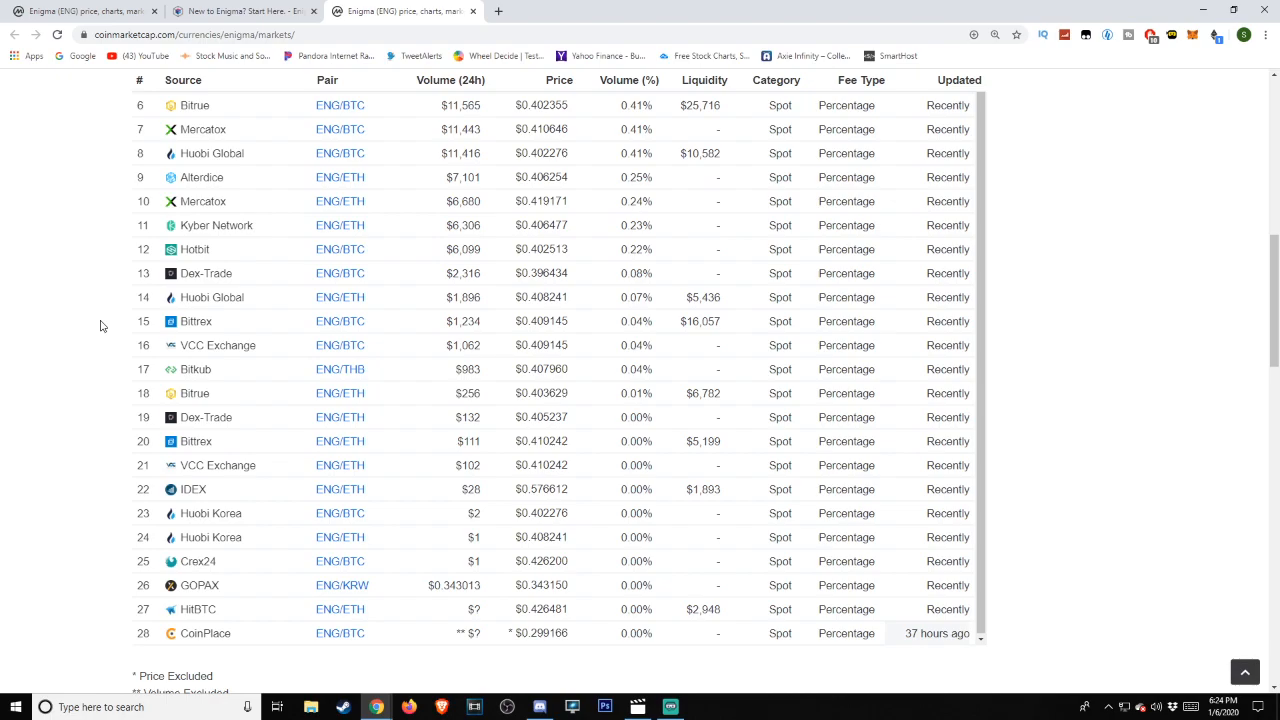
pyautogui.scroll(-3)
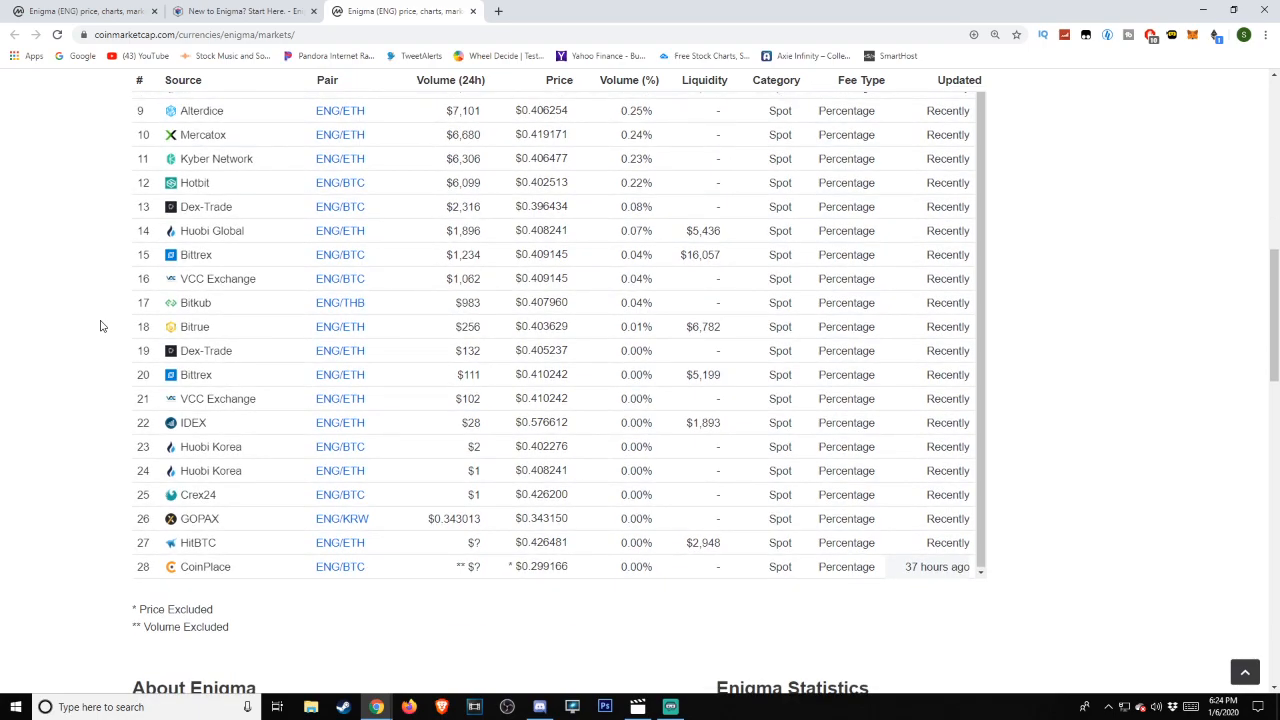
pyautogui.scroll(-3)
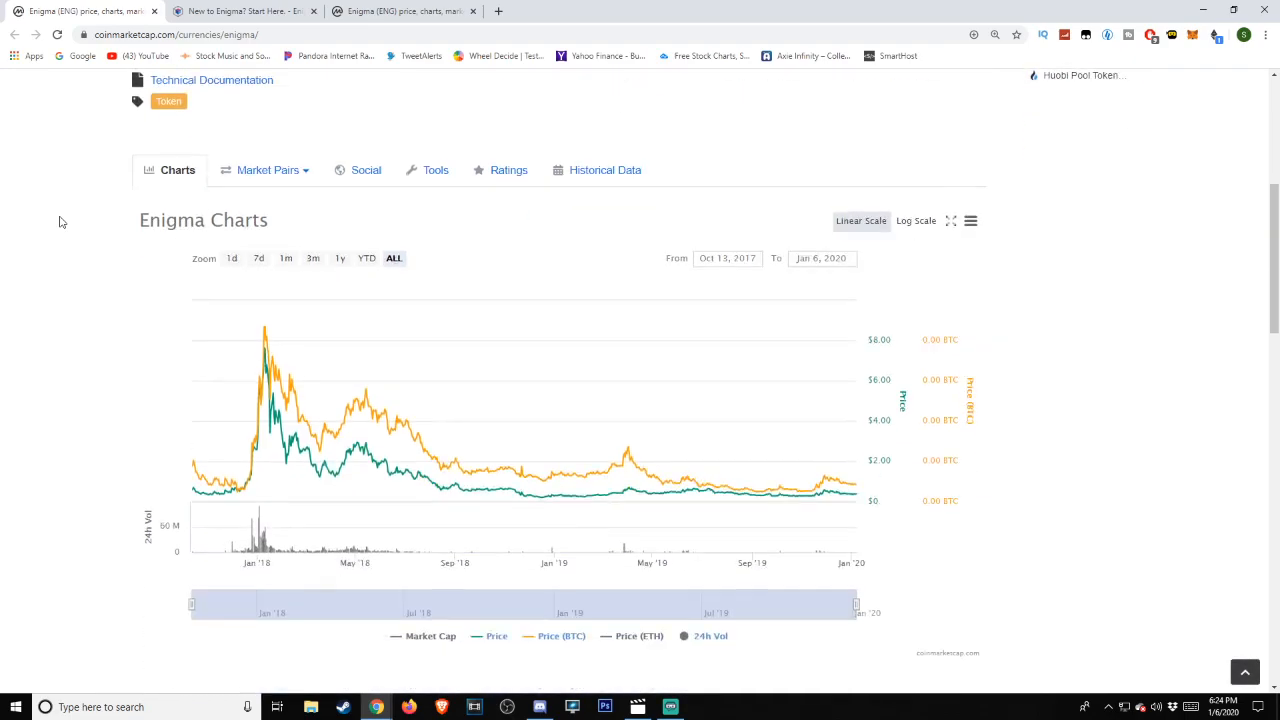
pyautogui.scroll(-3)
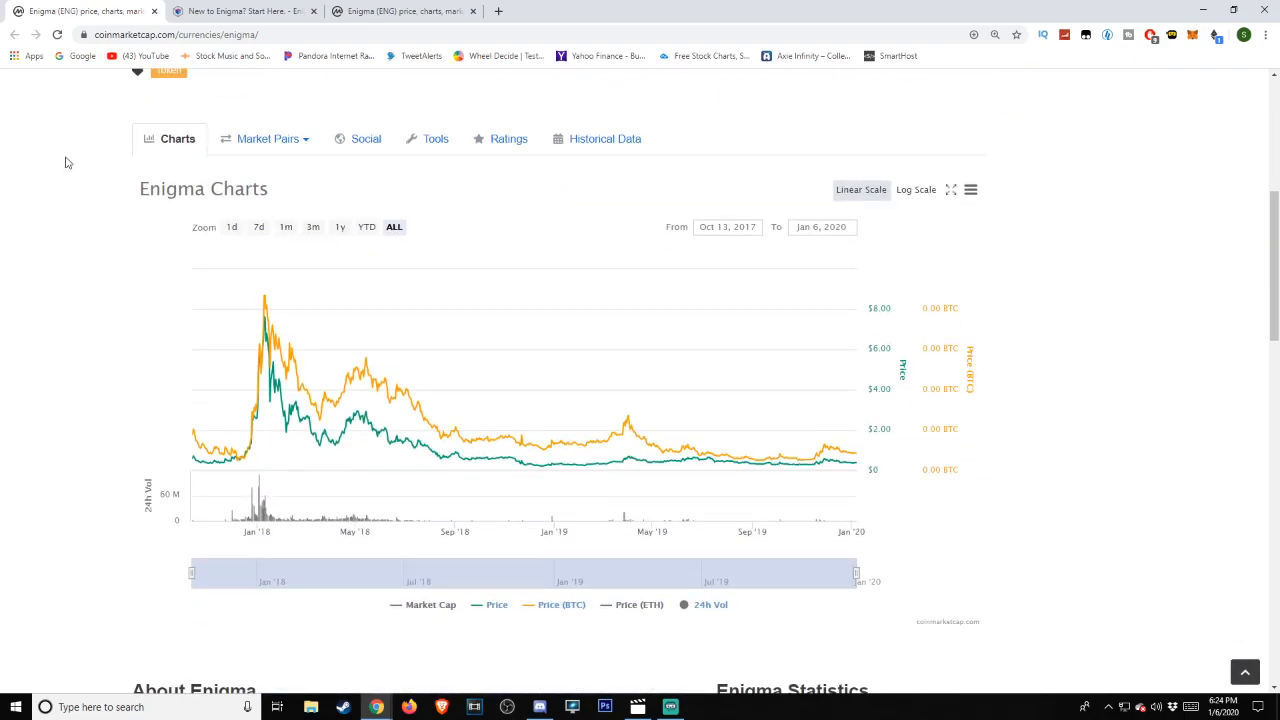